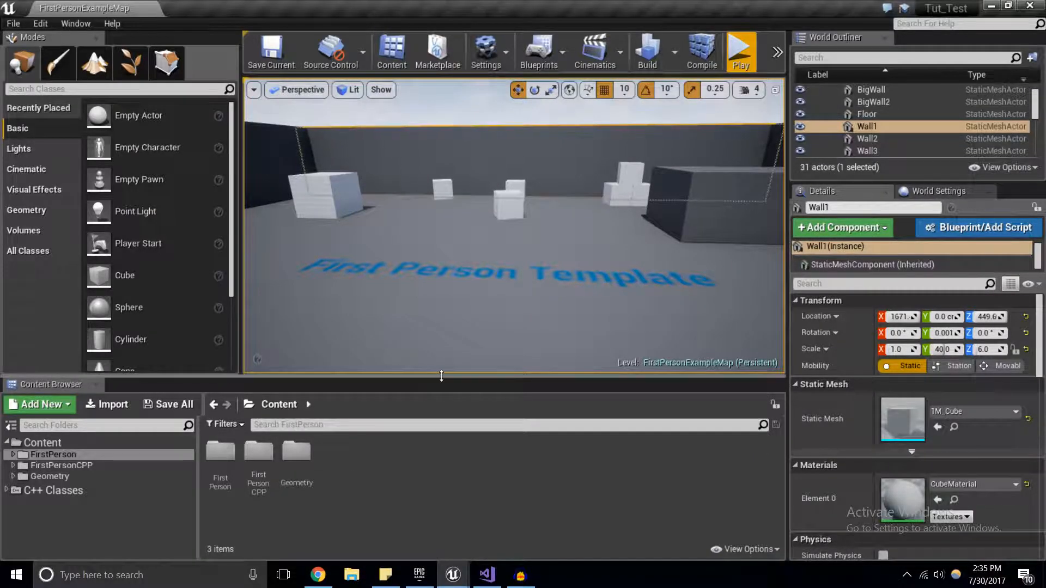
mouse_move(486, 575)
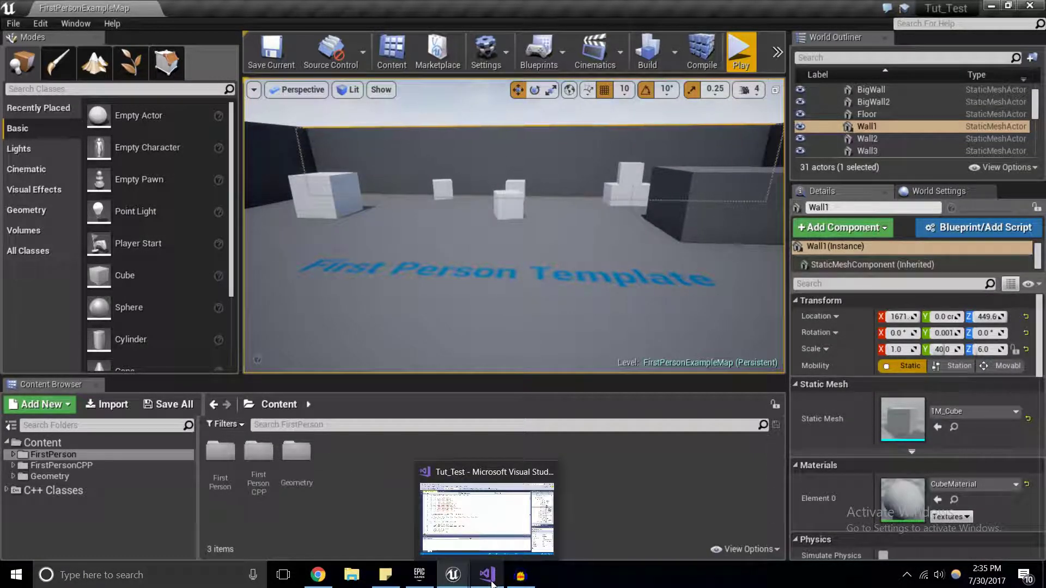
Switch between Visual Studio, the Unreal Editor and the Epic Games Launcher
left_click(486, 574)
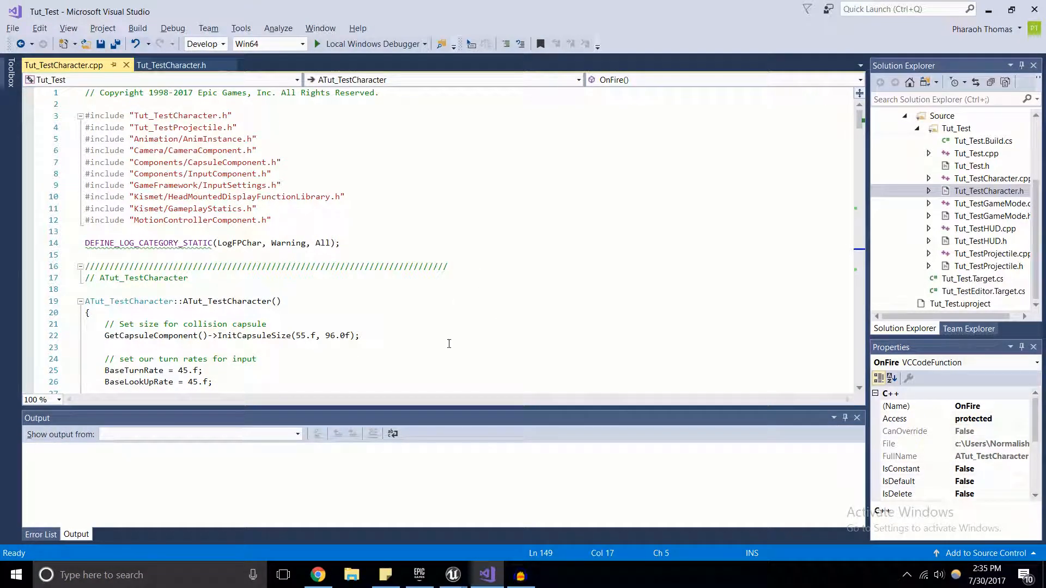
left_click(453, 574)
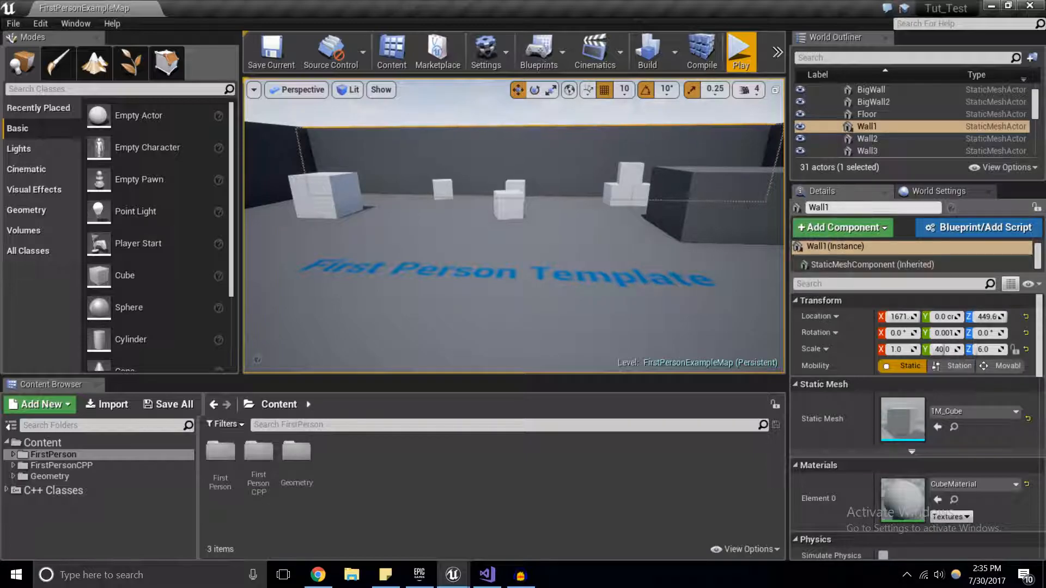
left_click(418, 575)
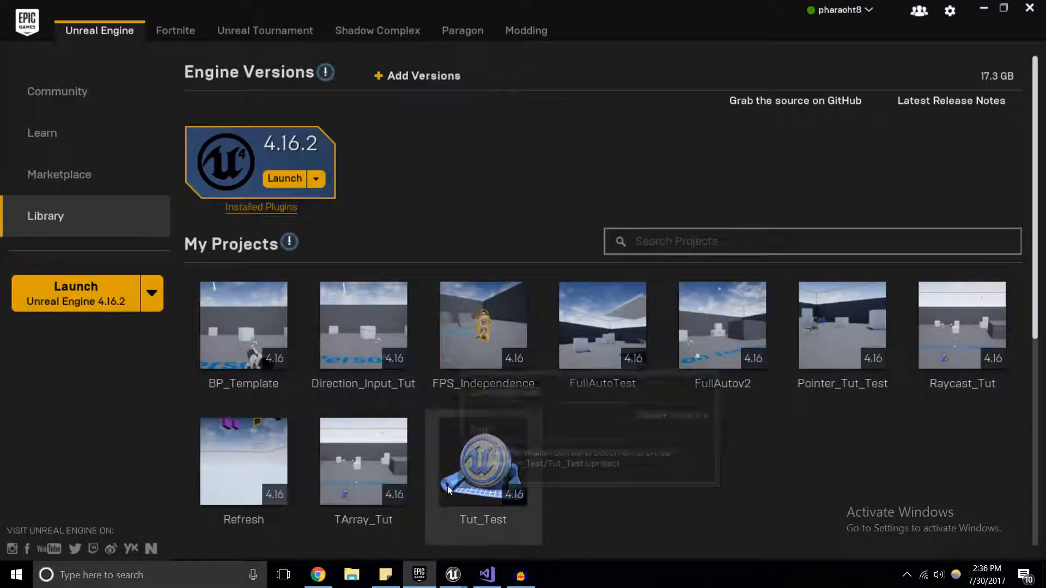
mouse_move(454, 350)
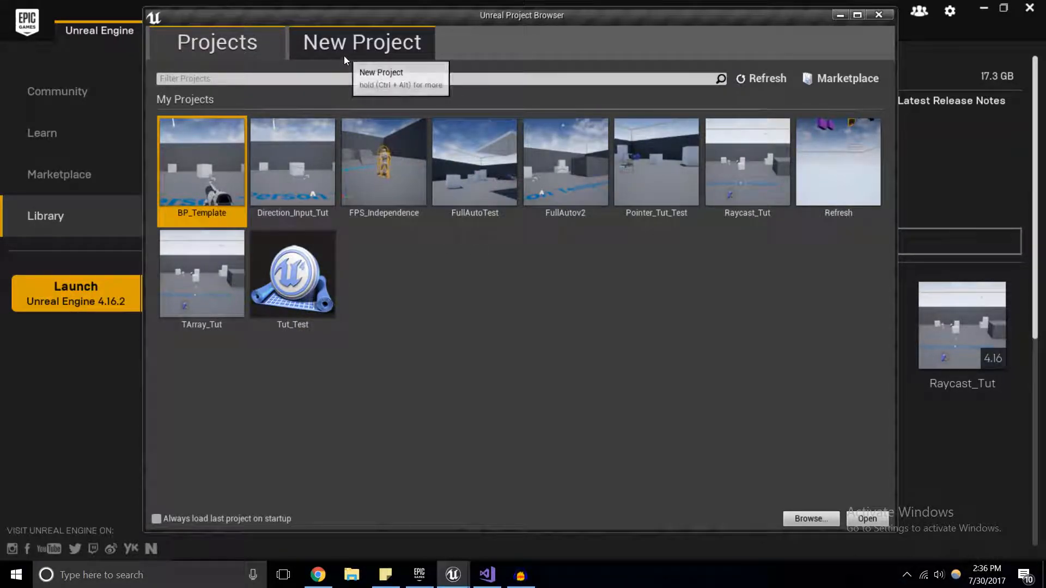
Begin a new C++ First Person project named 'Whatever' in the launcher
left_click(361, 42)
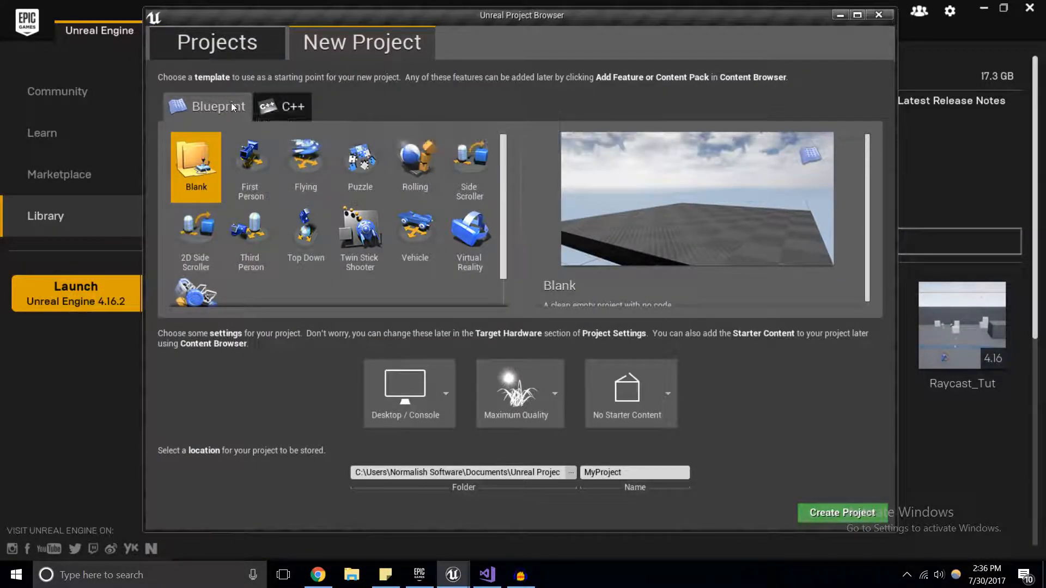
left_click(282, 106)
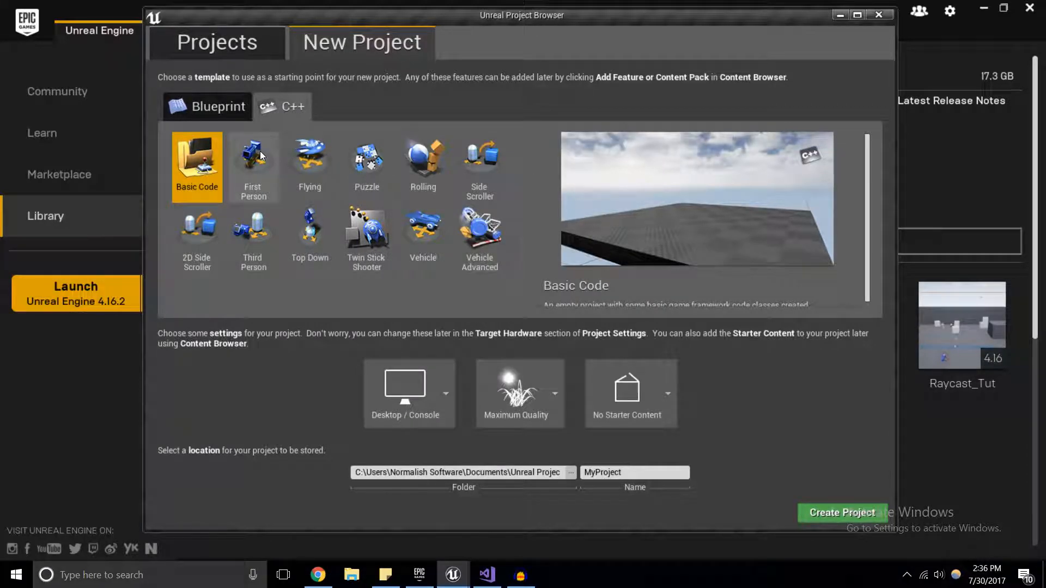
left_click(253, 163)
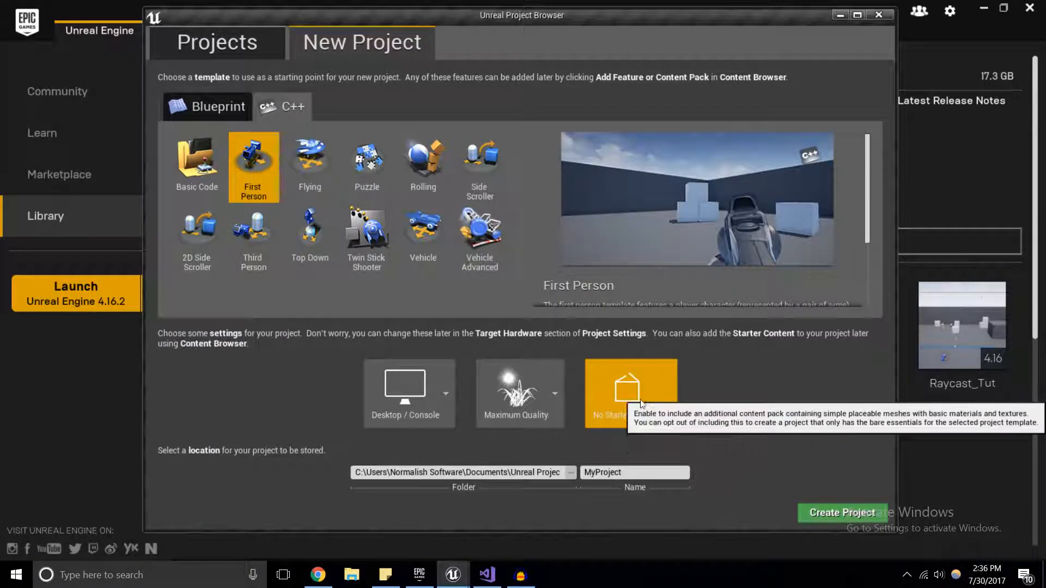
mouse_move(712, 432)
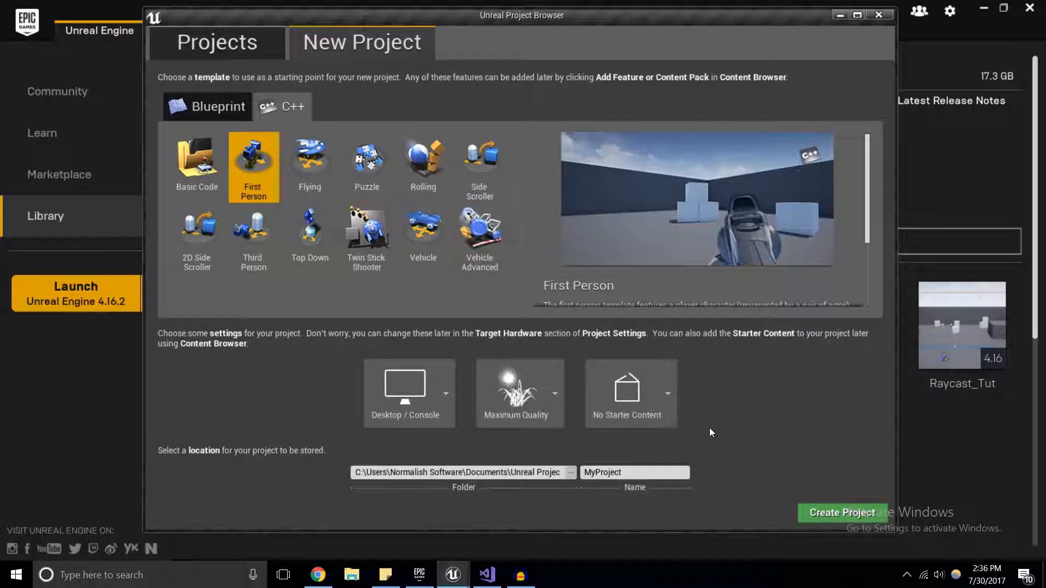
mouse_move(717, 432)
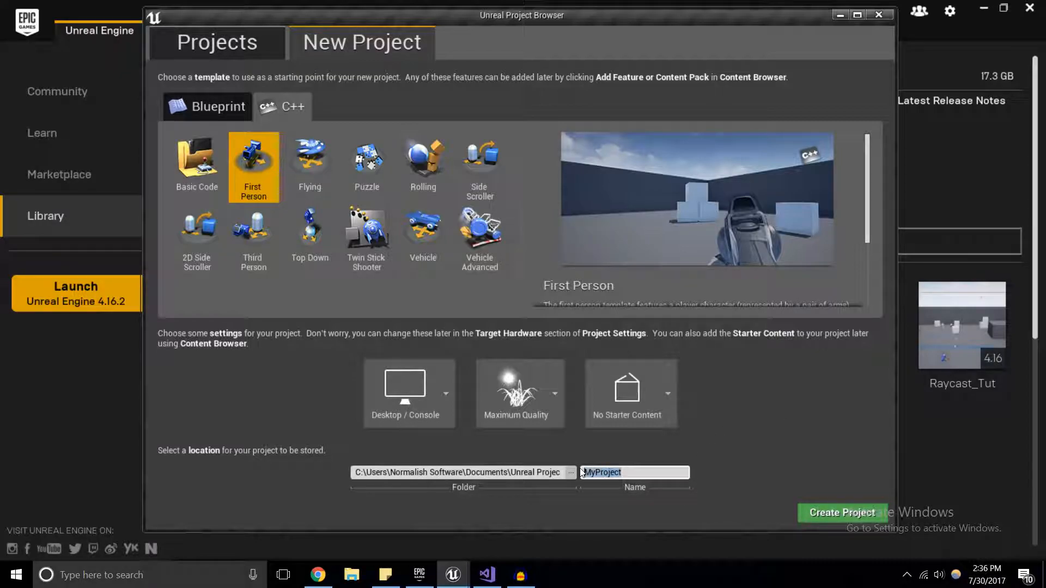
type("Whatever")
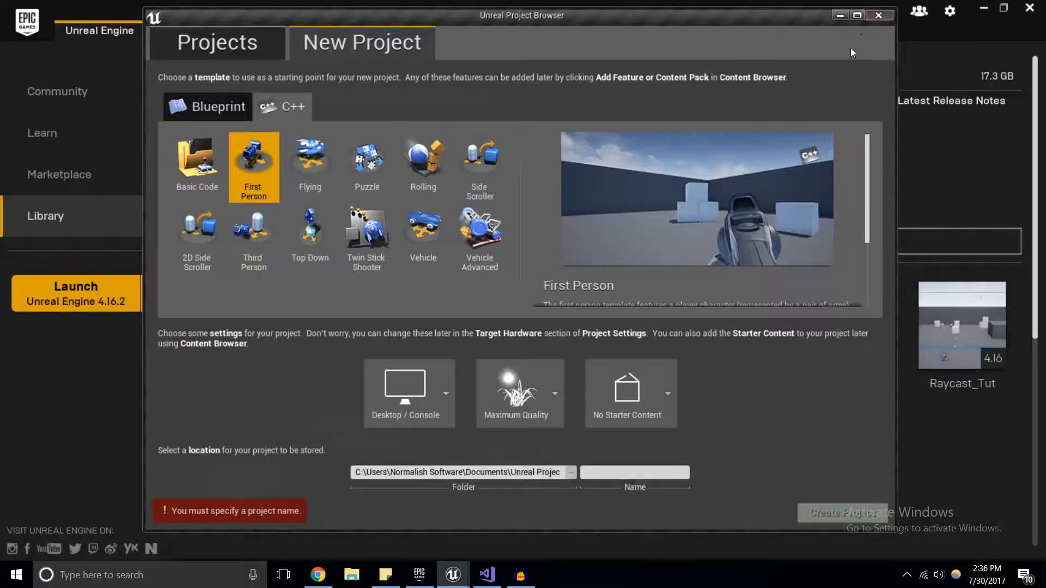
Cancel the project browser and view Tut_TestCharacter.cpp in Visual Studio
left_click(879, 15)
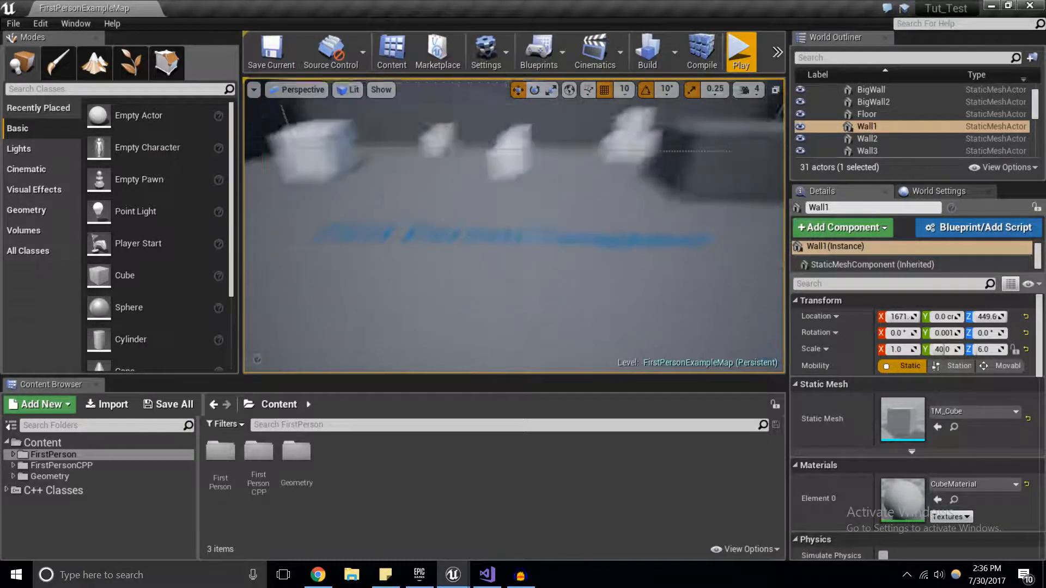
left_click(486, 575)
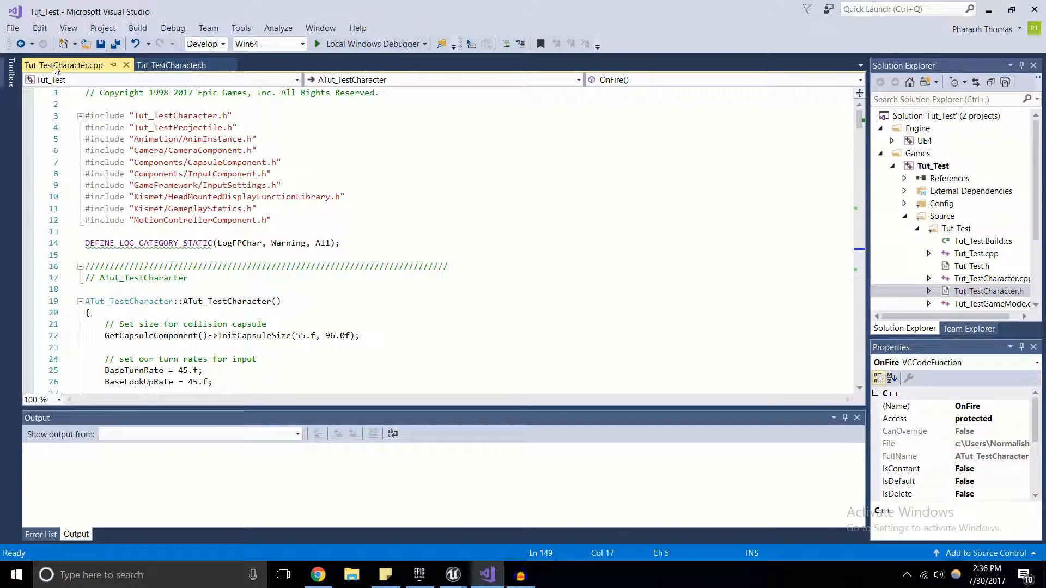
mouse_move(87, 68)
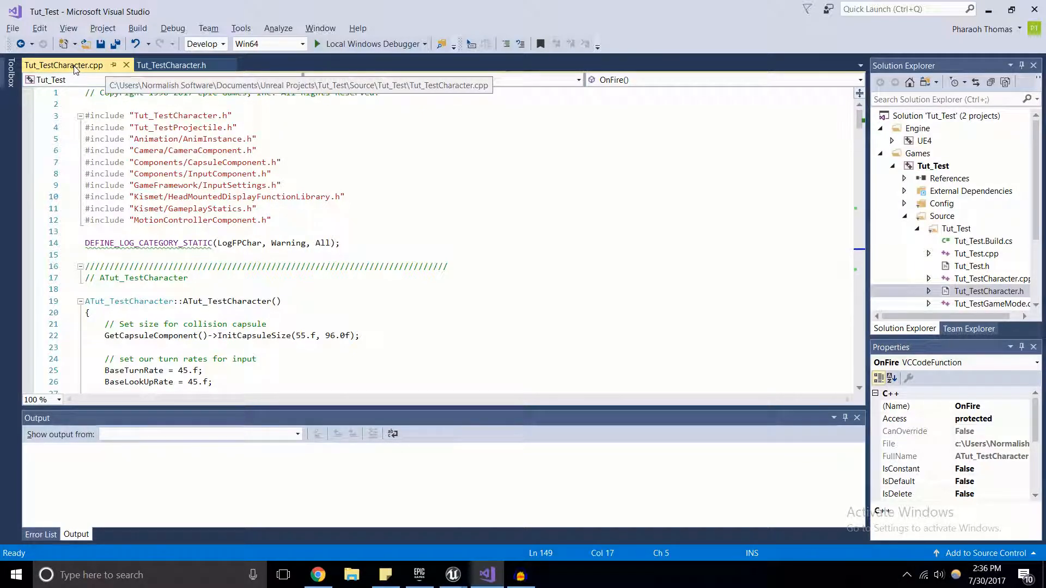
left_click(171, 64)
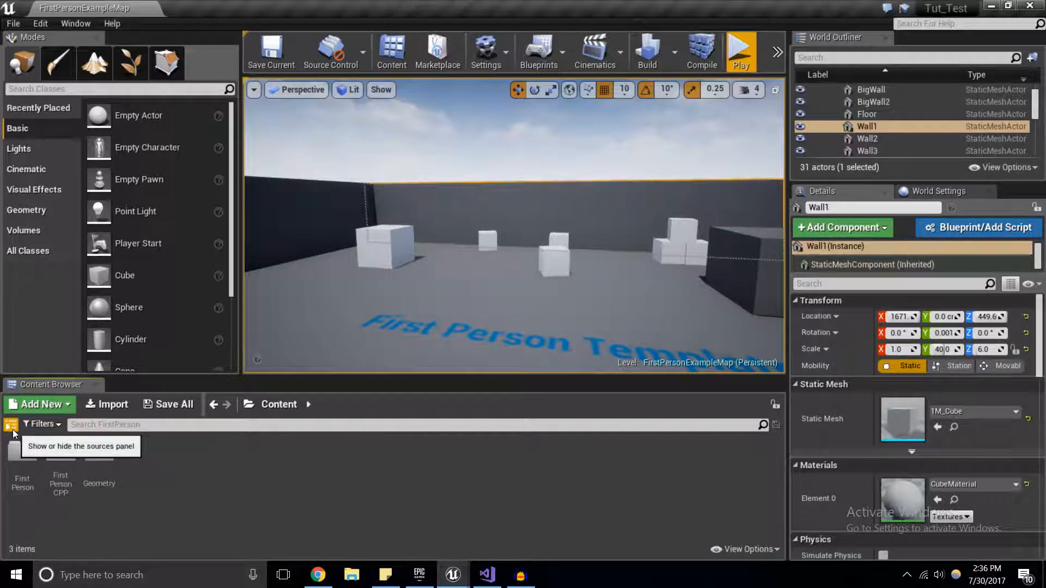
Open the Tut_Test folder under C++ Classes and select Tut_TestCharacter
left_click(8, 425)
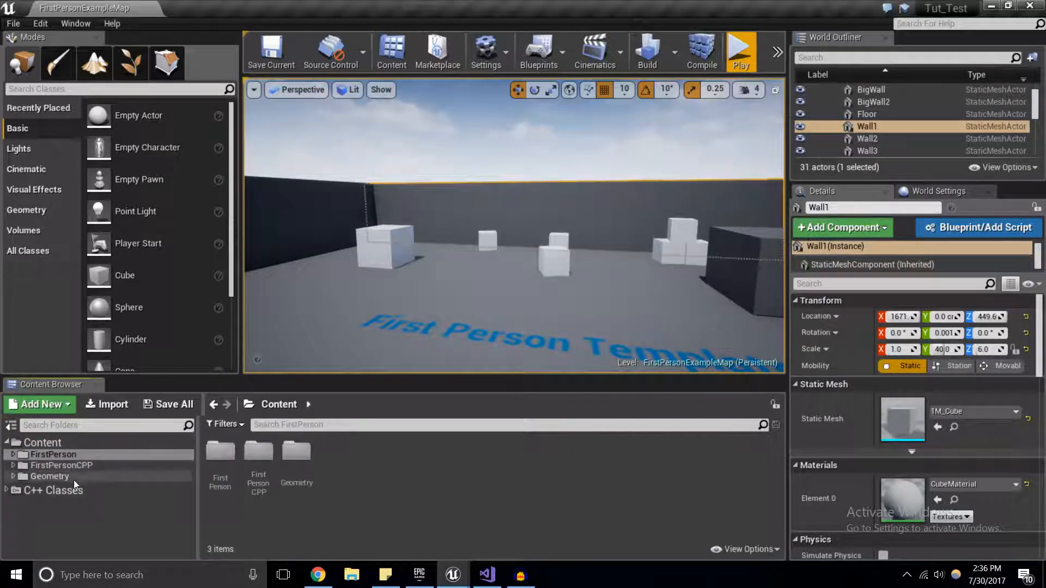
left_click(54, 491)
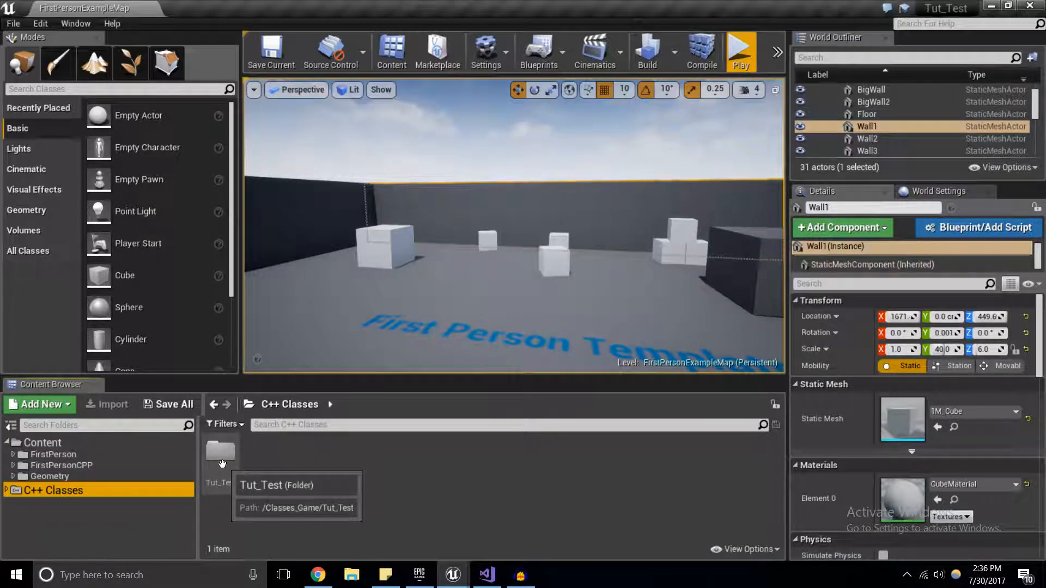
double_click(220, 454)
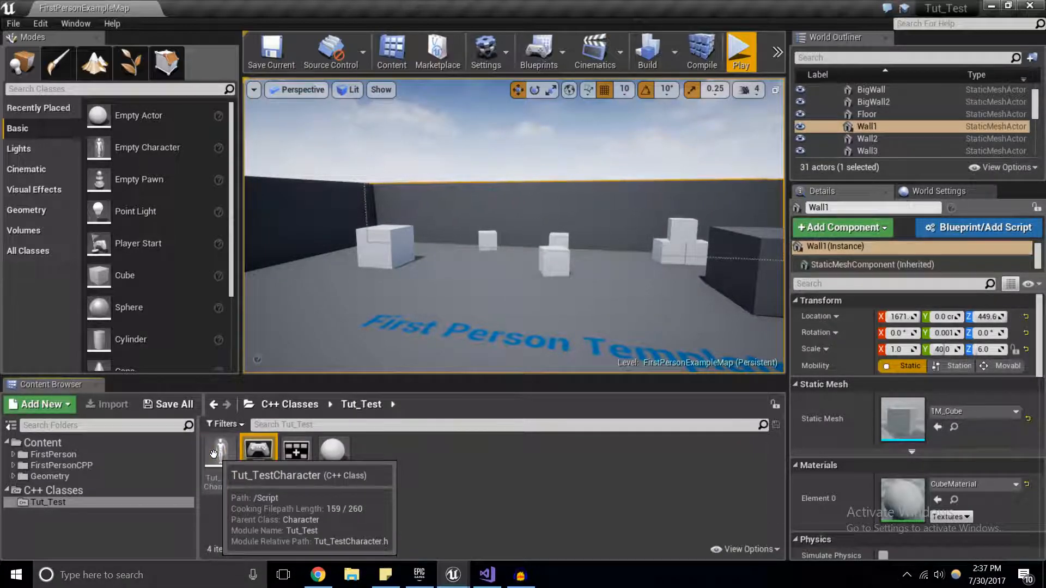
left_click(334, 451)
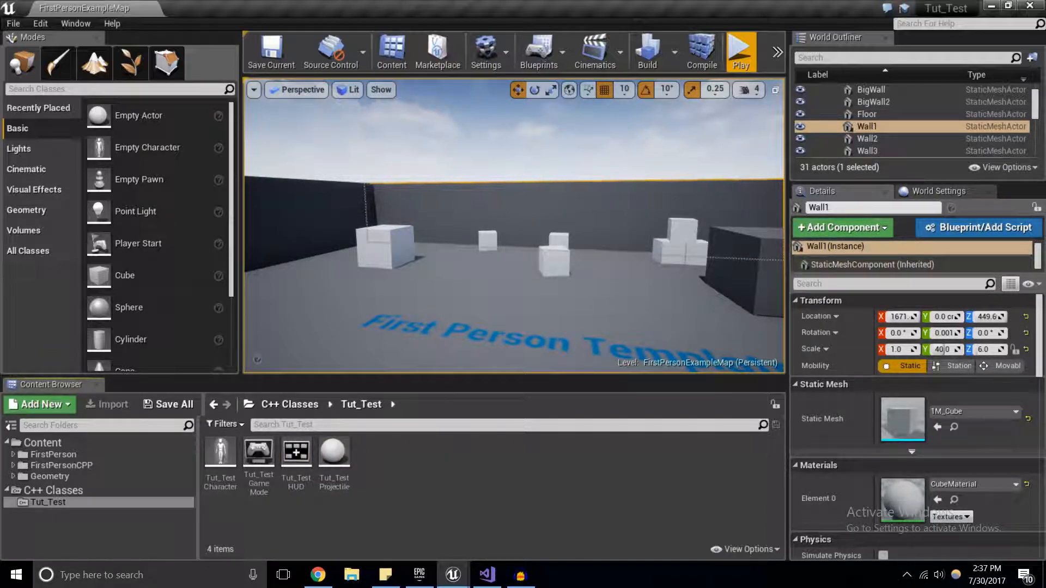
mouse_move(487, 575)
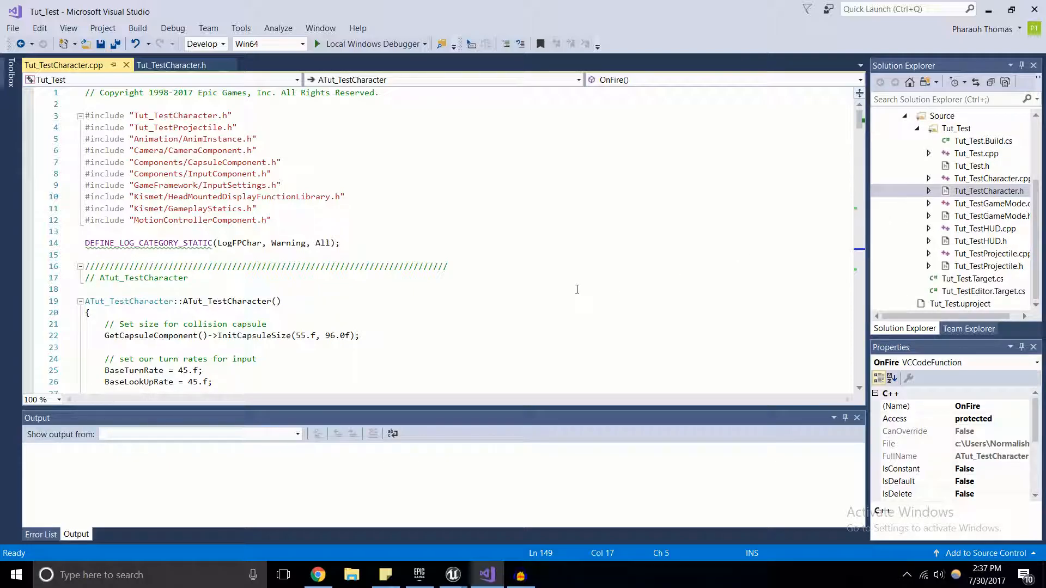
mouse_move(486, 269)
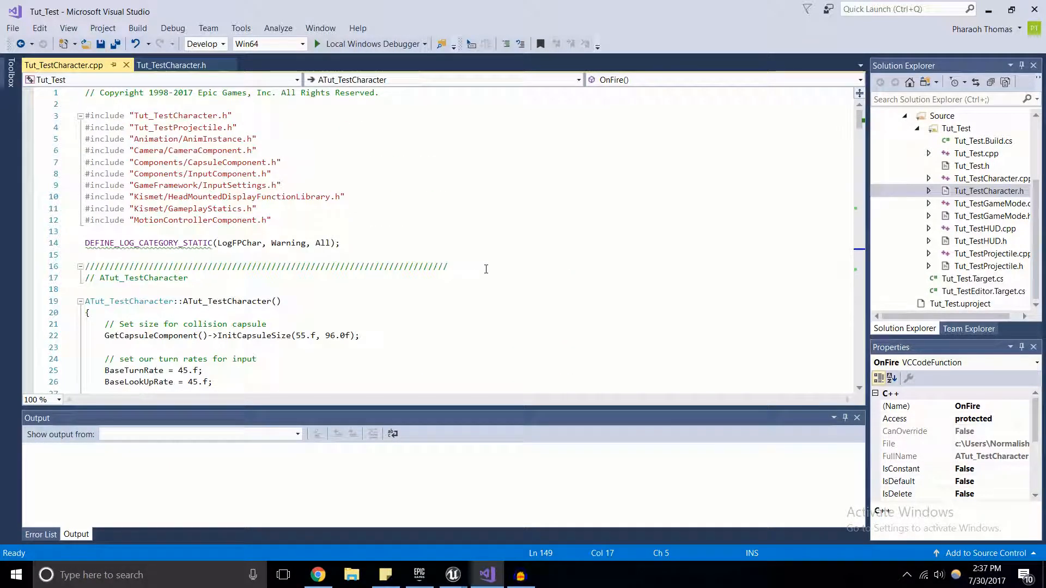
Scroll Tut_TestCharacter.cpp past the constructor to ATut_TestCharacter::BeginPlay()
scroll("down", 3)
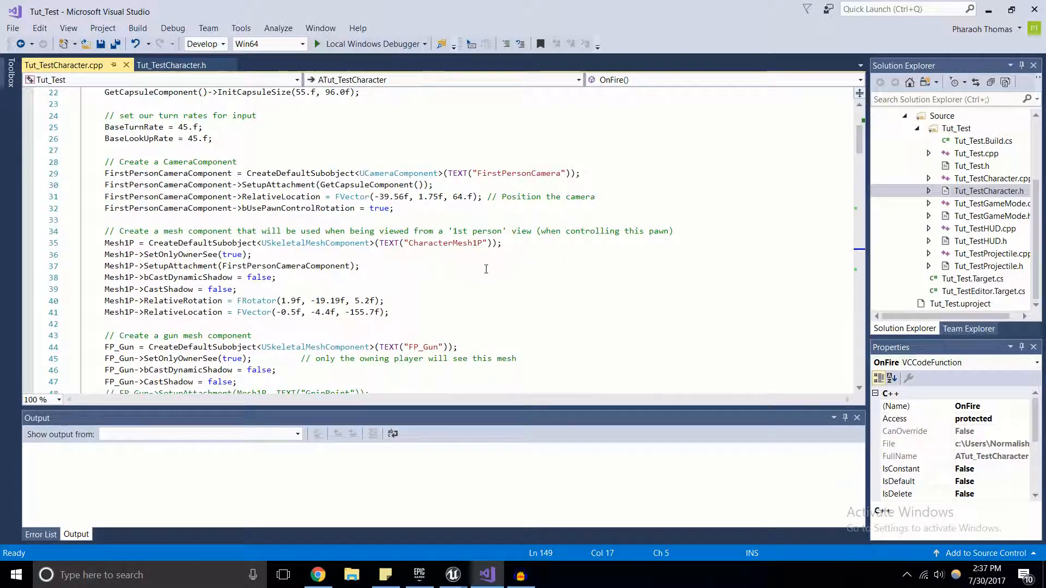
scroll("down", 3)
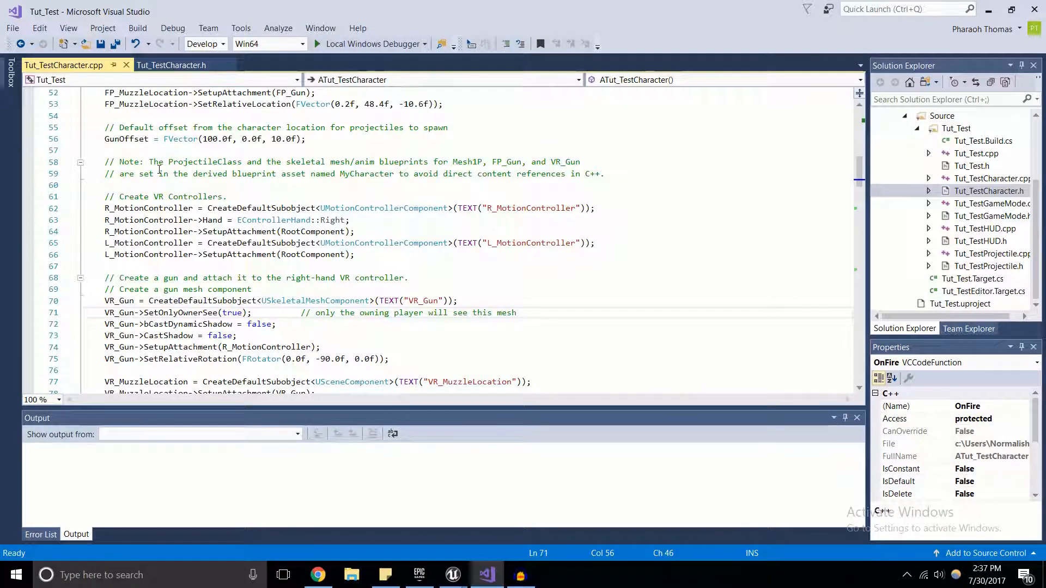
scroll("down", 3)
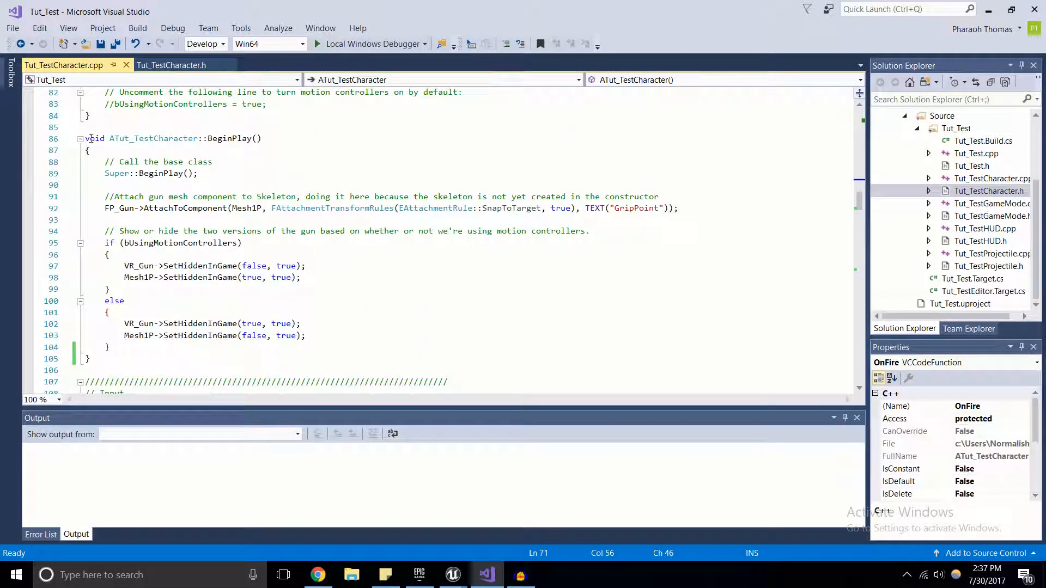
left_click_drag(87, 138, 250, 336)
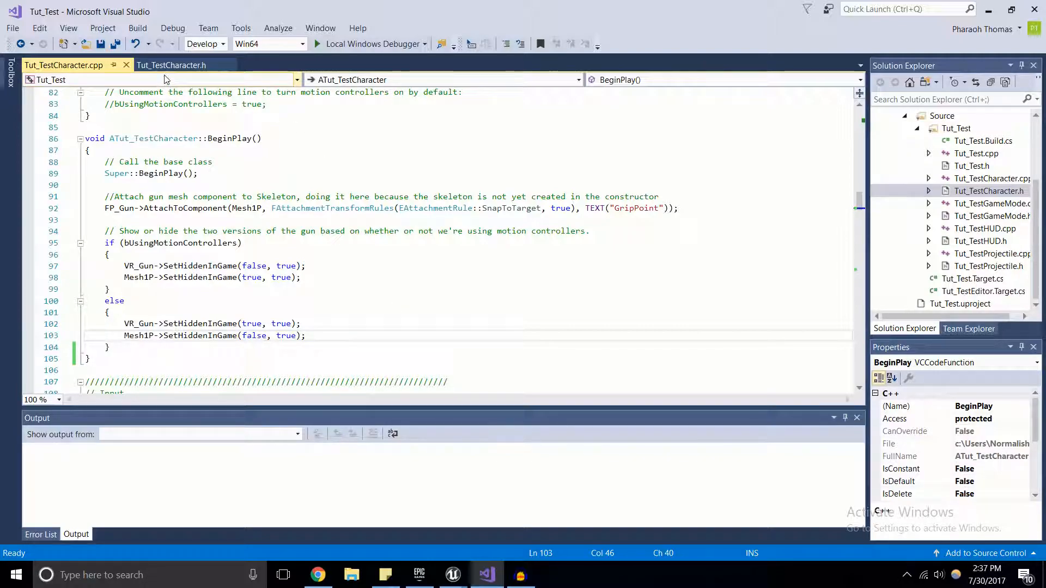
mouse_move(345, 97)
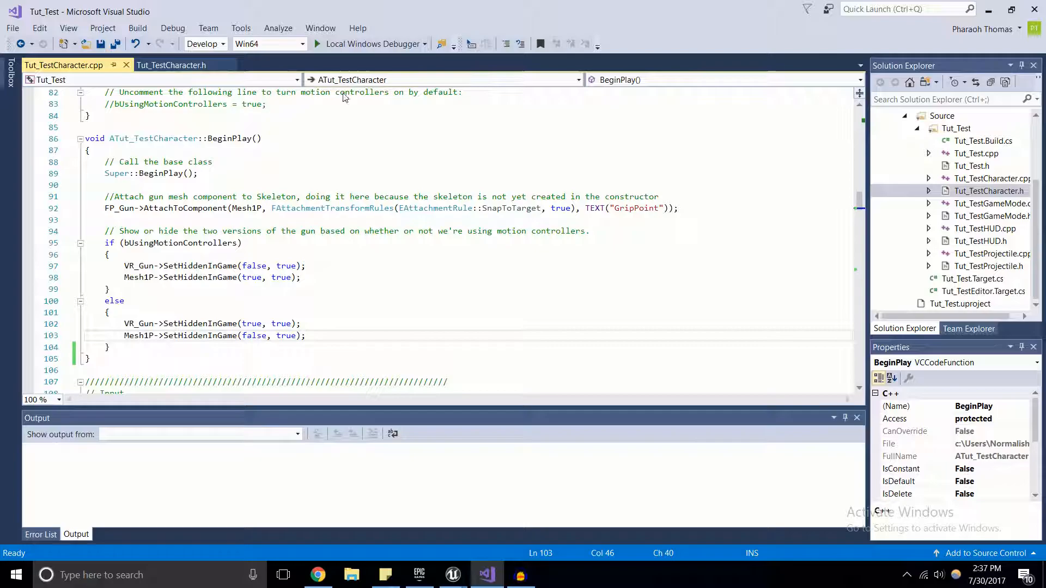
left_click(171, 64)
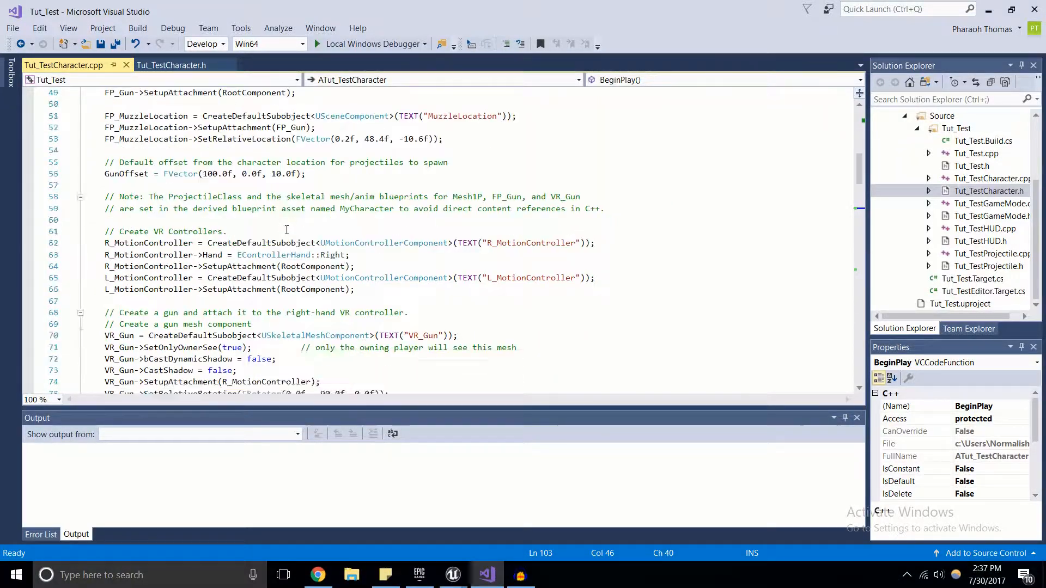
scroll("down", 3)
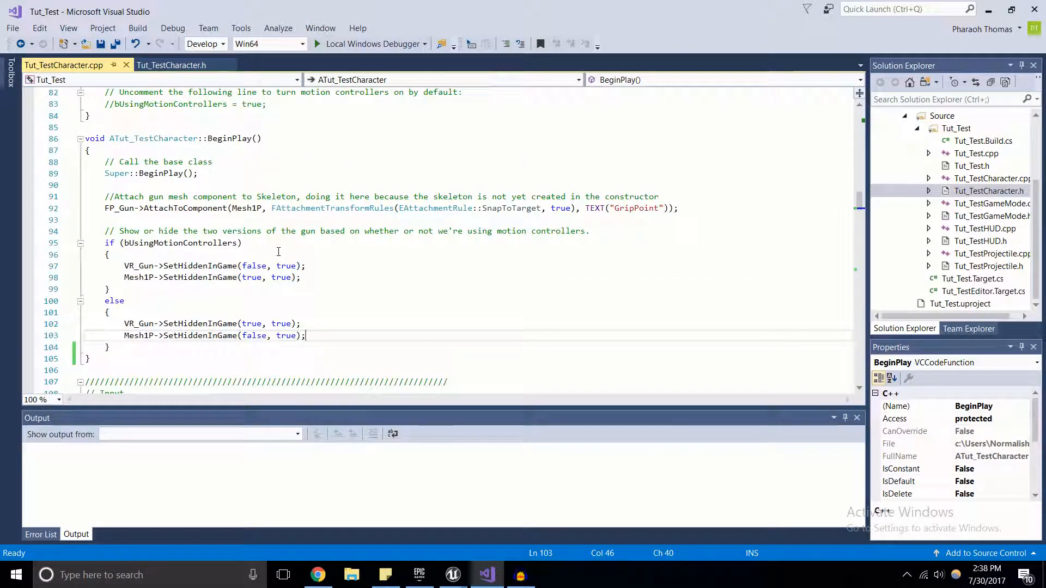
Append the 'override' keyword to BeginPlay() in Tut_TestCharacter.h
left_click(171, 65)
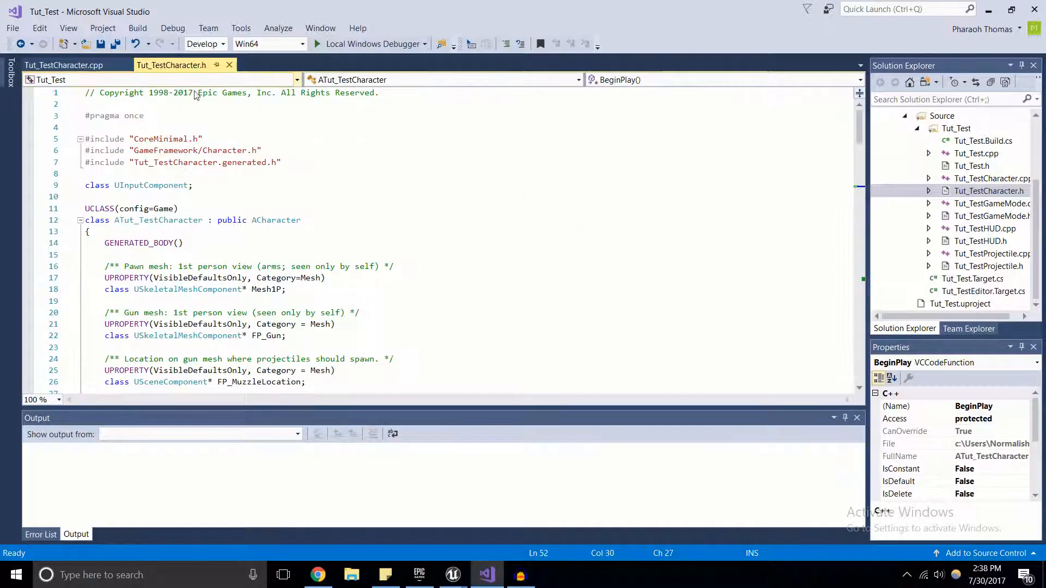
scroll("down", 3)
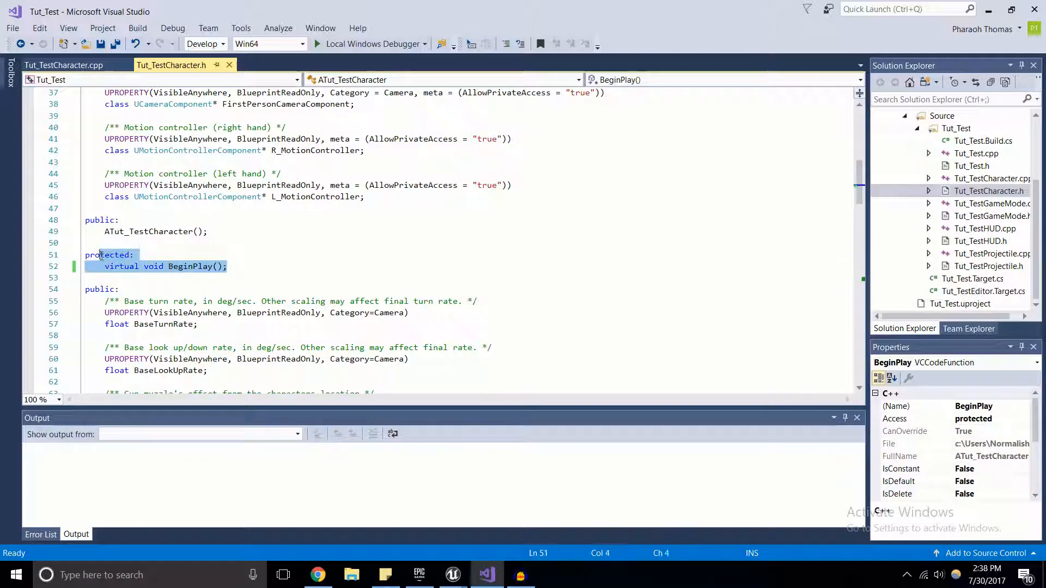
left_click(124, 266)
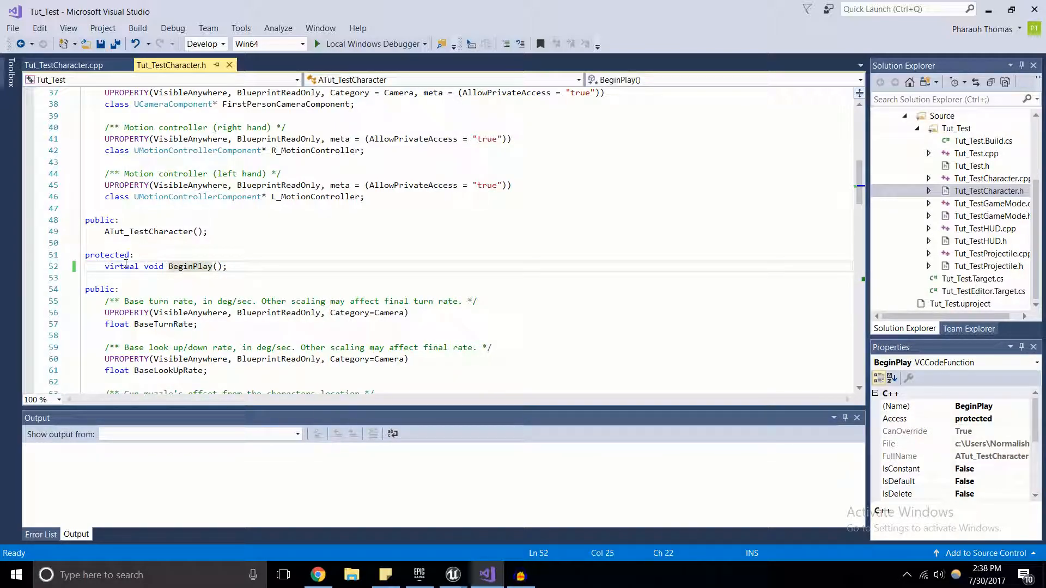
mouse_move(191, 267)
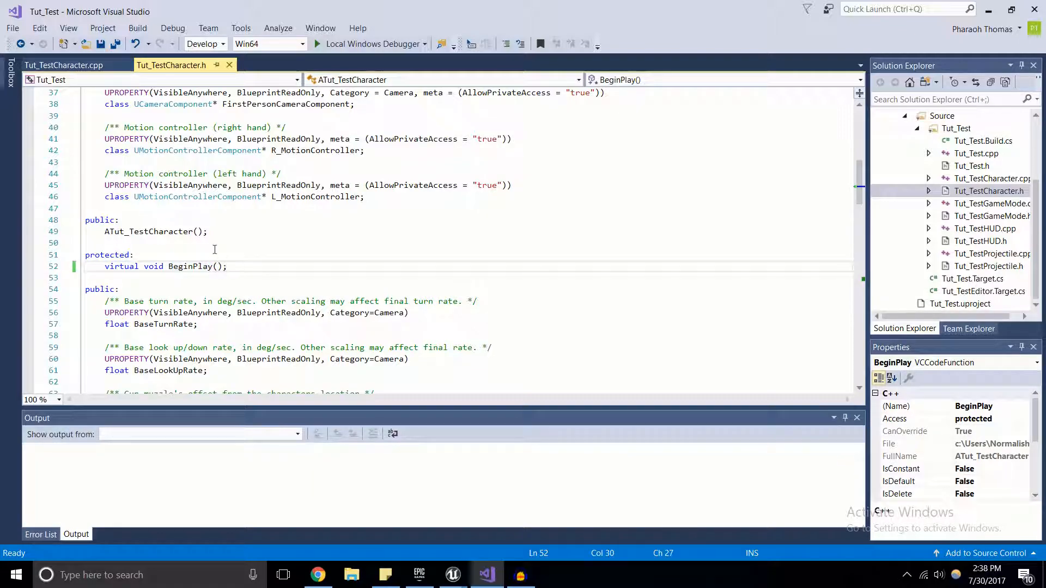
left_click(66, 65)
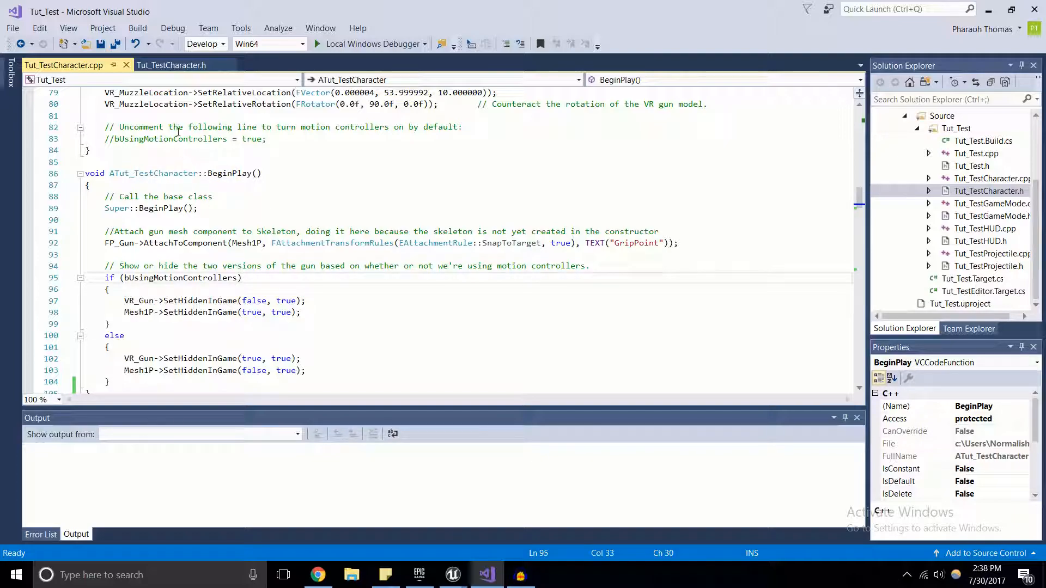
left_click(171, 65)
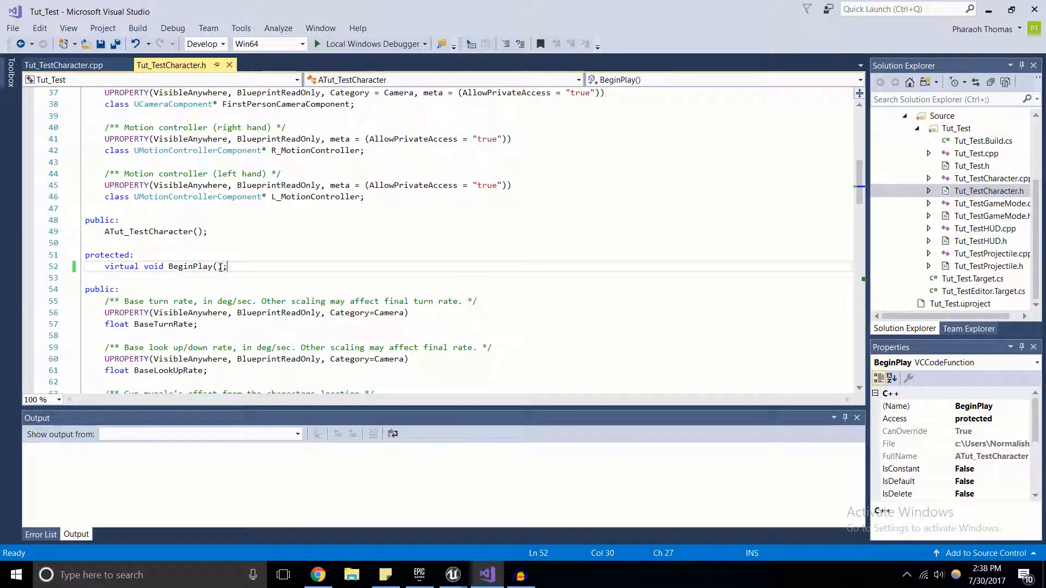
type("override")
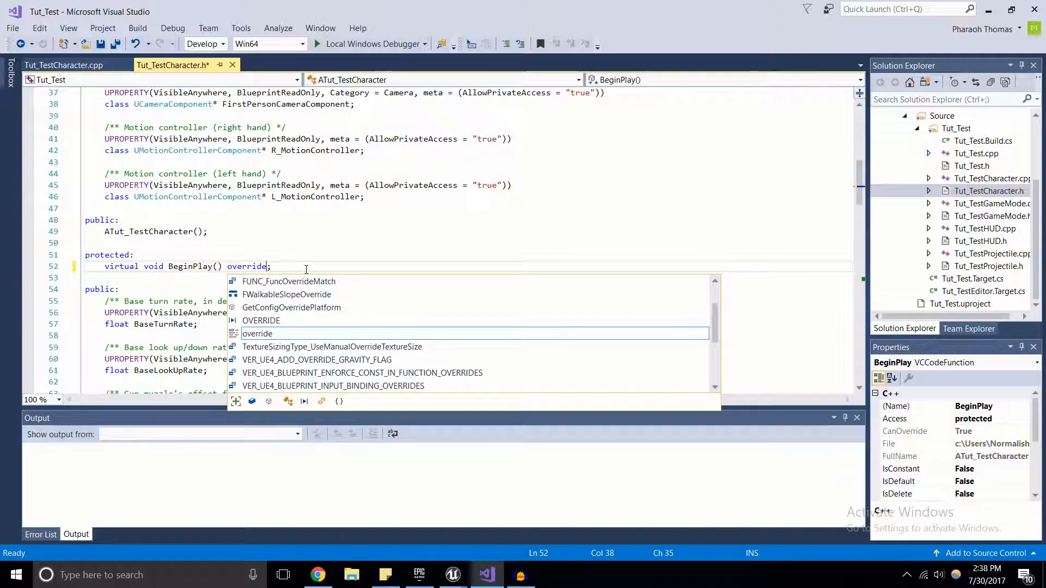
key("Escape")
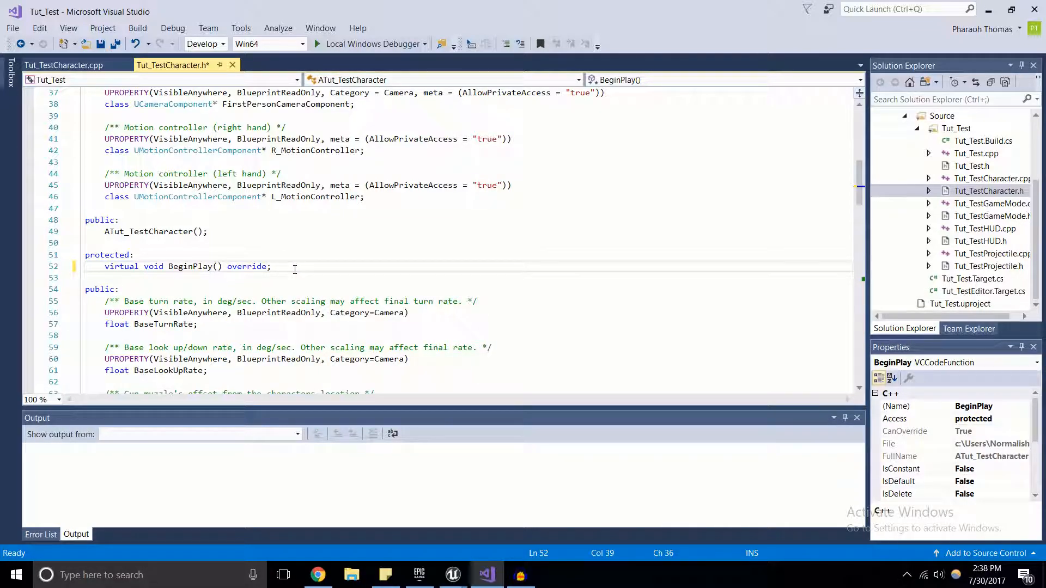
double_click(241, 267)
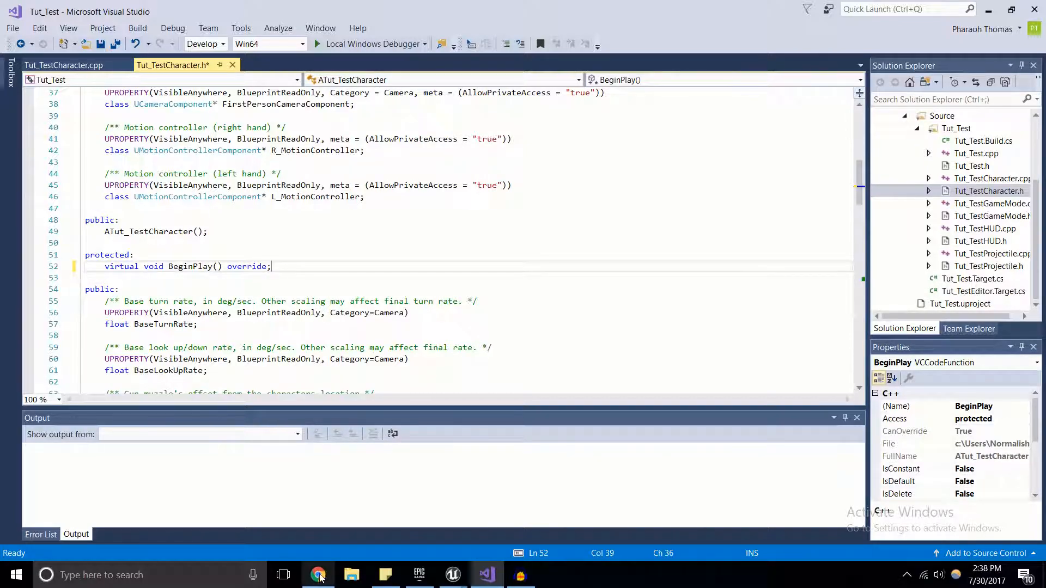
Jump to the 'override and final' section of the Coding Standard page
left_click(317, 574)
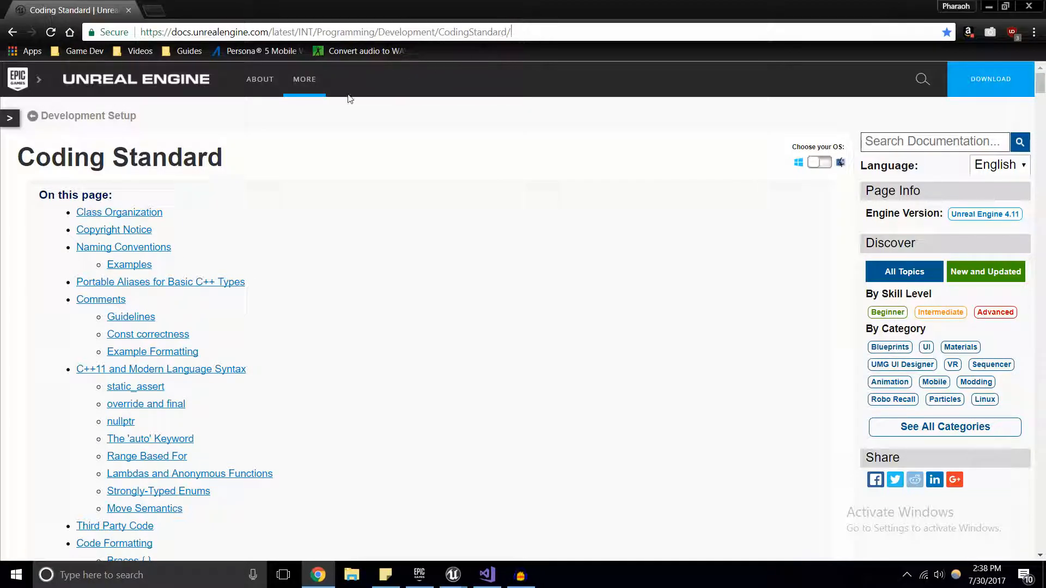
mouse_move(342, 135)
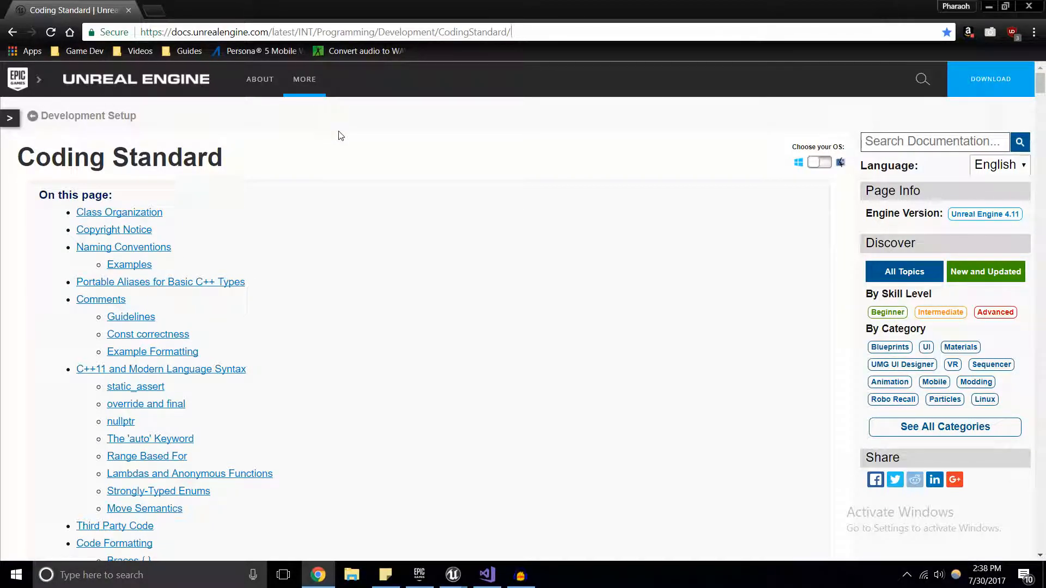
double_click(474, 31)
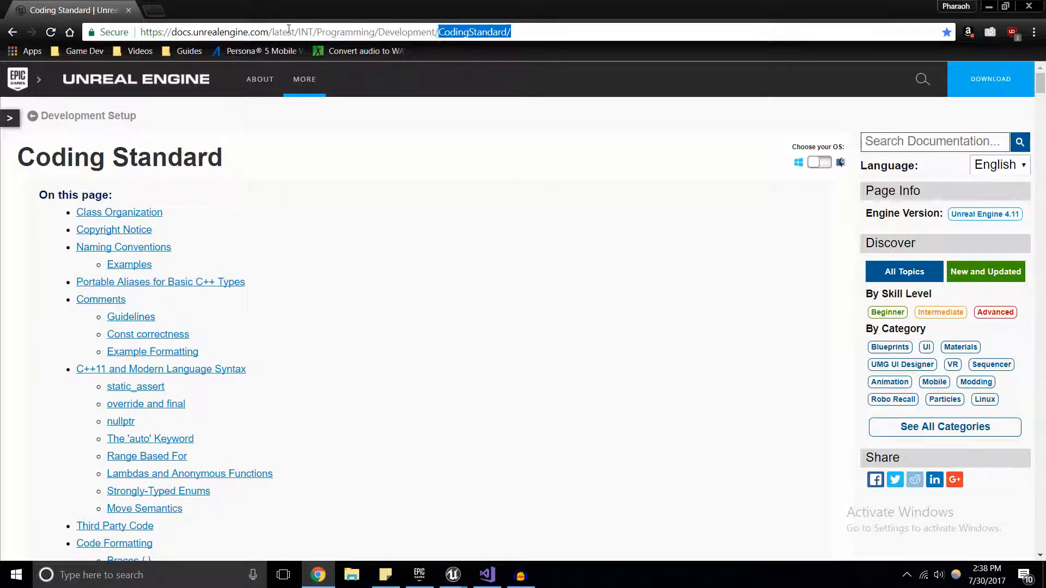
scroll("down", 3)
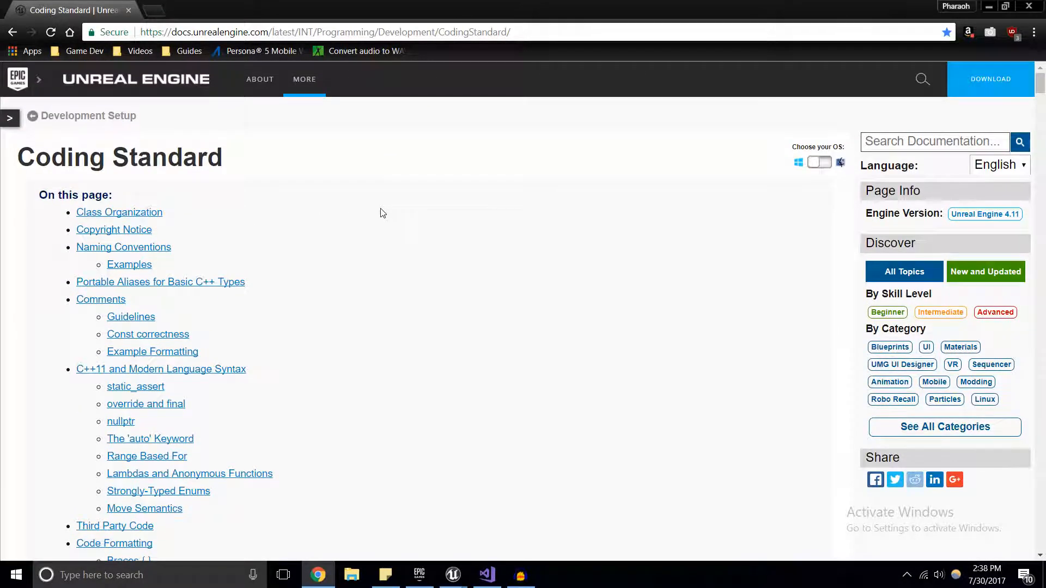
scroll("down", 3)
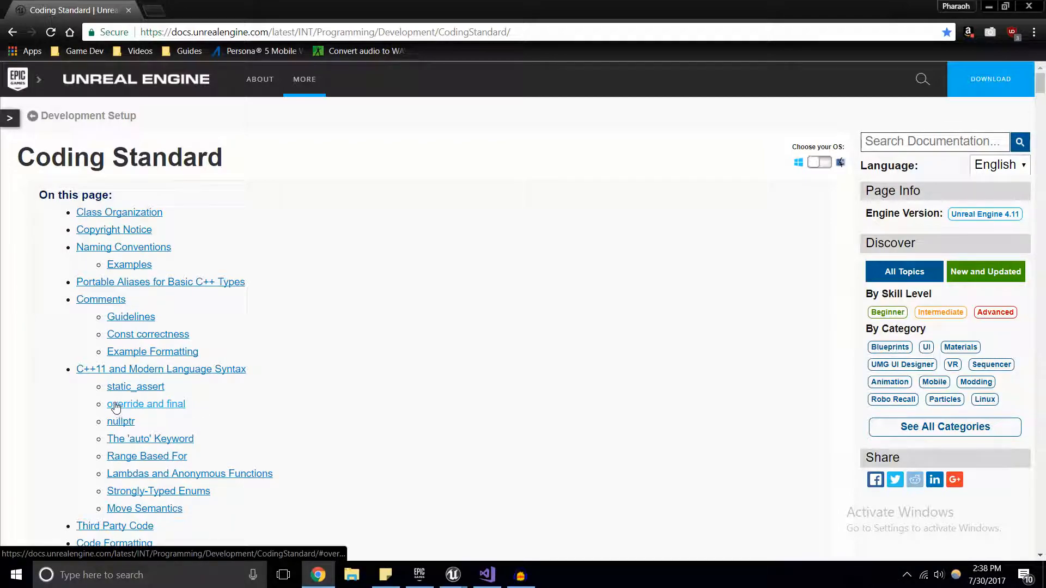
left_click(146, 404)
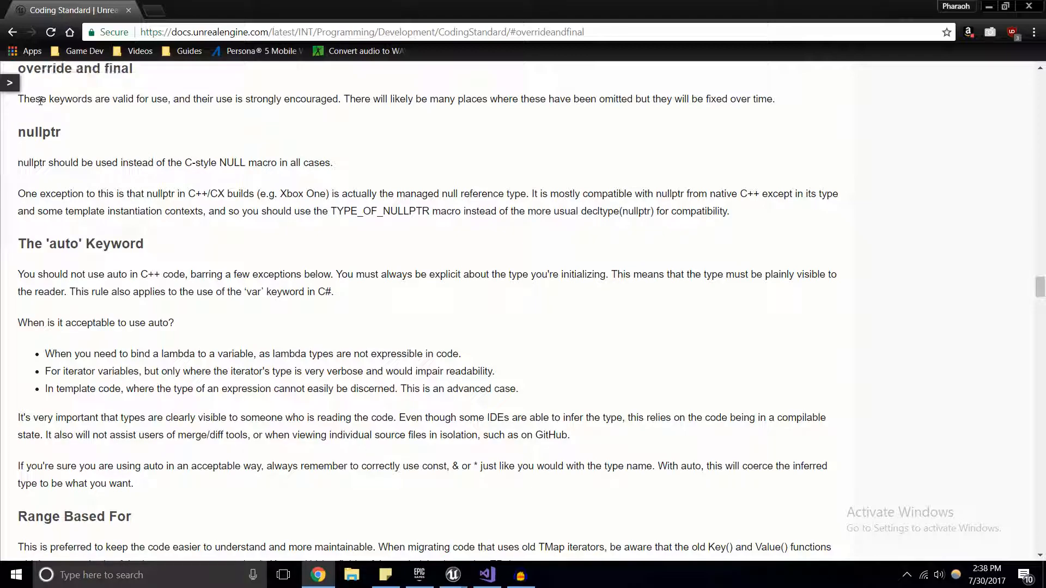
Highlight the sentences on using and omitting override and final keywords
left_click_drag(39, 98, 189, 99)
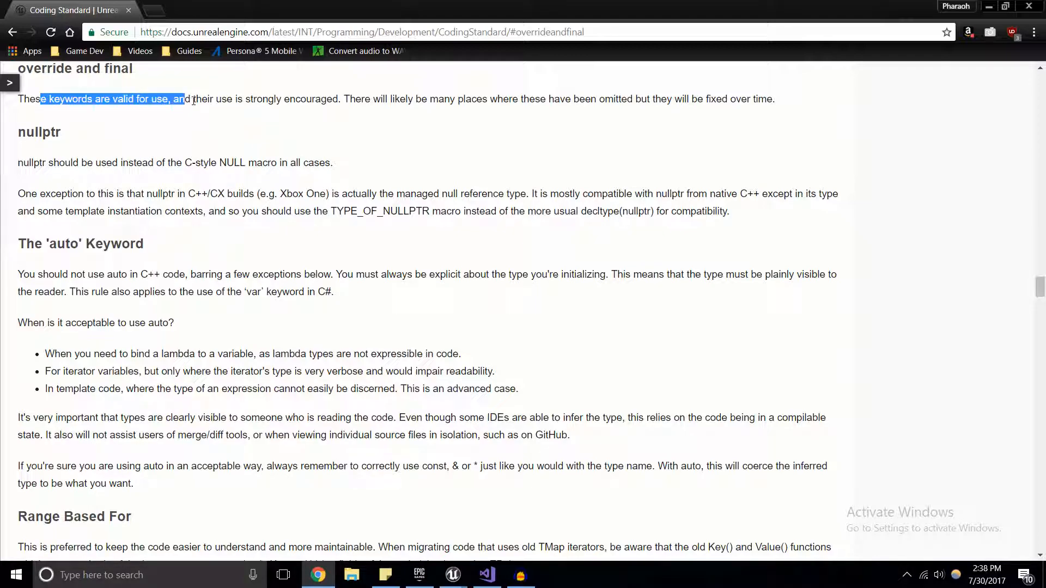
left_click(350, 126)
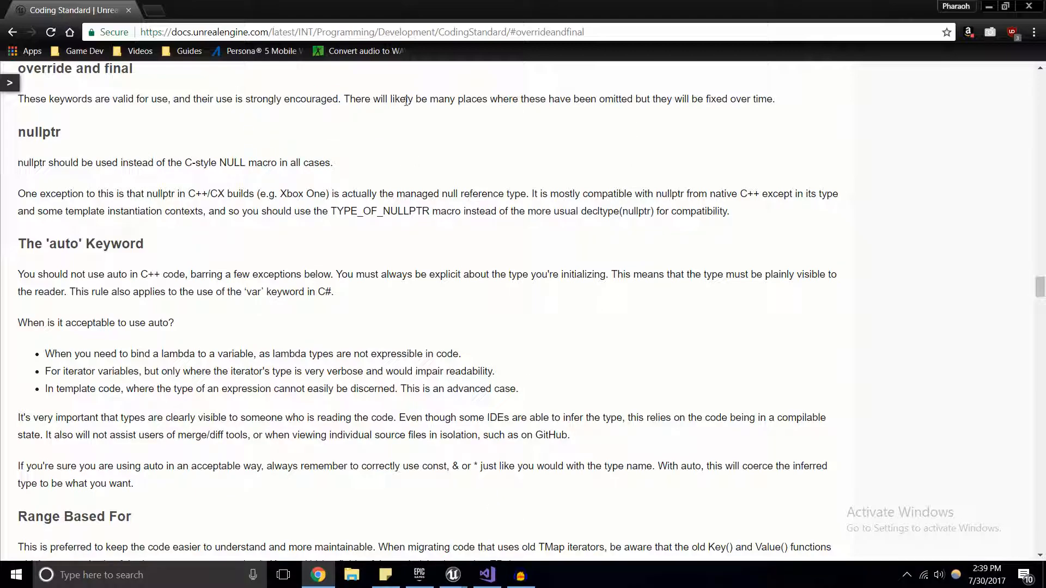
left_click_drag(343, 98, 759, 99)
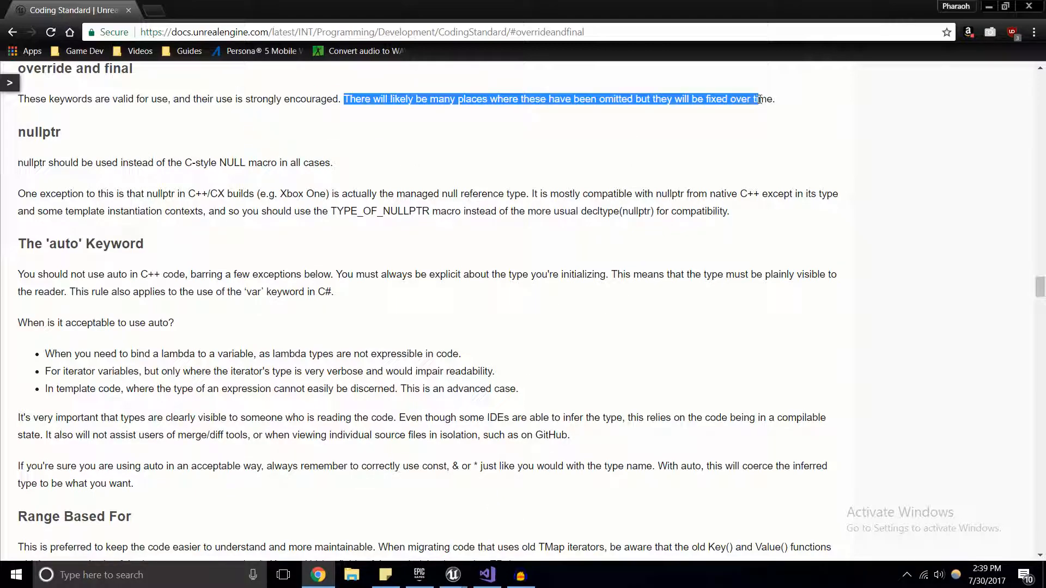
left_click(602, 229)
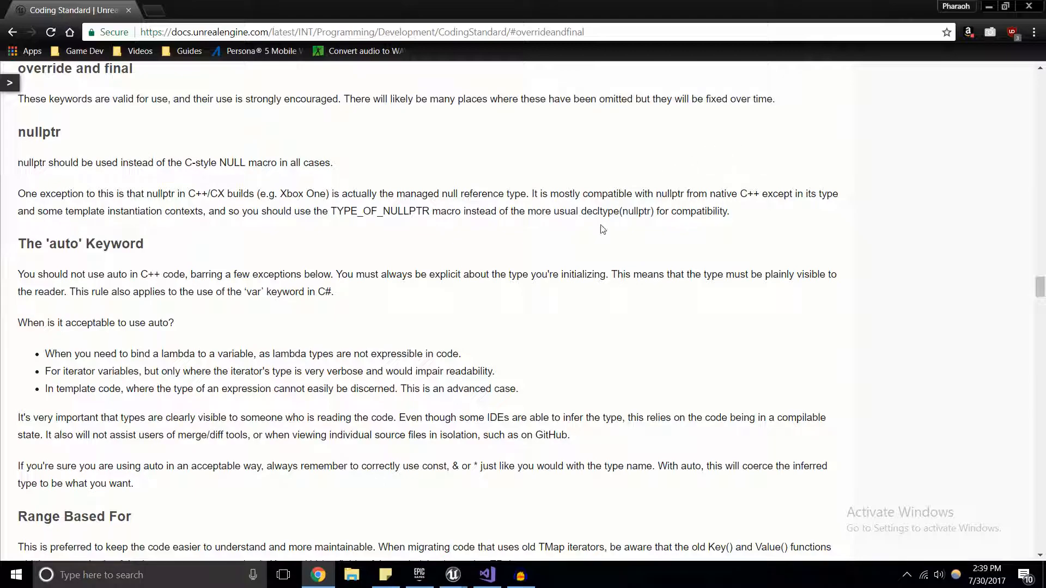
left_click(487, 575)
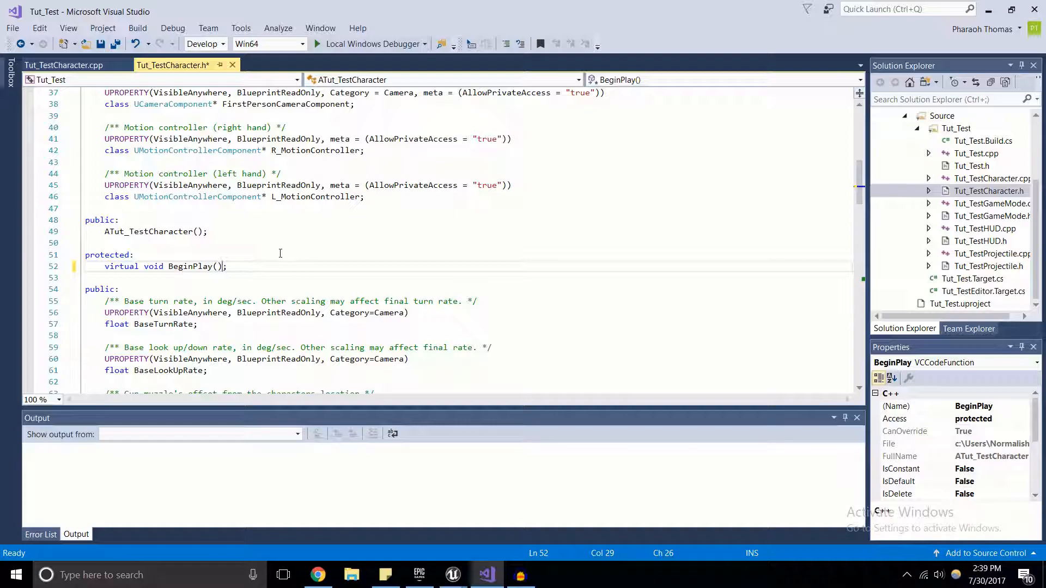
mouse_move(285, 251)
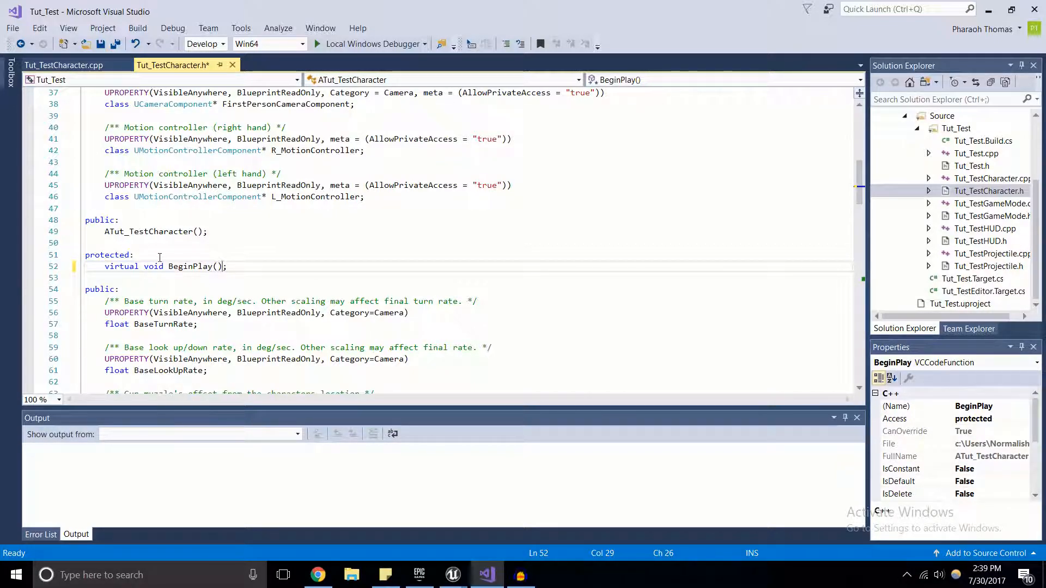
Type 'override' after BeginPlay() in Tut_TestCharacter.h
type("override")
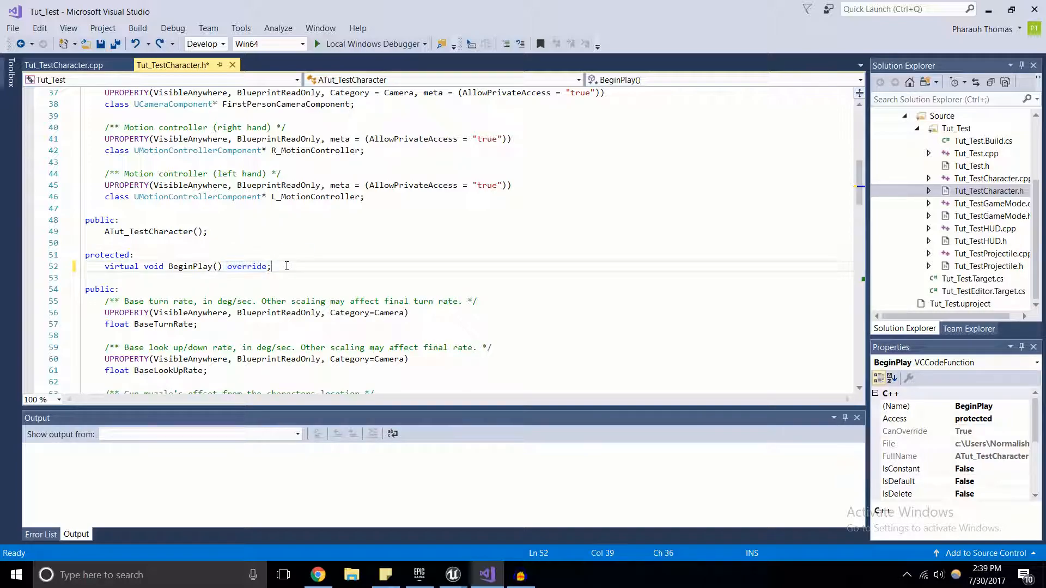
mouse_move(90, 66)
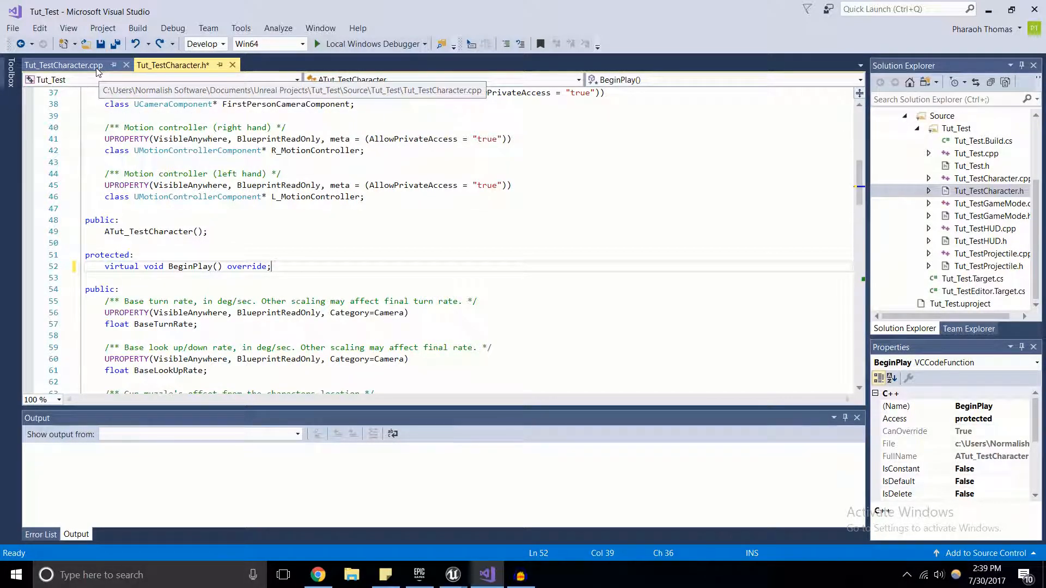
Review Super::BeginPlay in Tut_TestCharacter.cpp and add OnFire(); to BeginPlay
left_click(63, 66)
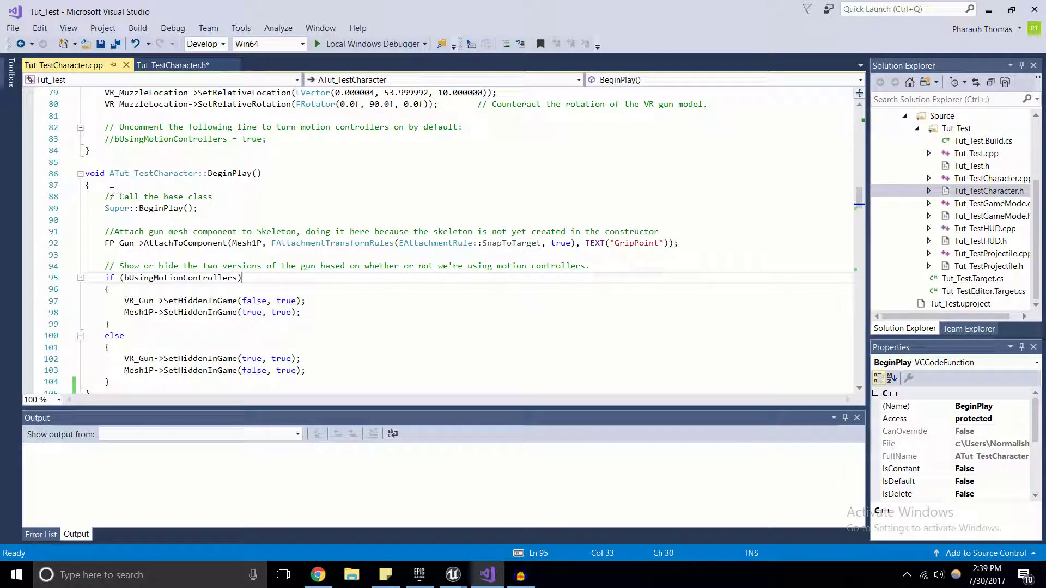
left_click_drag(107, 196, 109, 381)
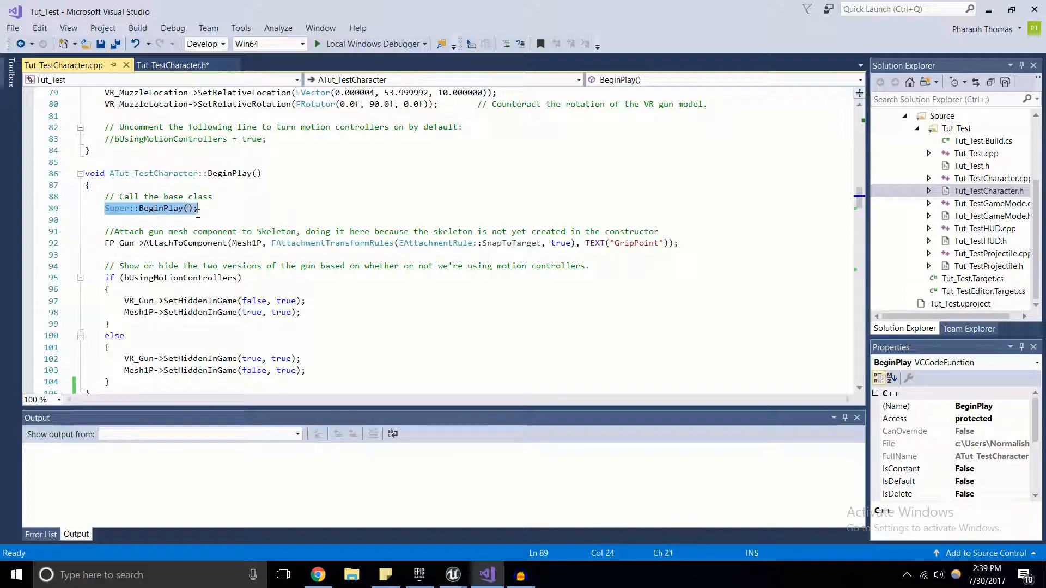
left_click(199, 208)
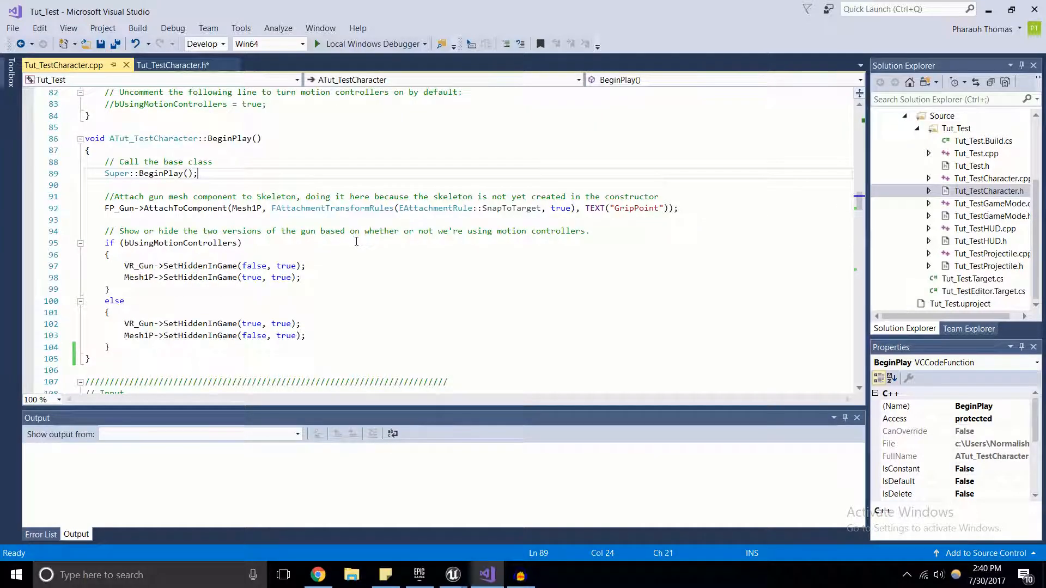
scroll("down", 3)
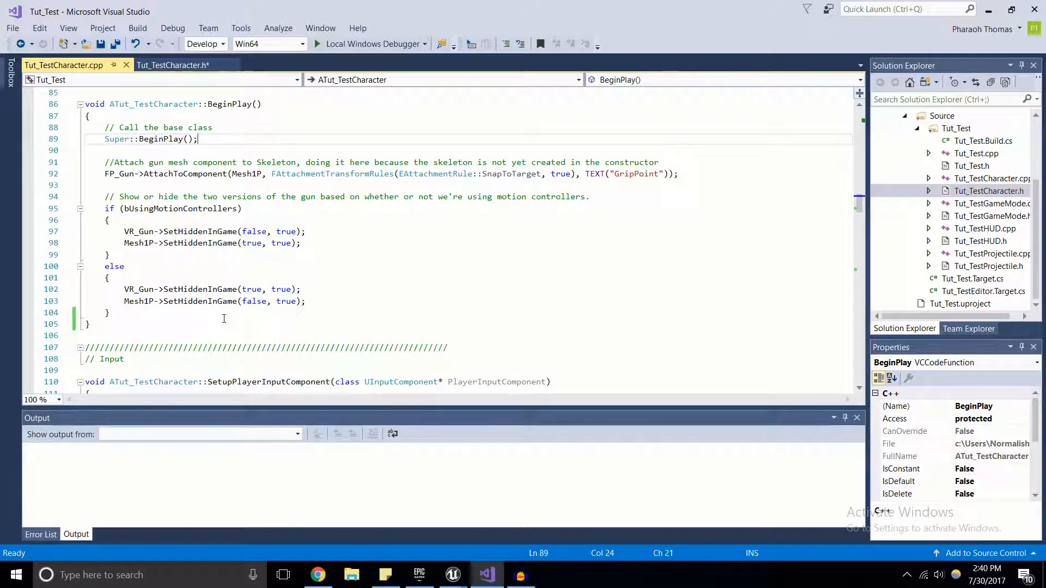
scroll("down", 3)
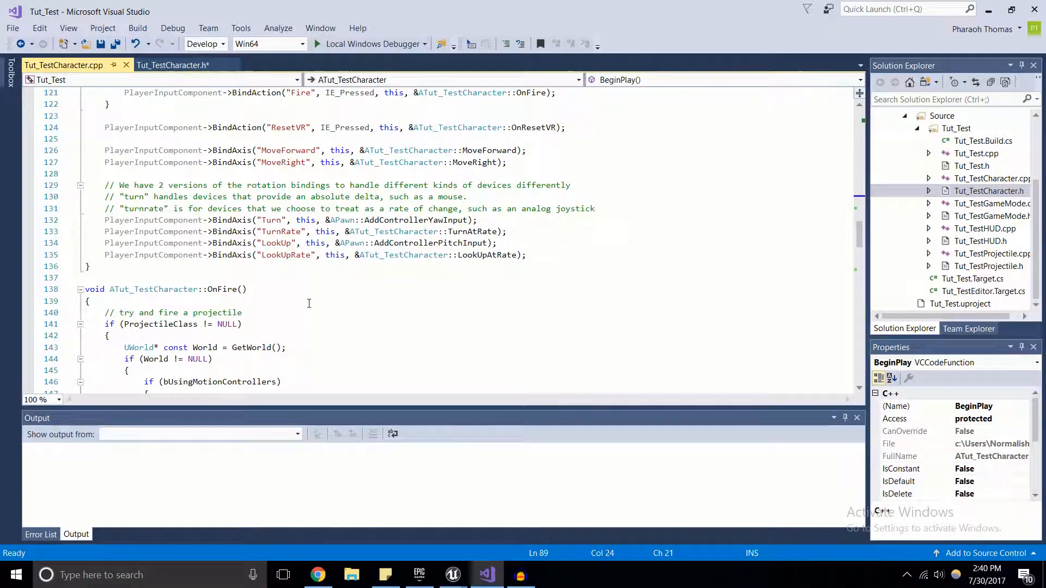
scroll("down", 3)
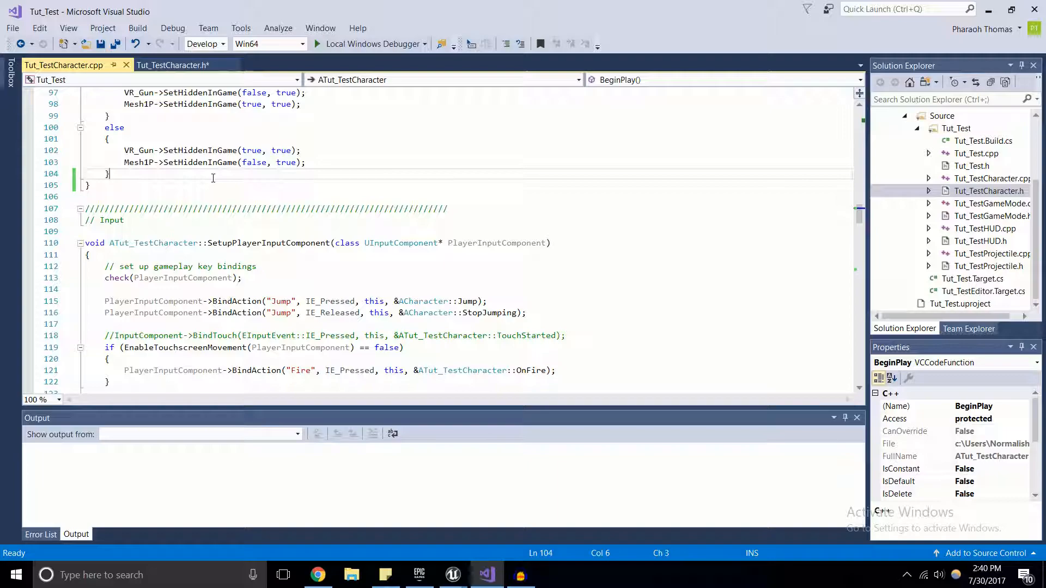
type("OnFire();")
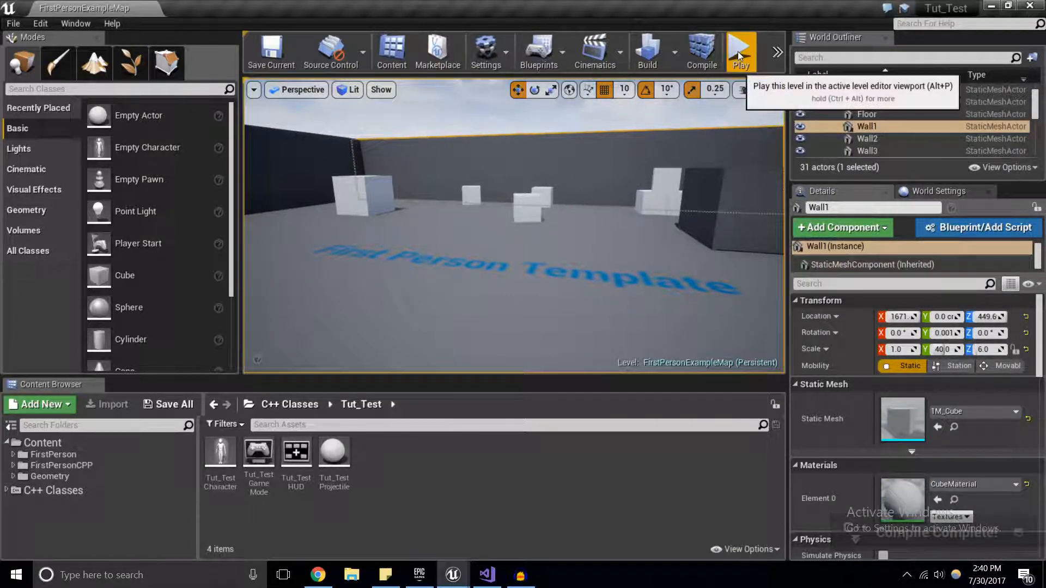
left_click(740, 53)
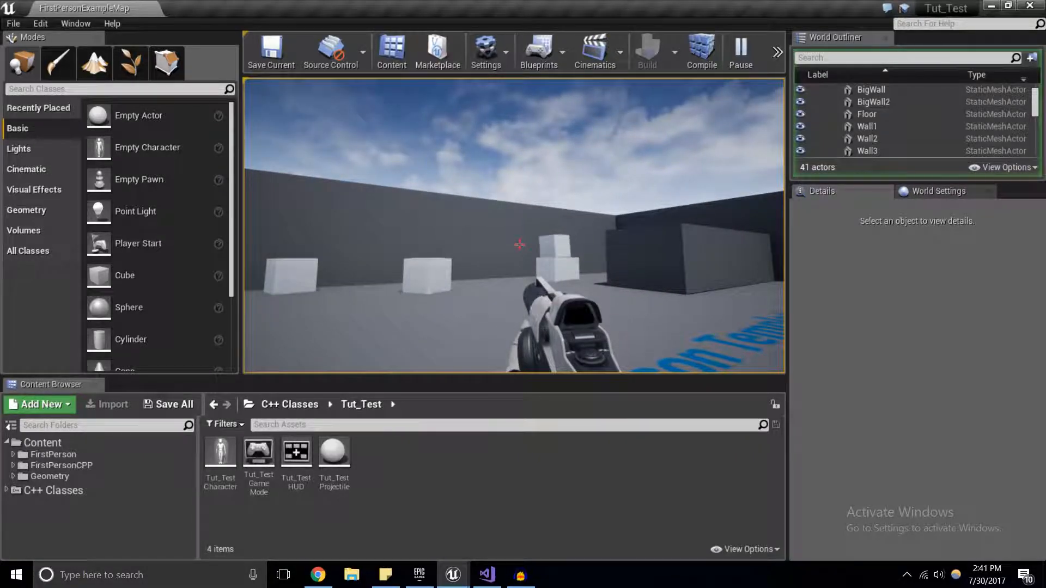
left_click(866, 126)
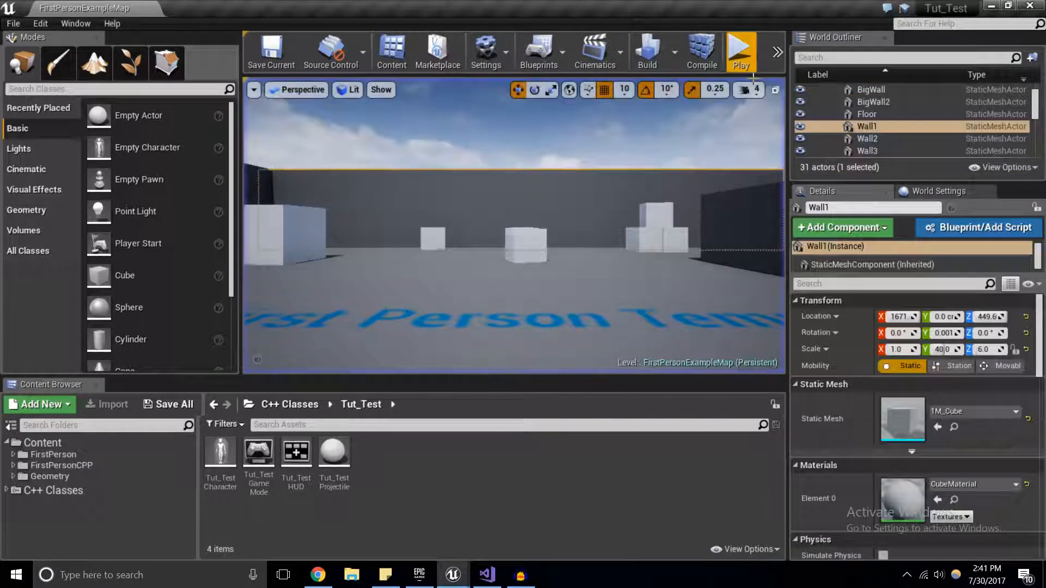
left_click(520, 574)
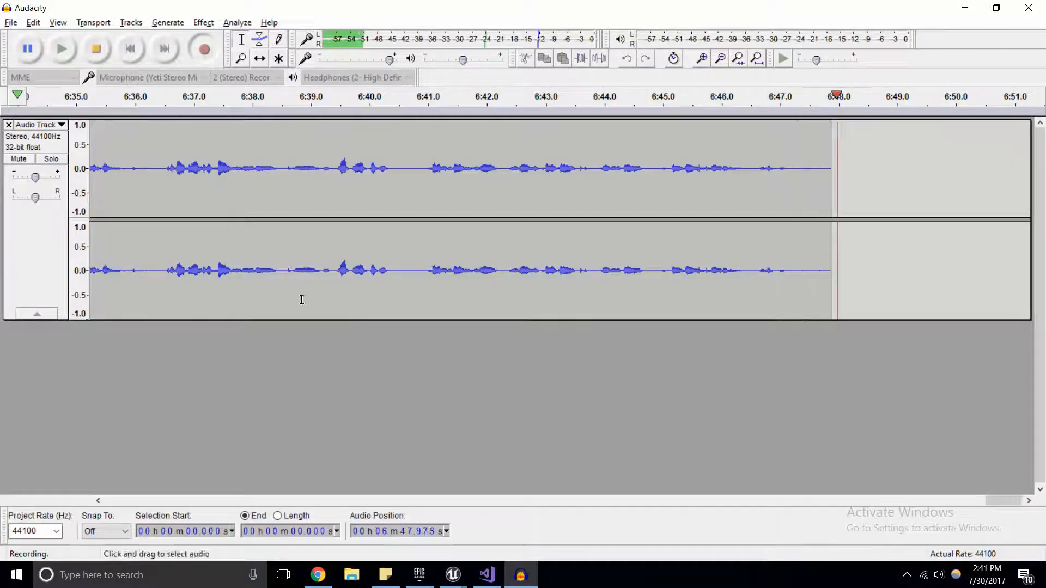
left_click(453, 575)
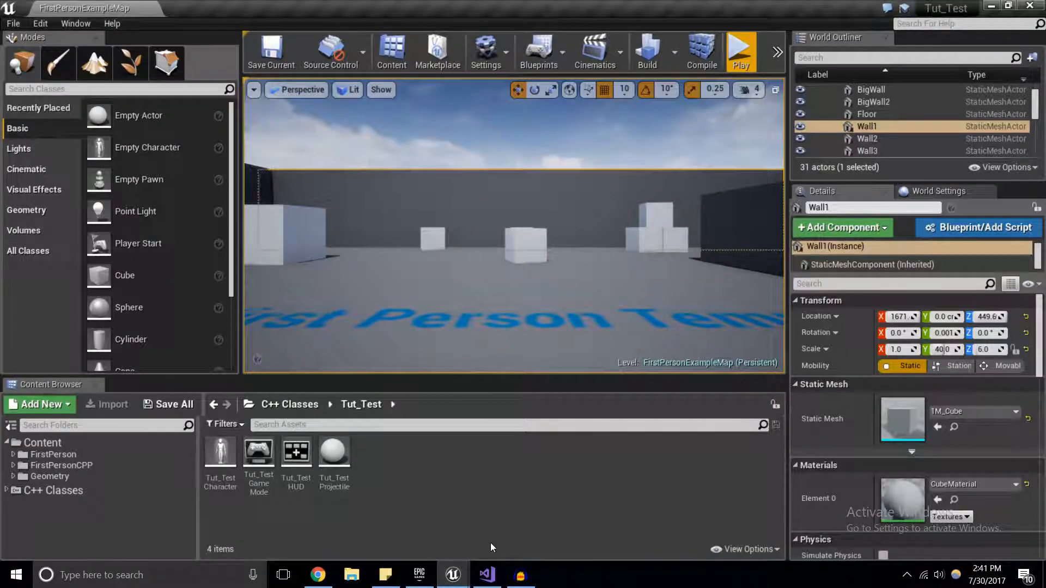
left_click(486, 574)
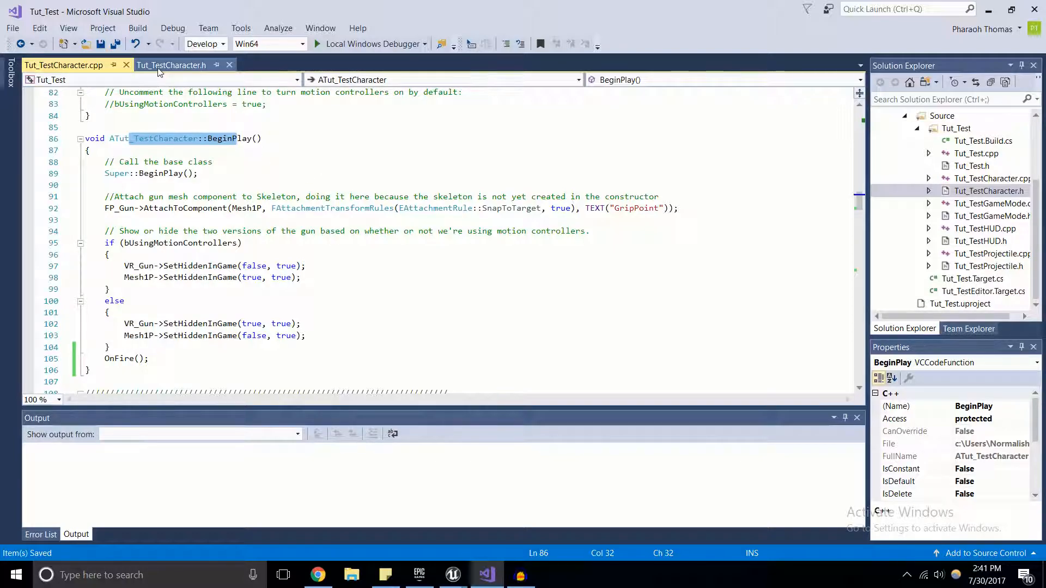
Declare 'virtual void Tick(float DeltaTime);' below BeginPlay in Tut_TestCharacter.h
left_click(171, 65)
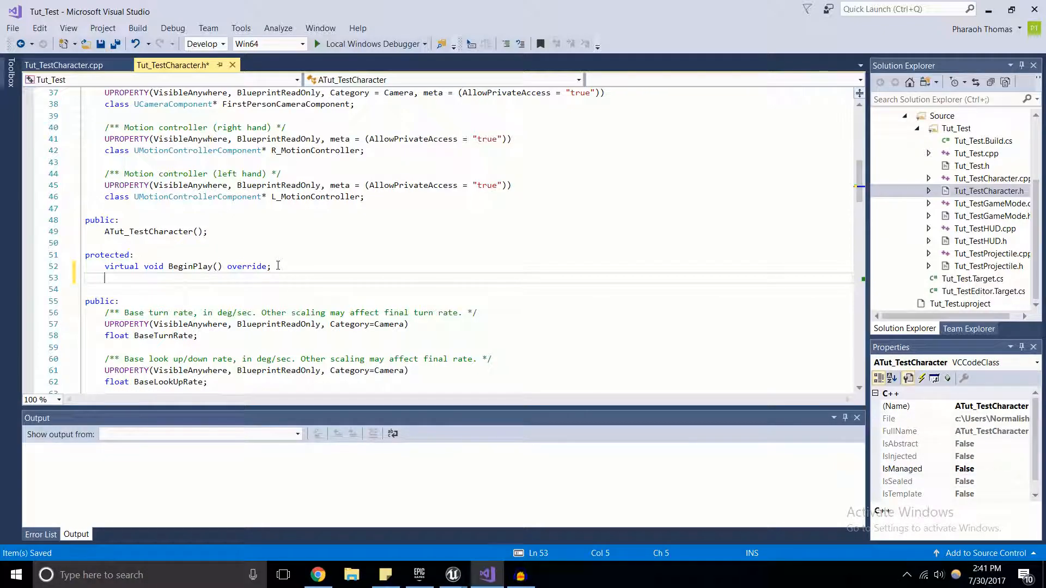
type("virtual void")
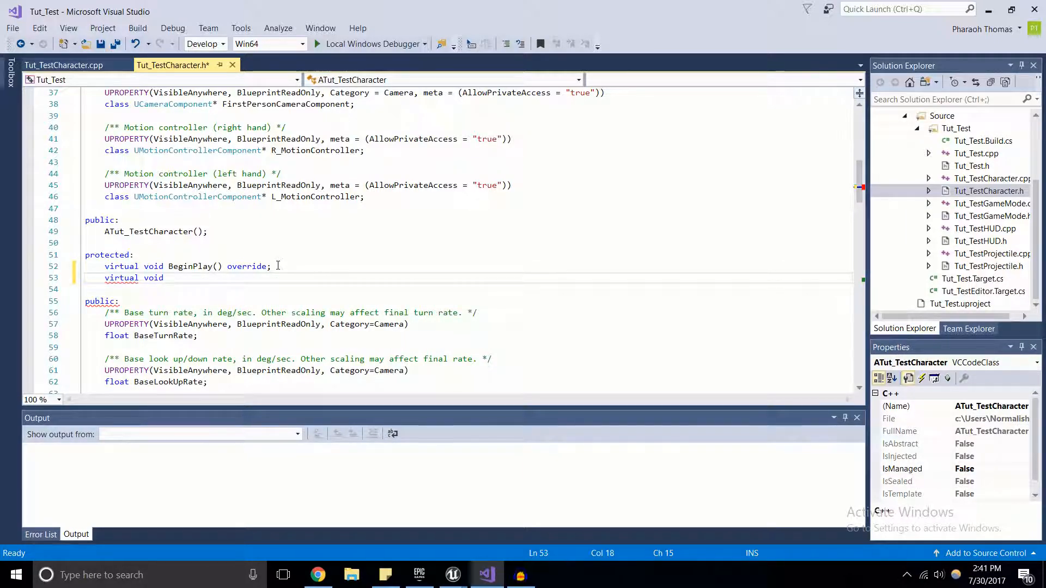
type("Tick()")
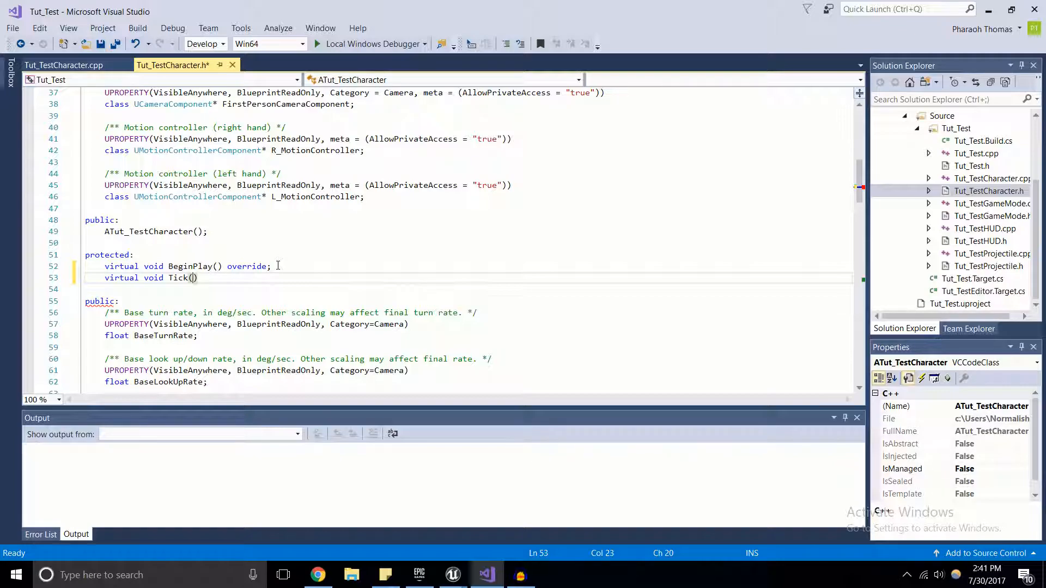
type("float Delta")
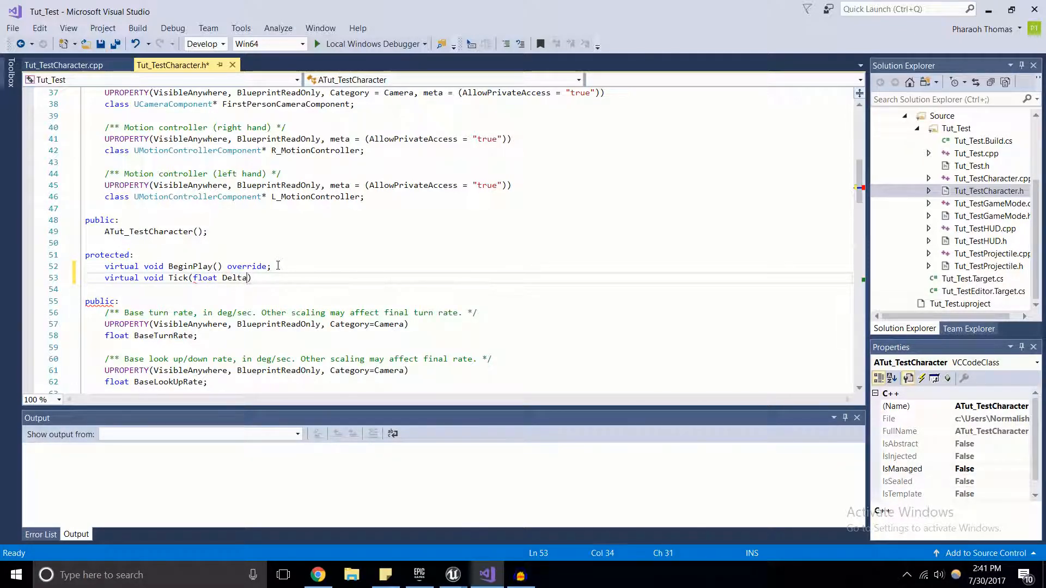
type("To")
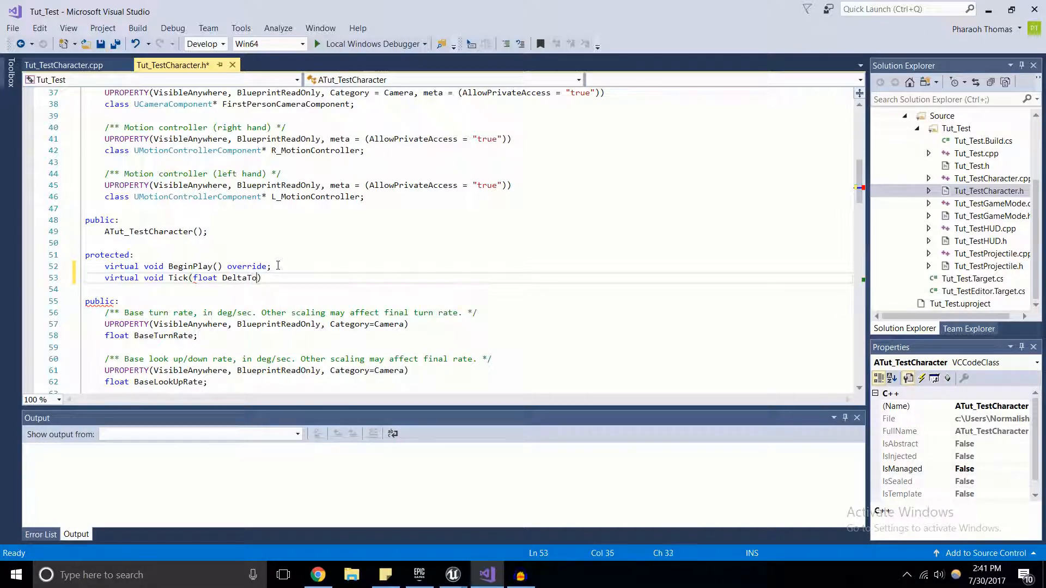
type("ime")
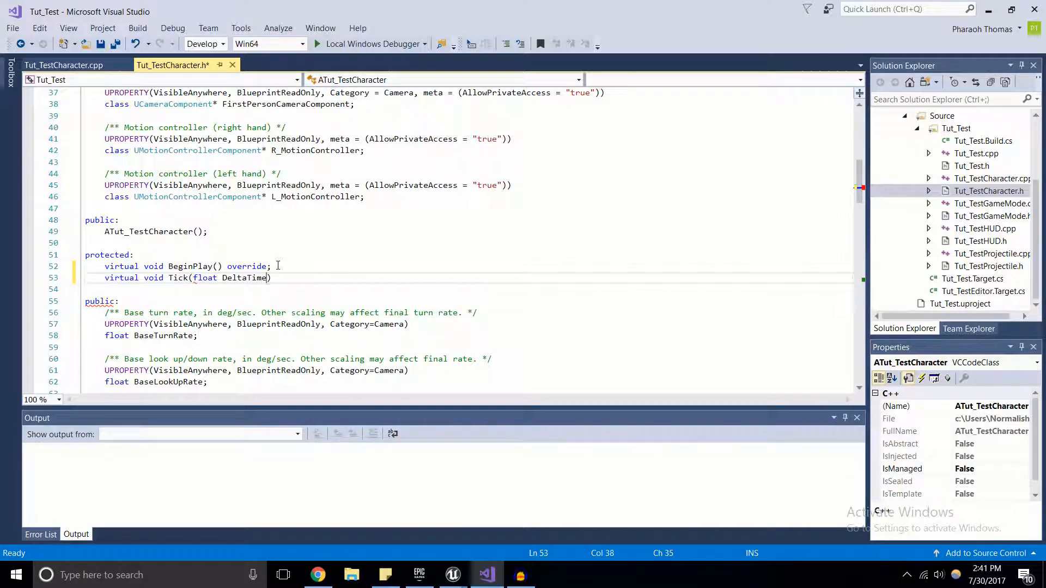
double_click(242, 278)
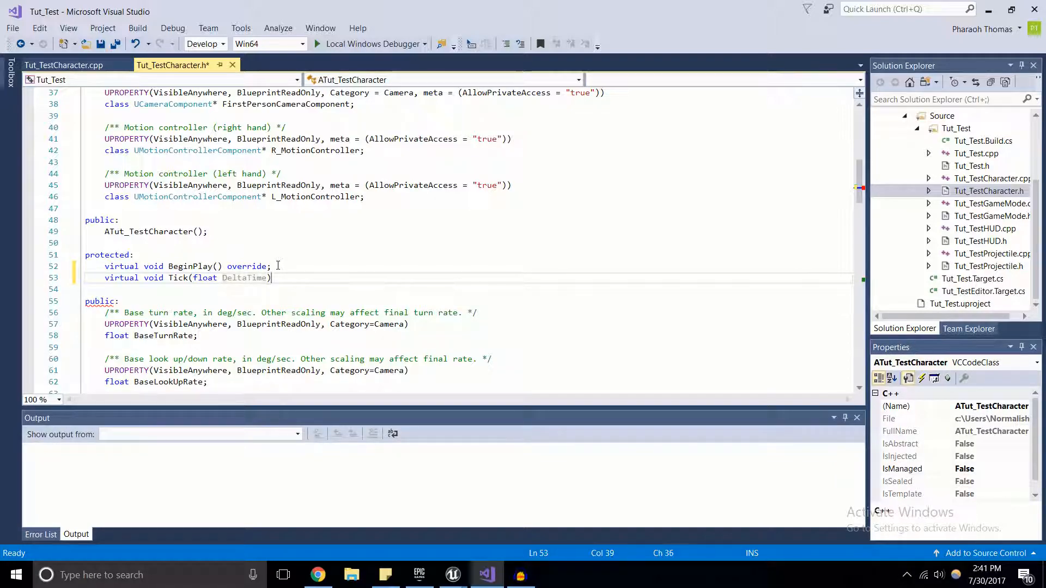
type(";")
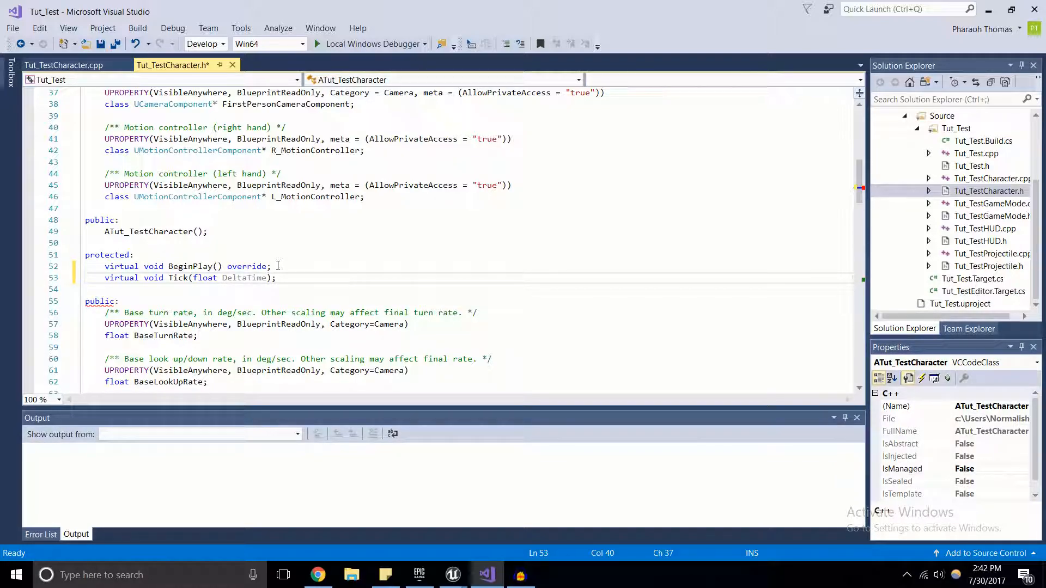
left_click(176, 278)
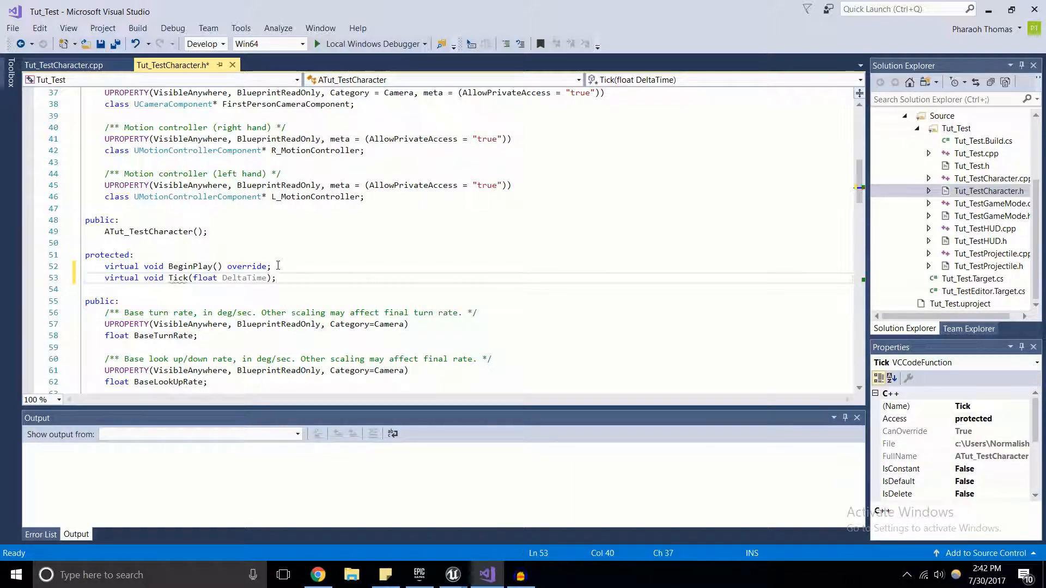
type("override")
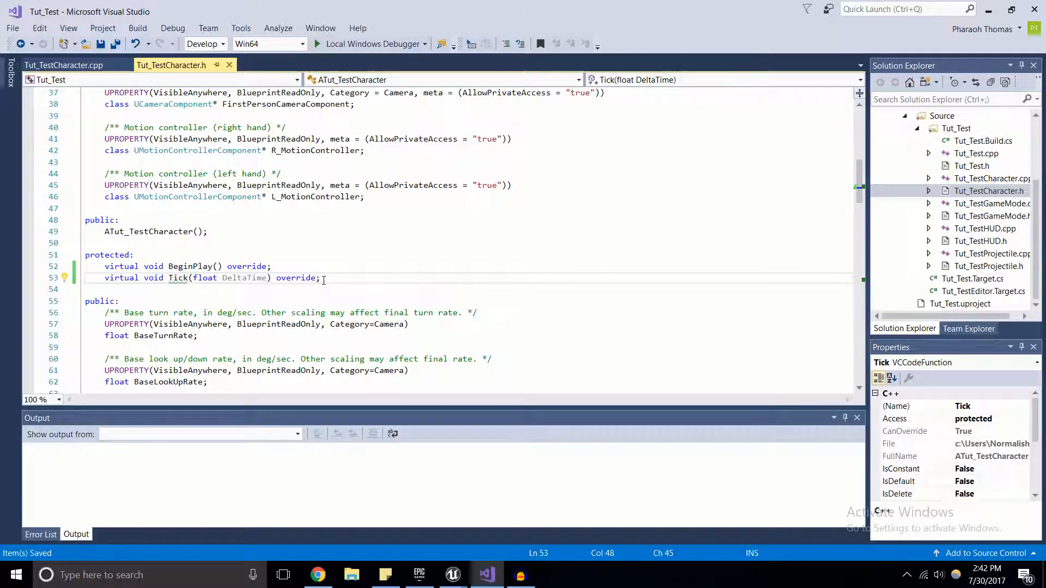
Generate a Tick(float DeltaTime) definition in Tut_TestCharacter.cpp from the declaration
left_click_drag(321, 278, 105, 279)
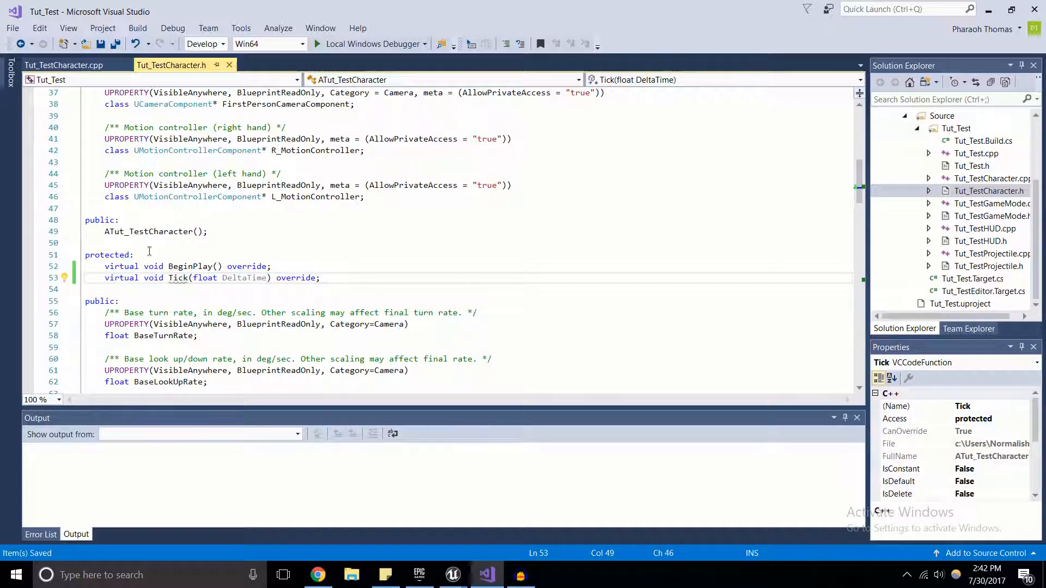
right_click(177, 278)
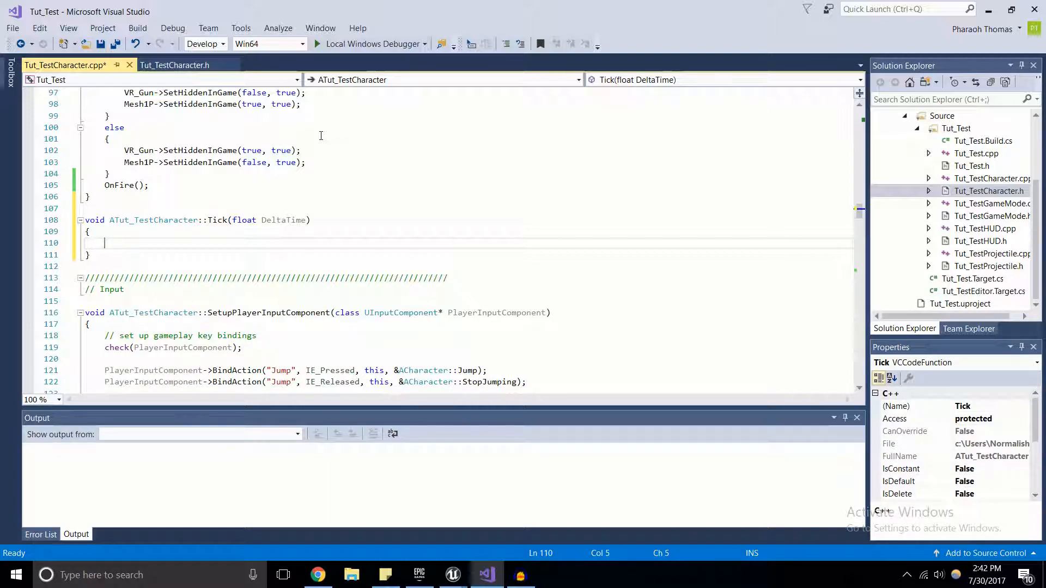
Call Super::Tick(DeltaTime) in the character's Tick body
type("Super")
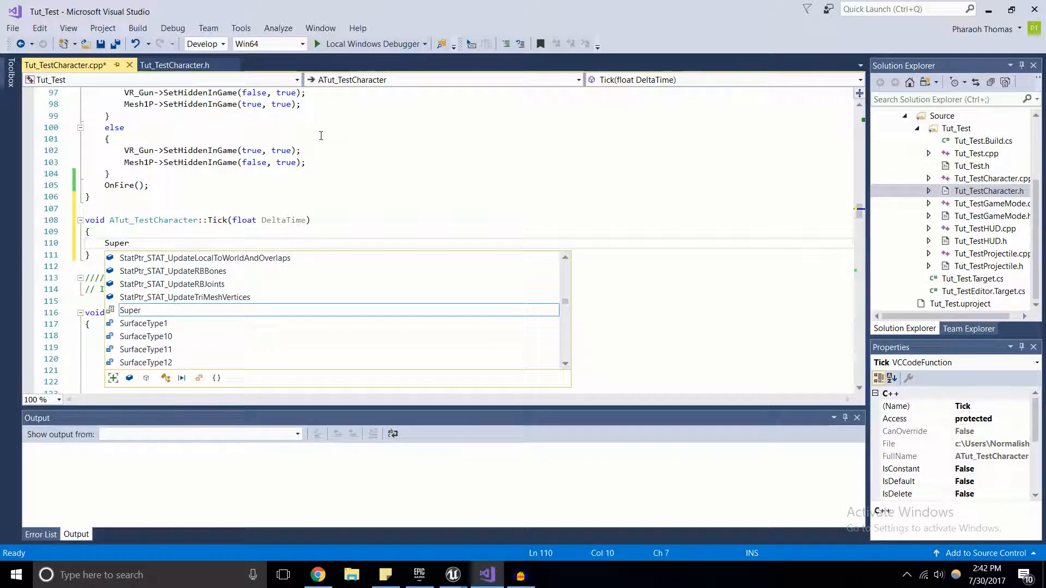
type("::Tick")
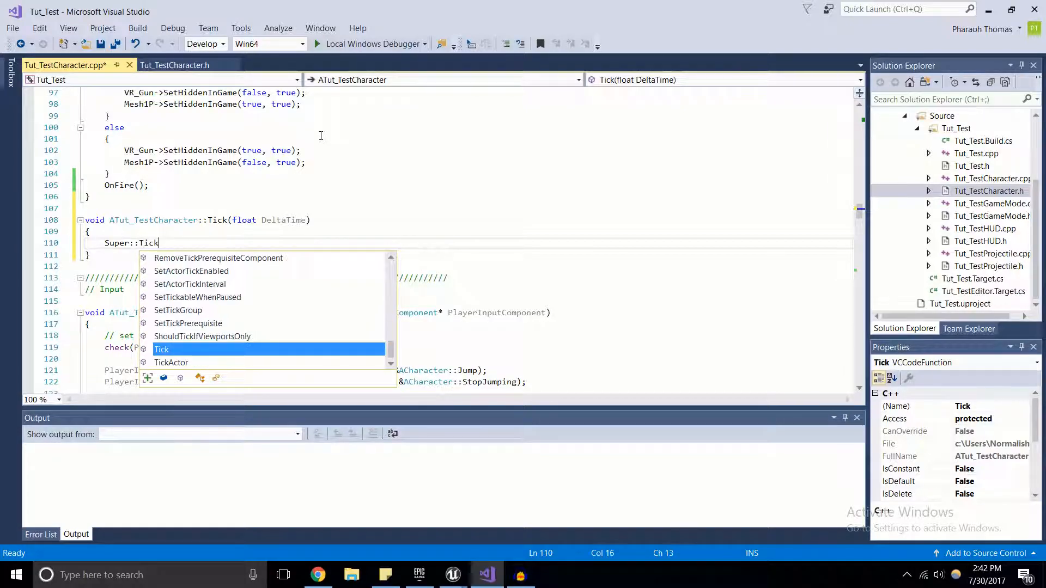
type("(")
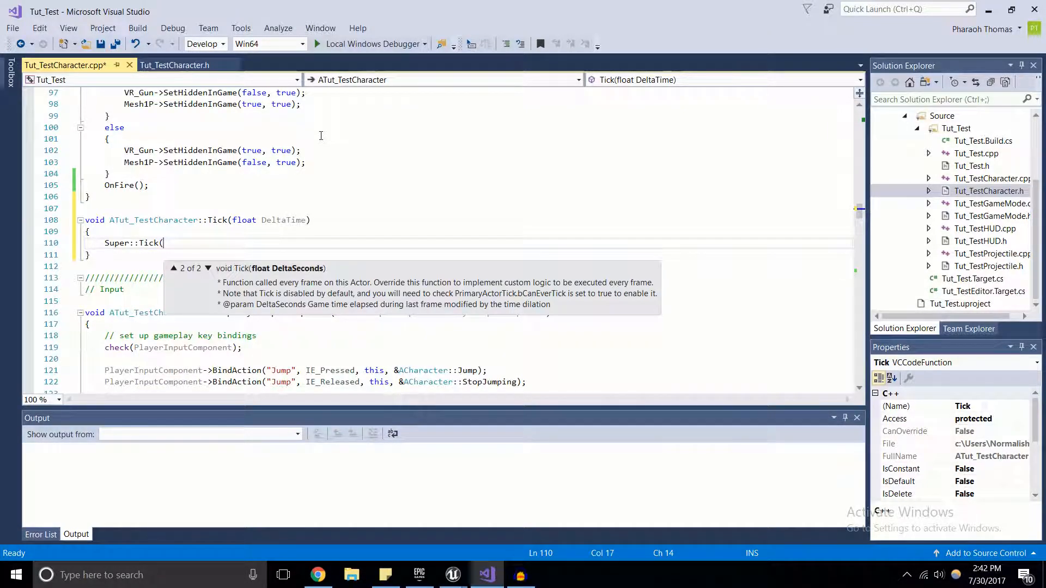
type("DeltaTIme")
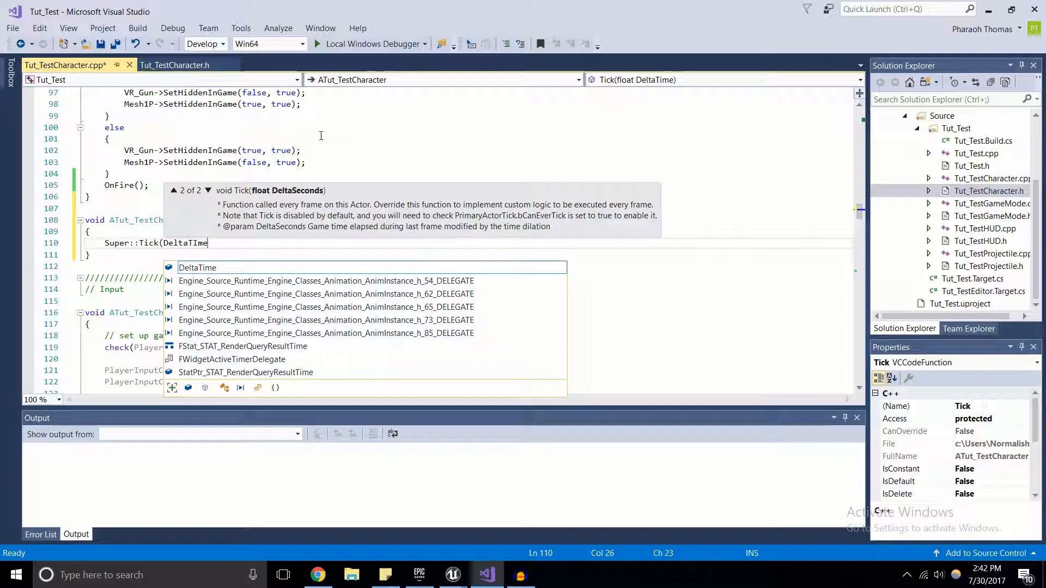
key("Enter")
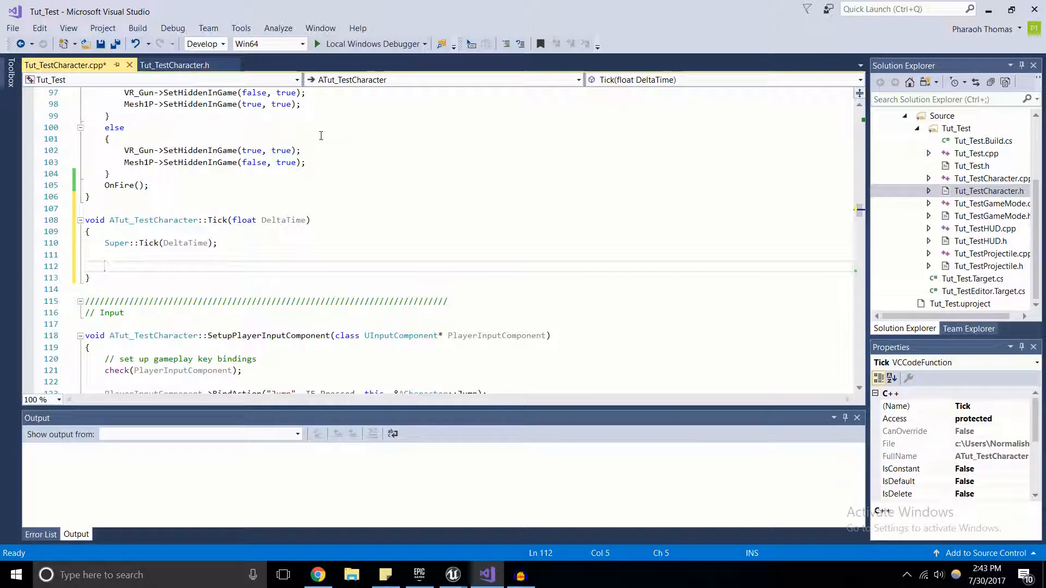
Add UE_LOG(LogTemp, Warning, TEXT("Character Tick")) to Tick
type("UE")
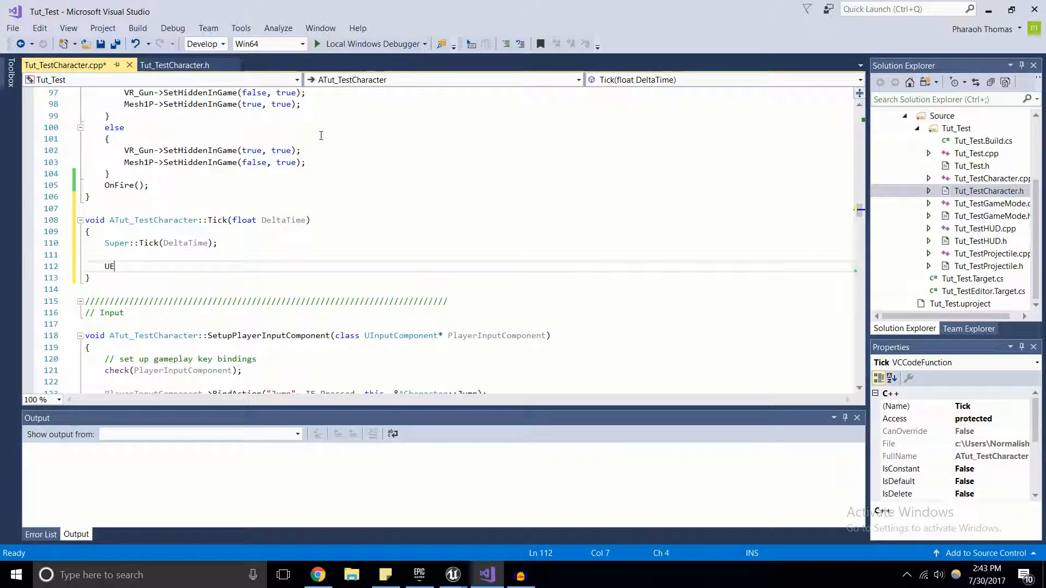
type("_LOG")
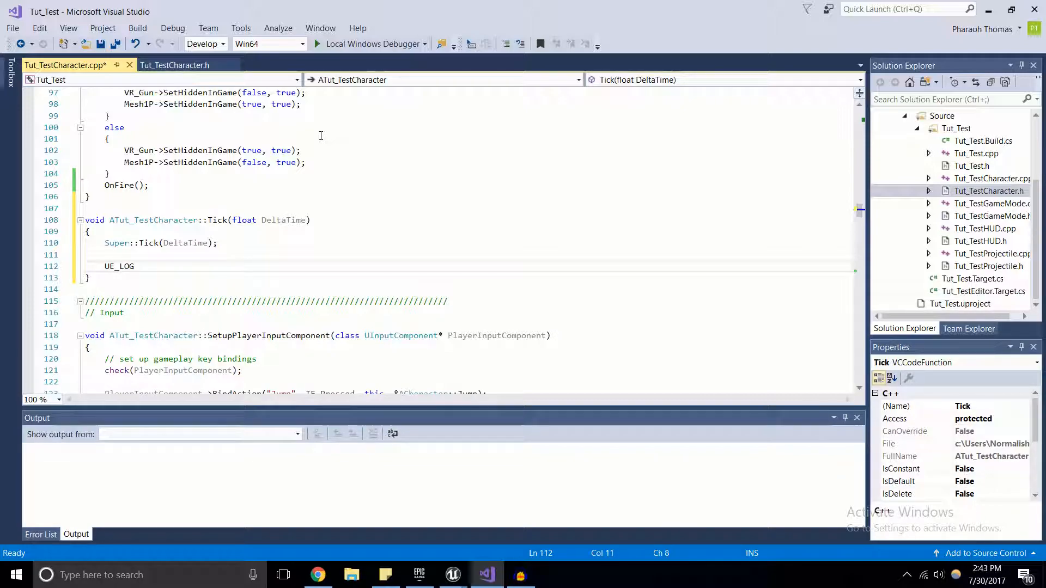
type("(")
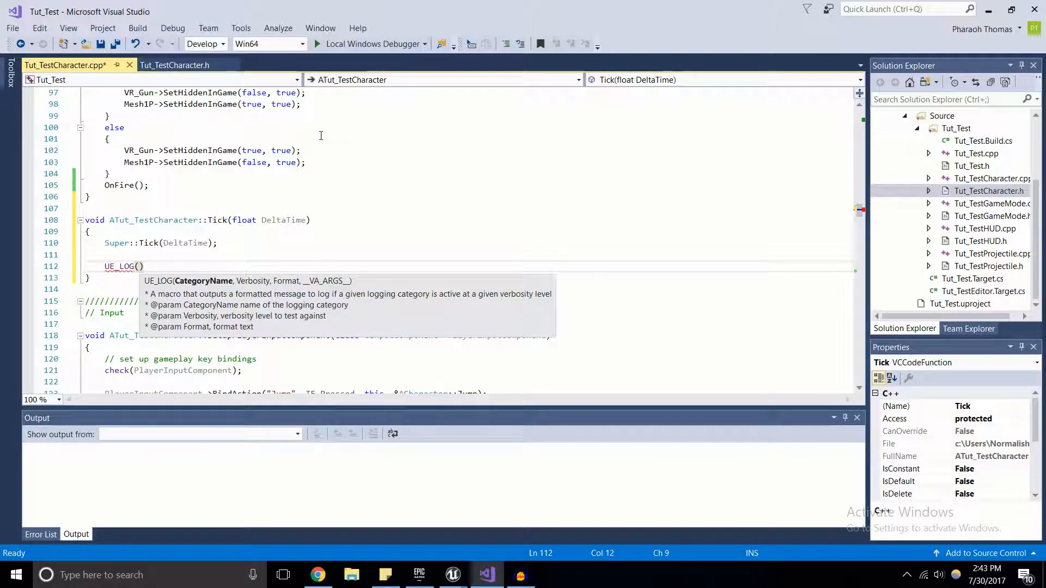
type("Lo")
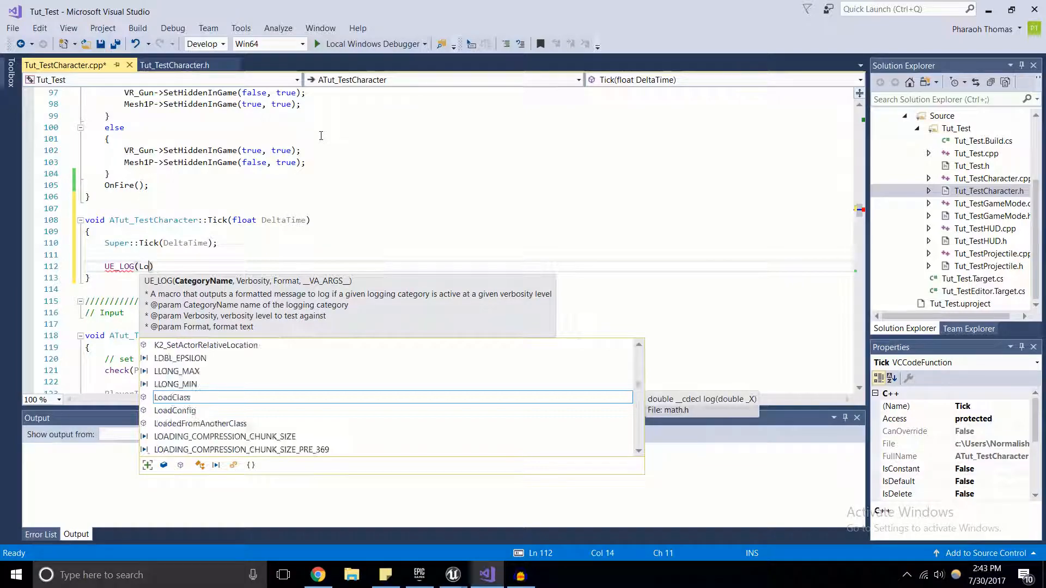
type("gTemp")
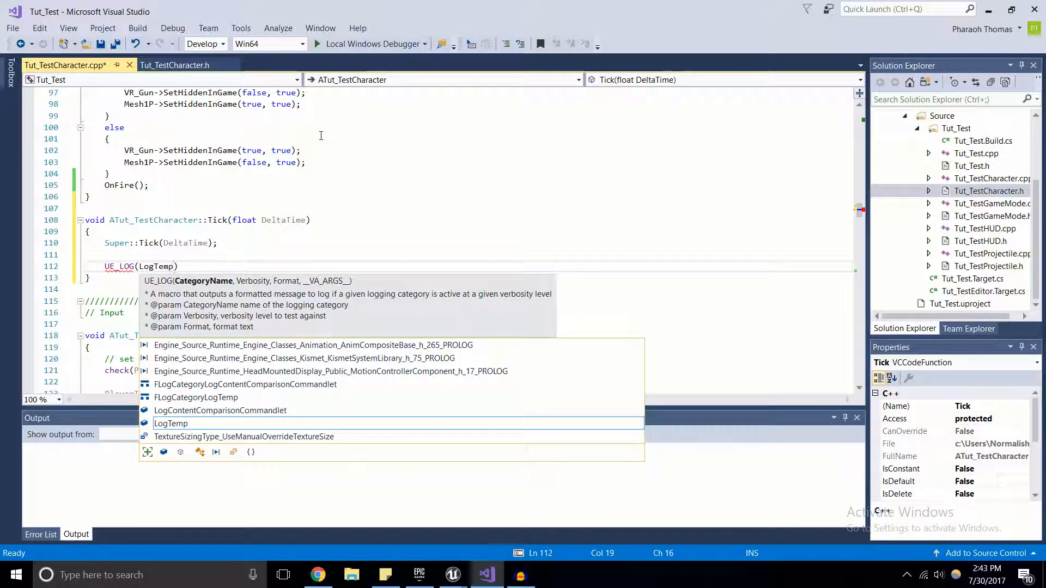
type(", Warning, TEXT(")
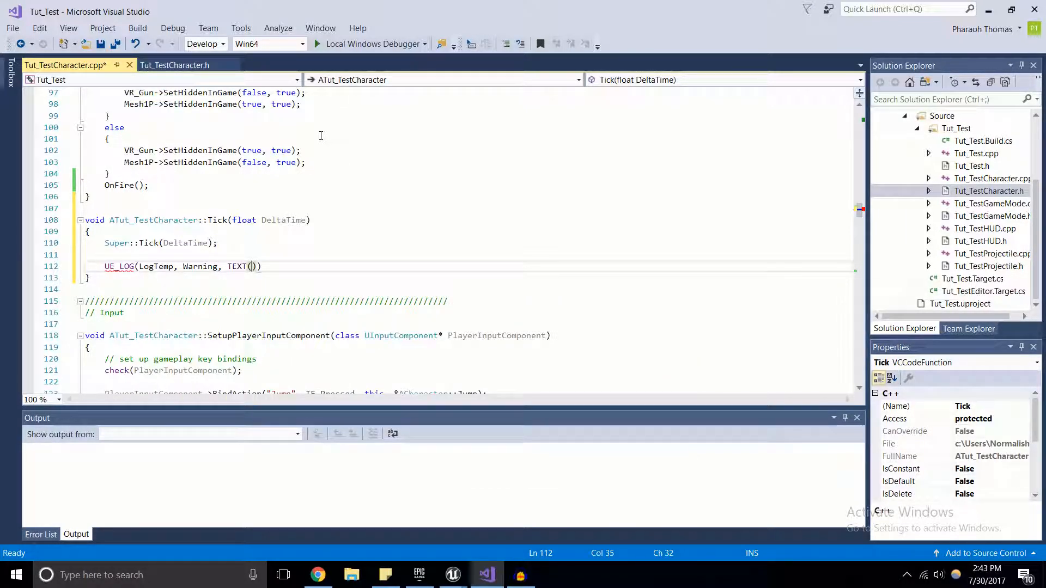
type("\"\"")
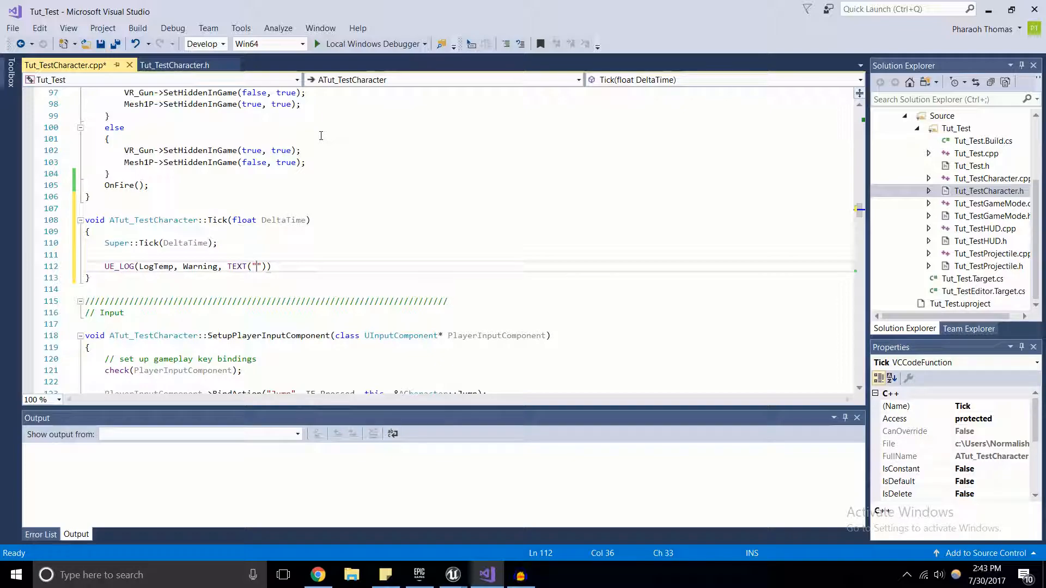
type("Character")
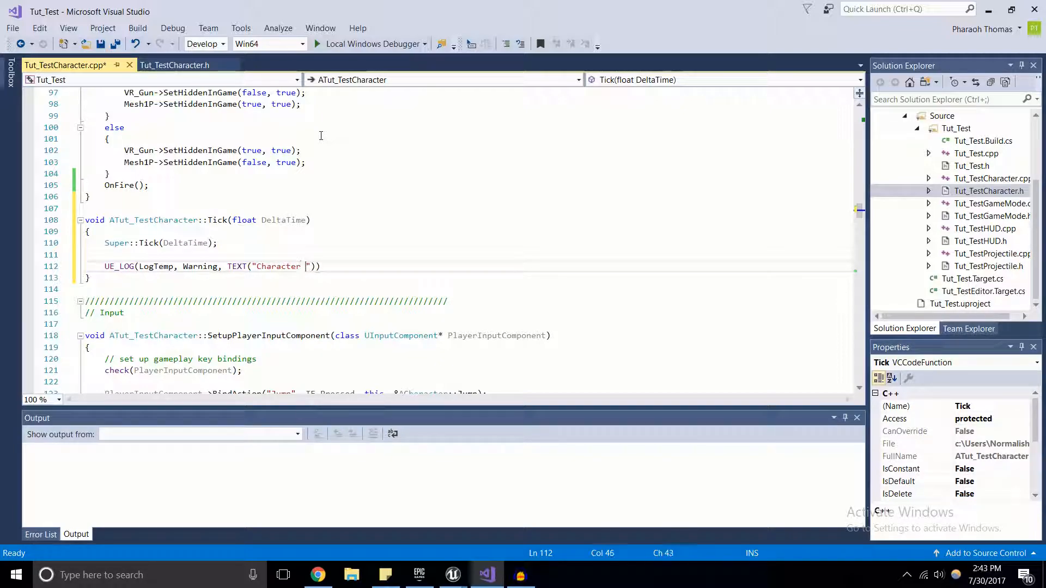
type("Tic")
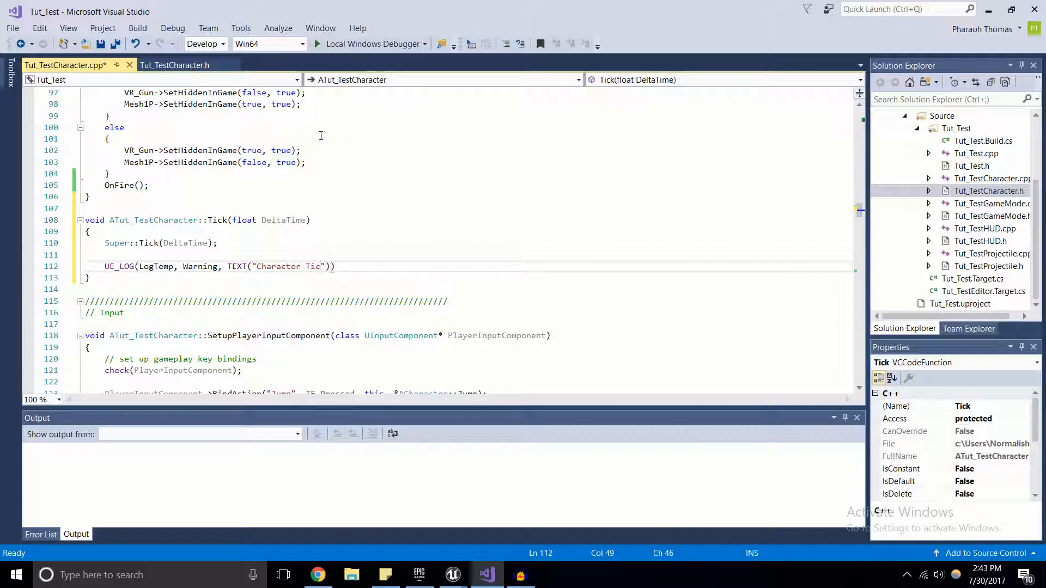
type("k")
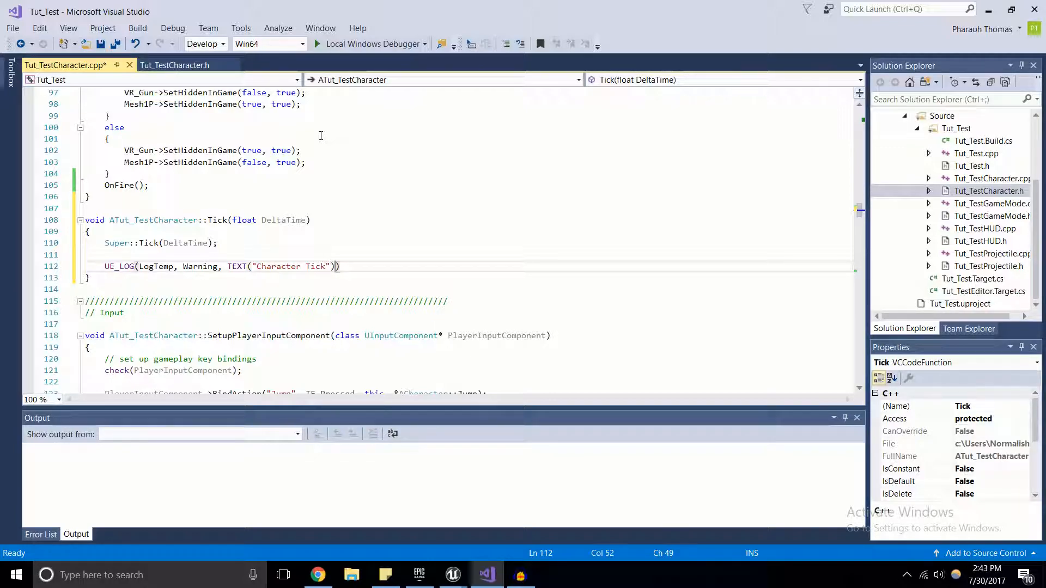
type(");")
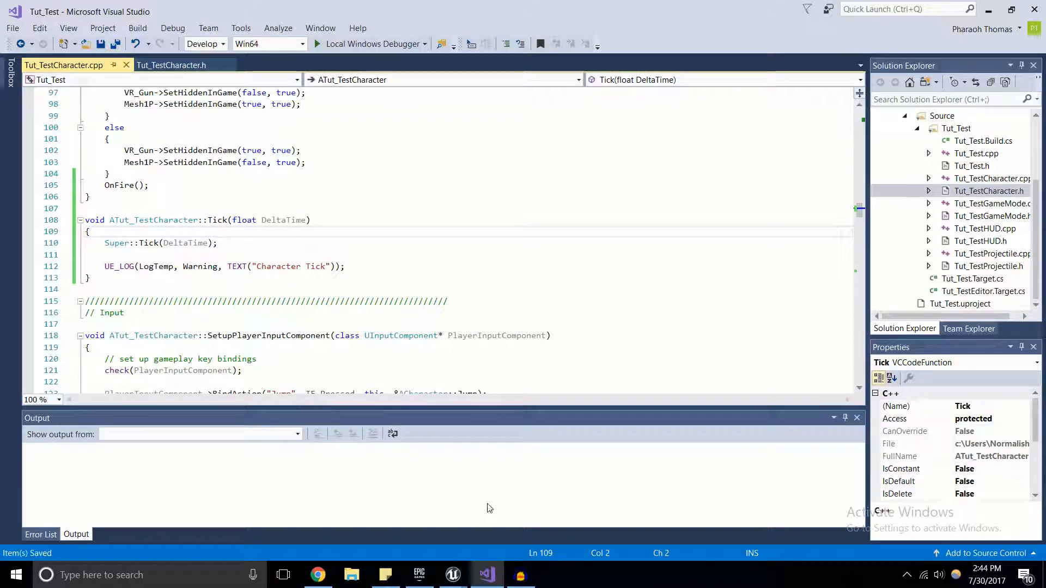
mouse_move(453, 575)
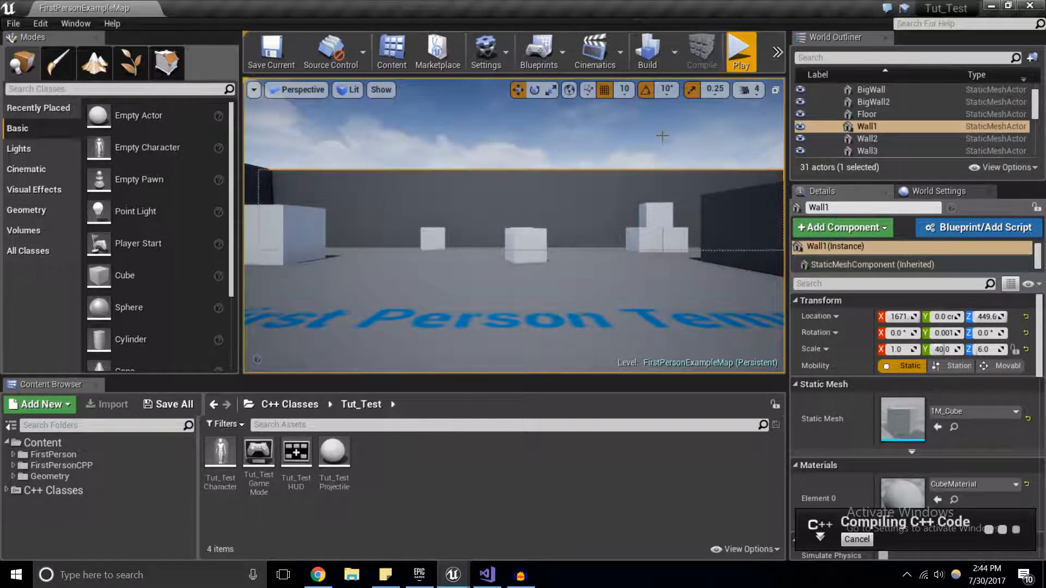
mouse_move(595, 200)
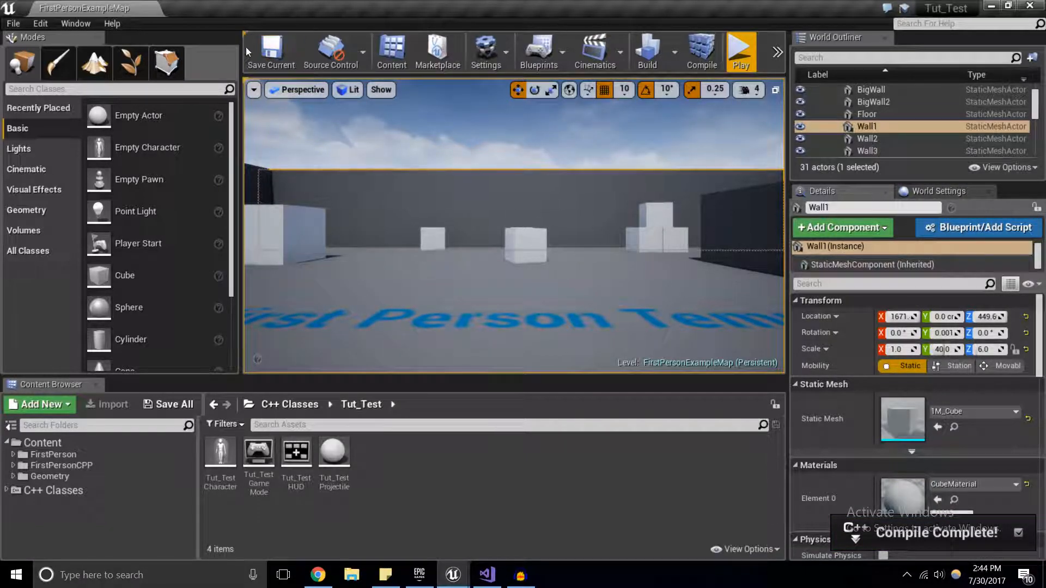
mouse_move(741, 57)
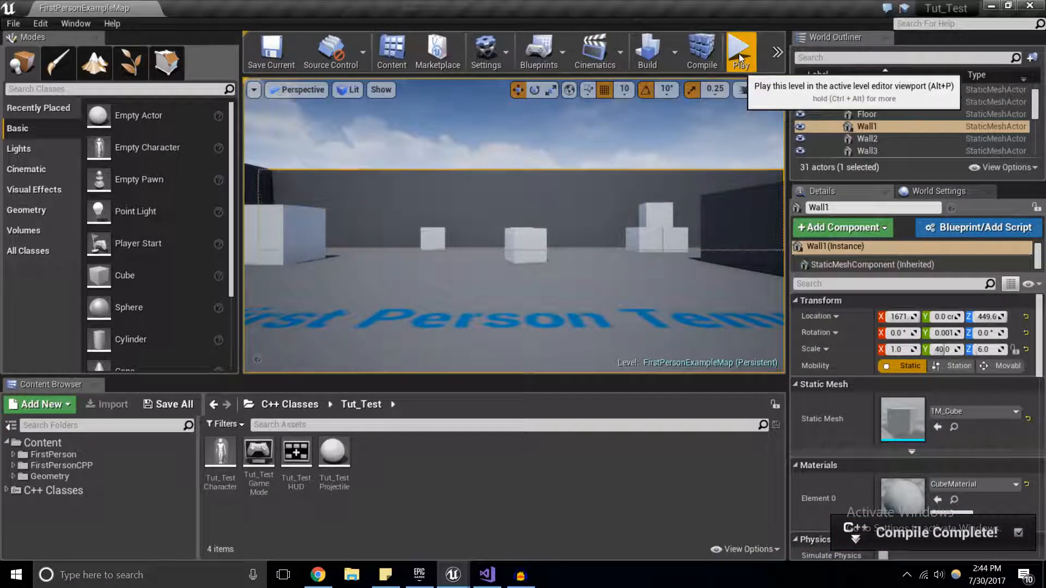
Start playing the first-person level once the C++ compile has finished
left_click(740, 50)
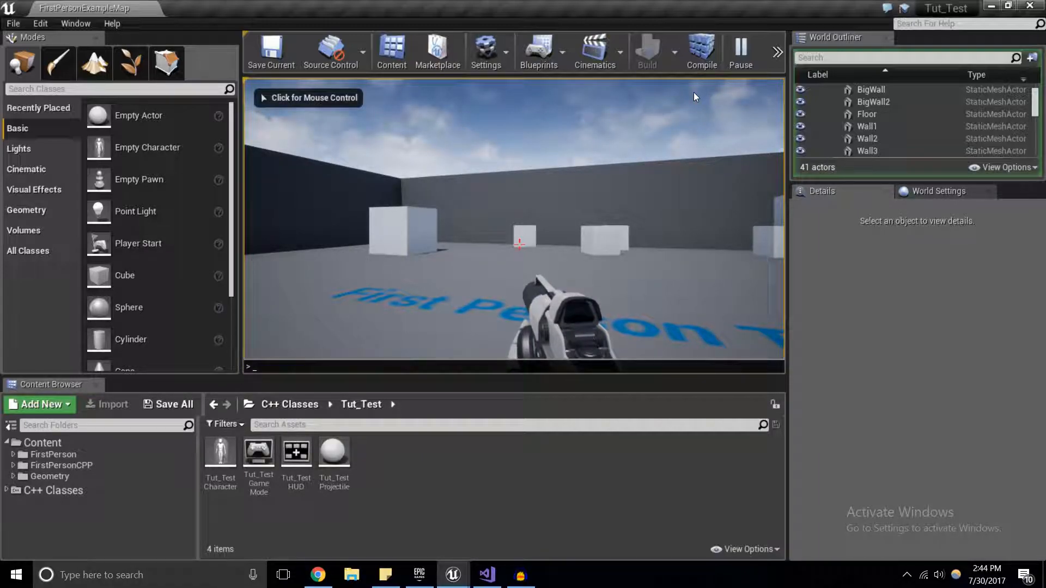
Run the 'stat fps' console command to show the frame-rate counter
type("showl")
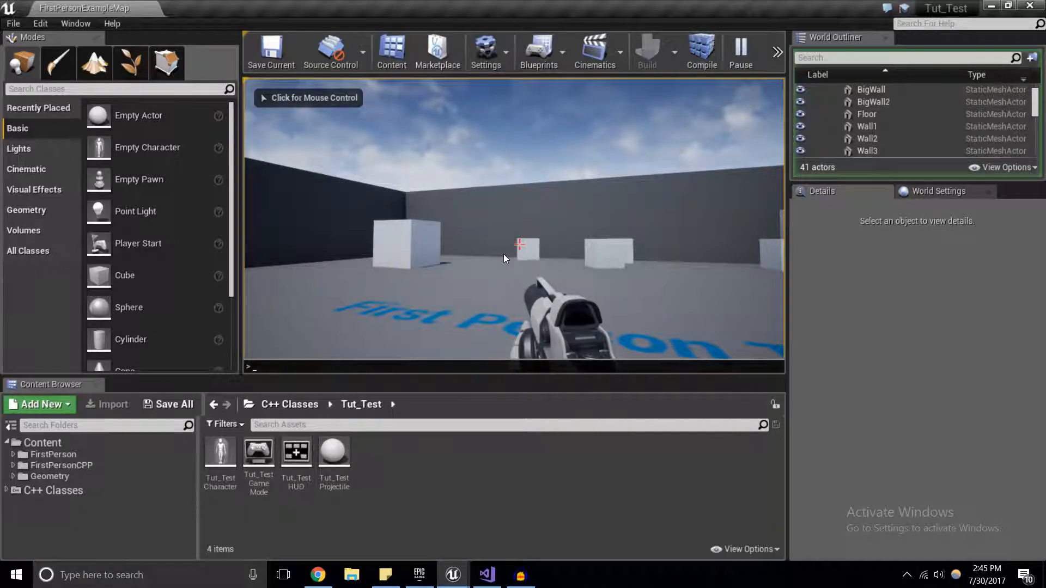
type("stat f")
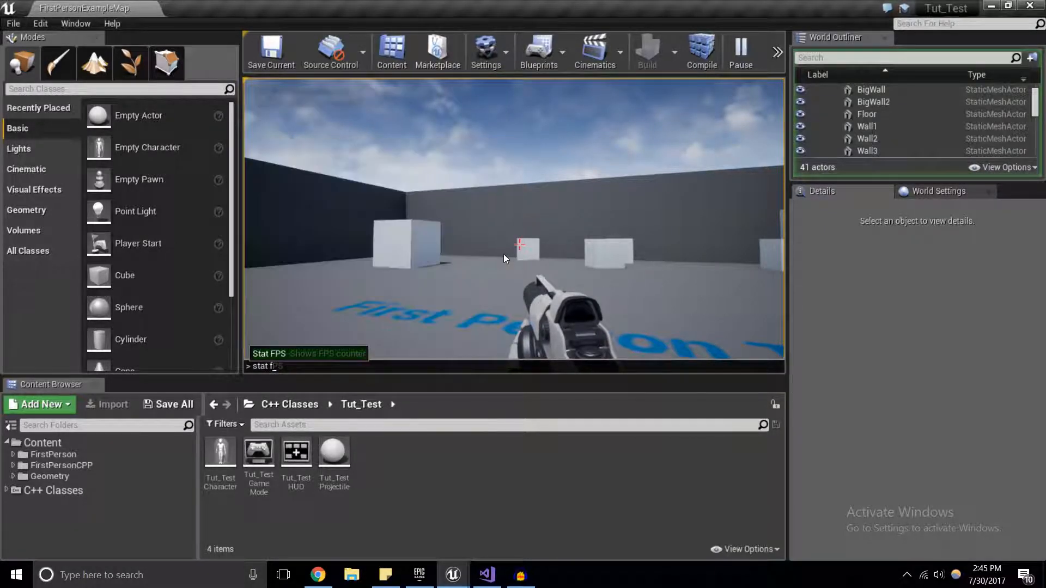
type("ps")
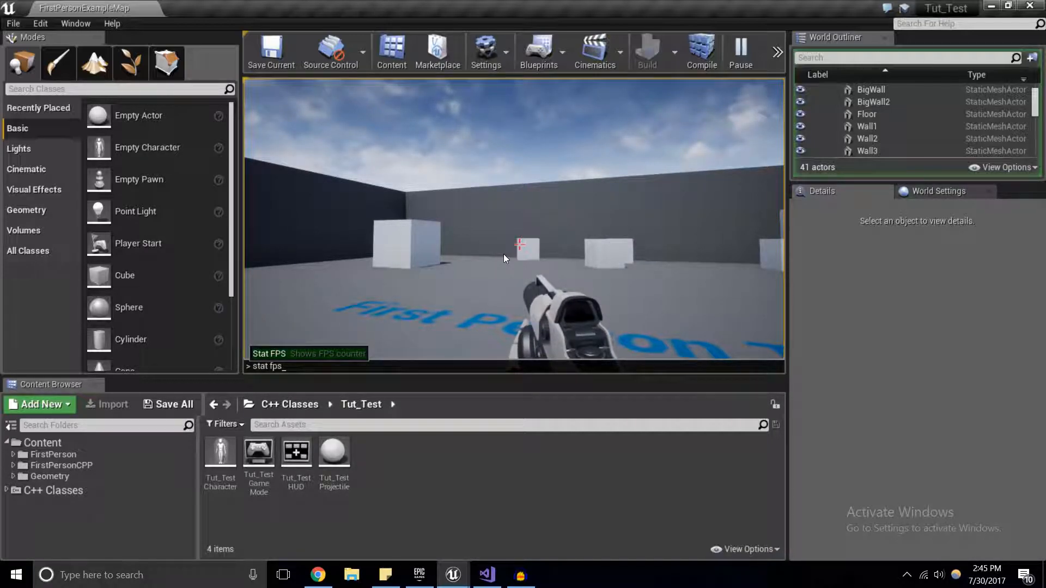
key("Enter")
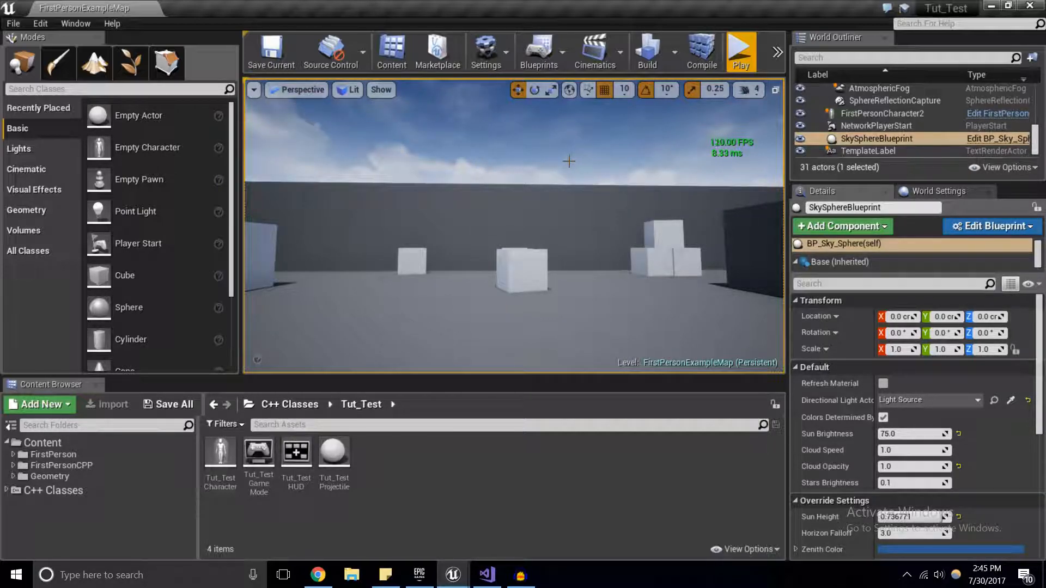
mouse_move(487, 575)
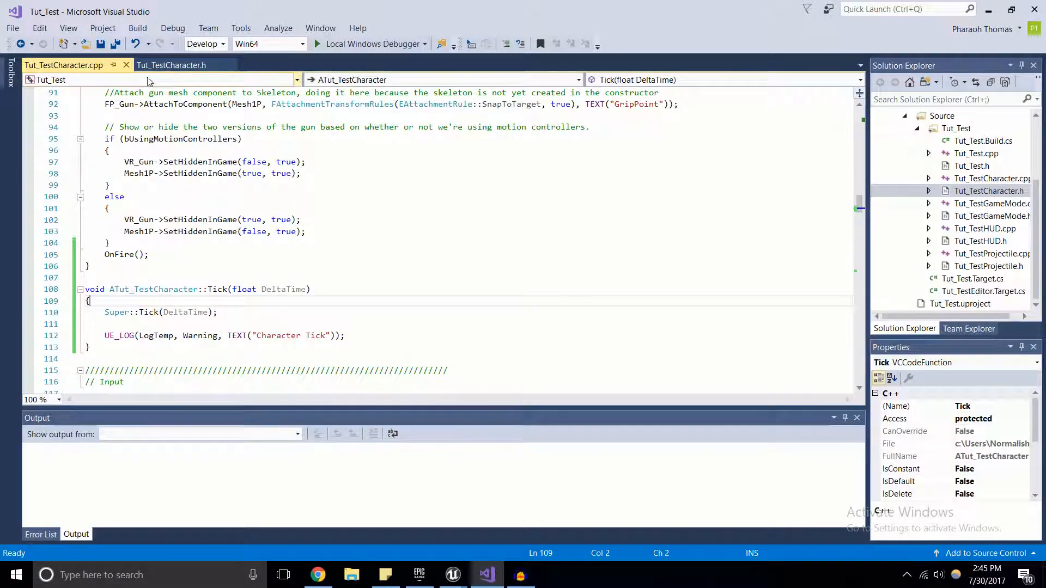
Declare 'virtual void EndPlay(EEndPlayReason Reason) override;' in Tut_TestCharacter.h
left_click(171, 65)
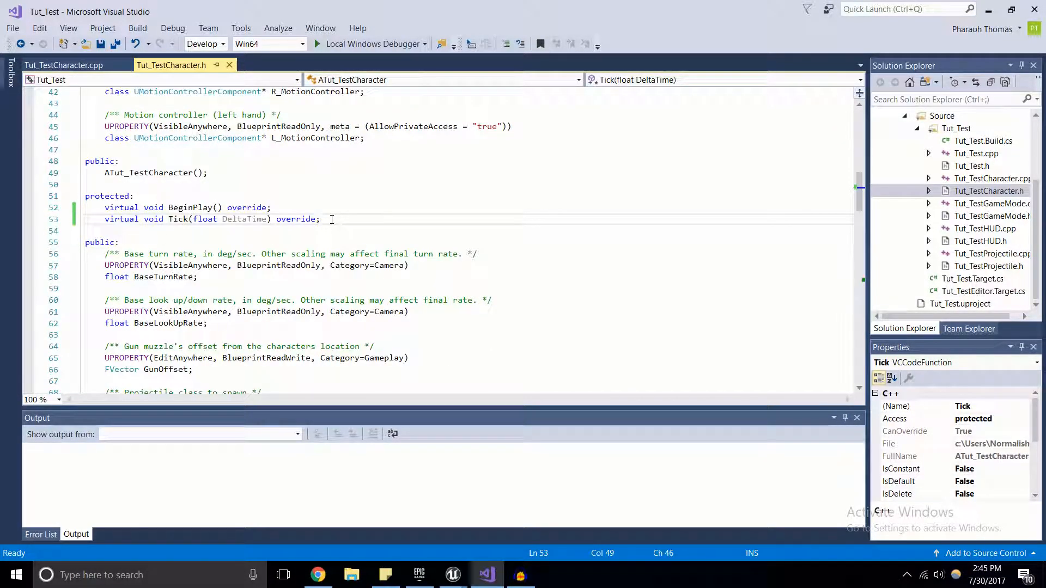
type("virtual void")
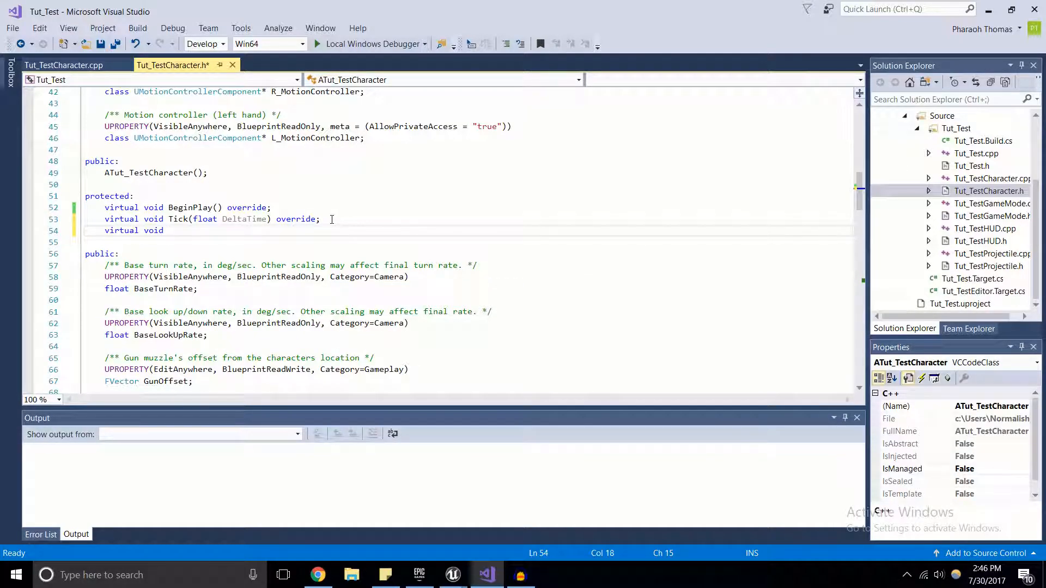
type("EndPlay")
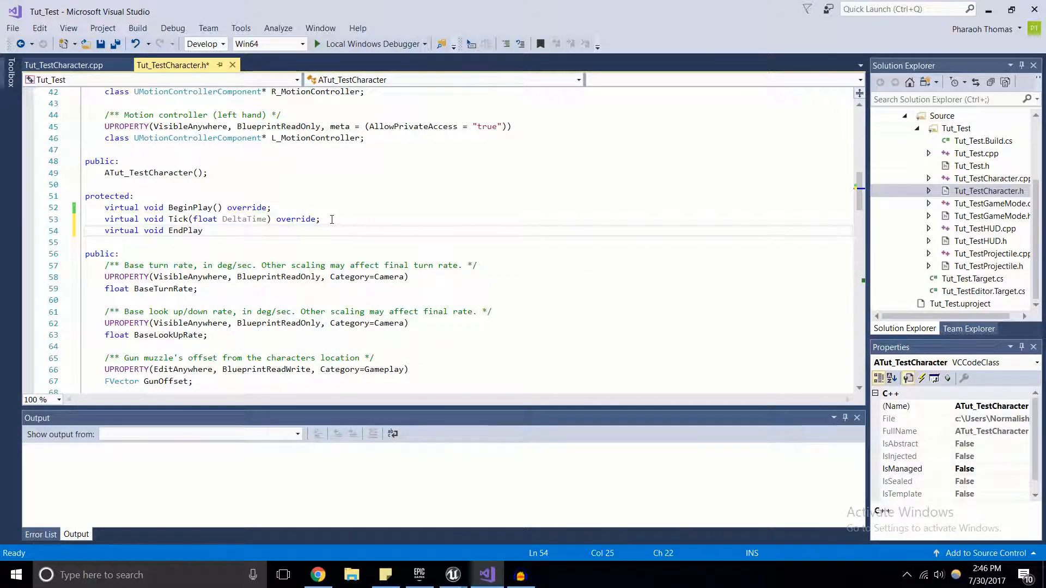
type("(")
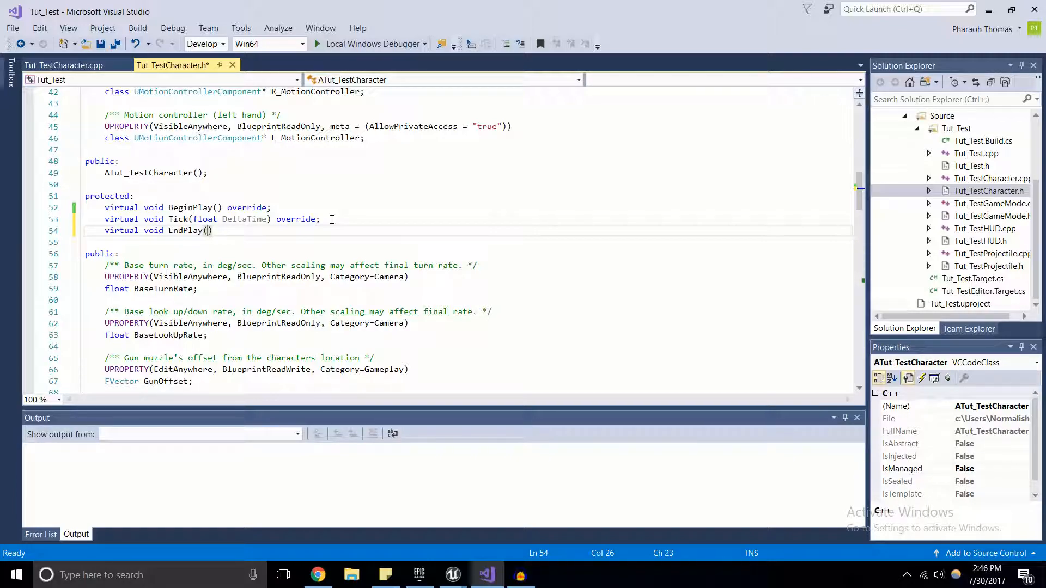
type("EEndPl")
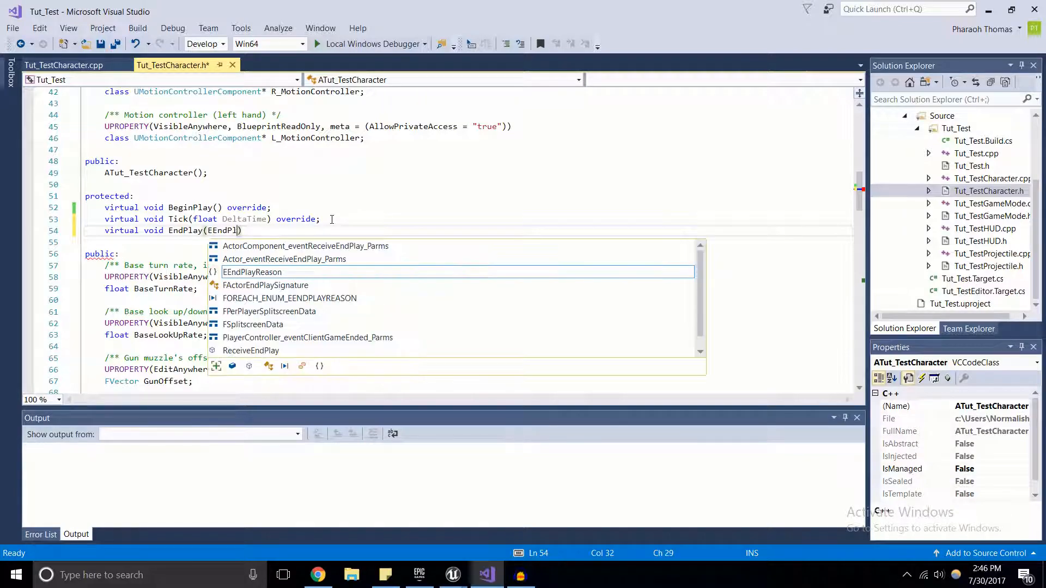
key("Tab")
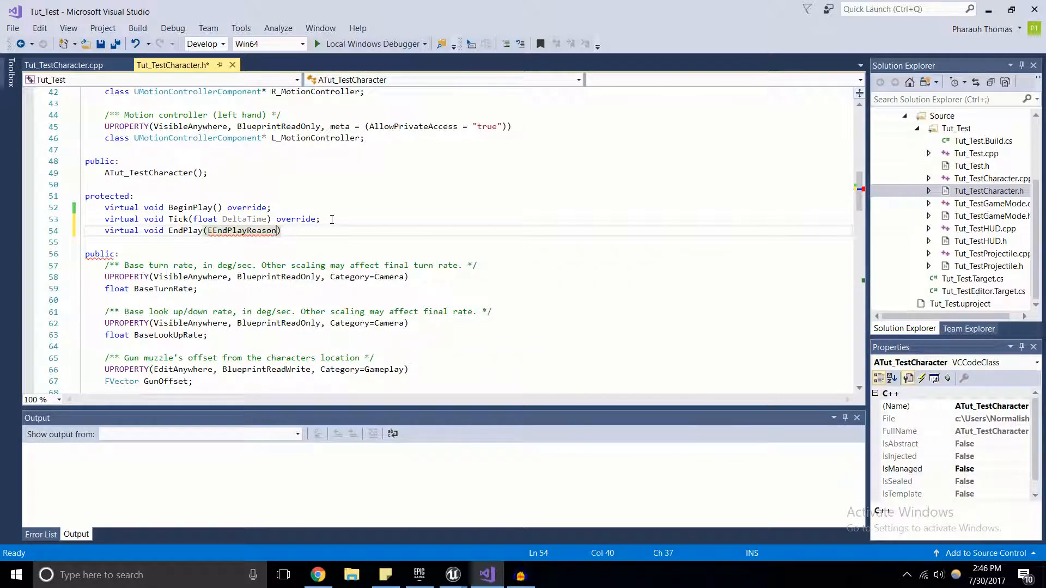
type("REa")
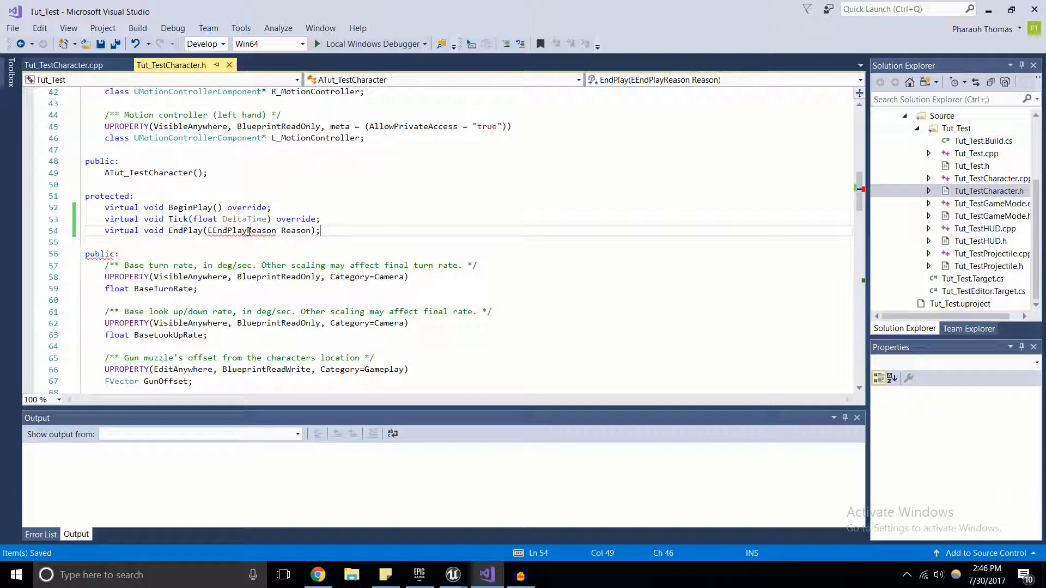
double_click(262, 230)
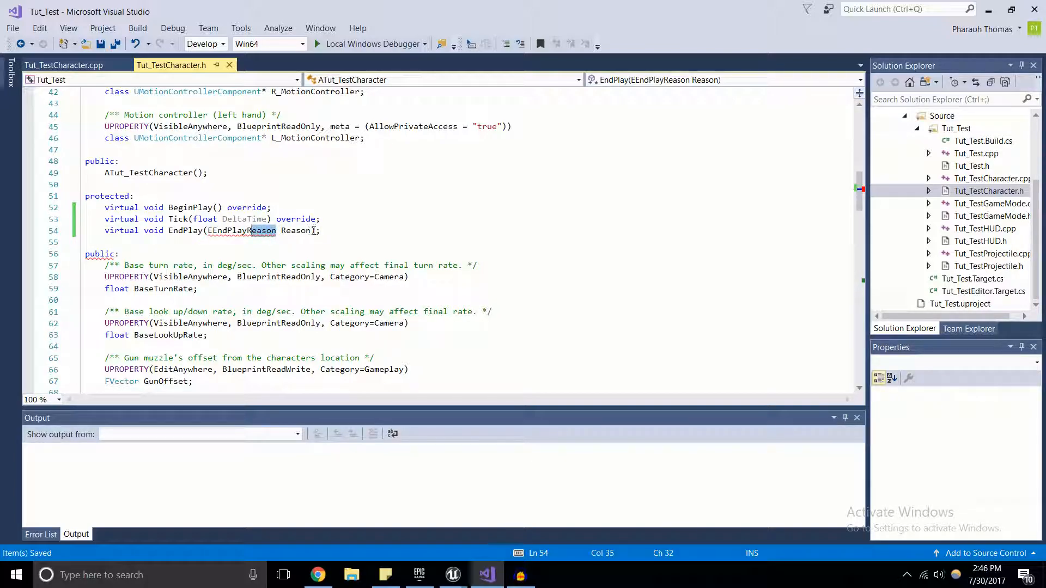
type("override")
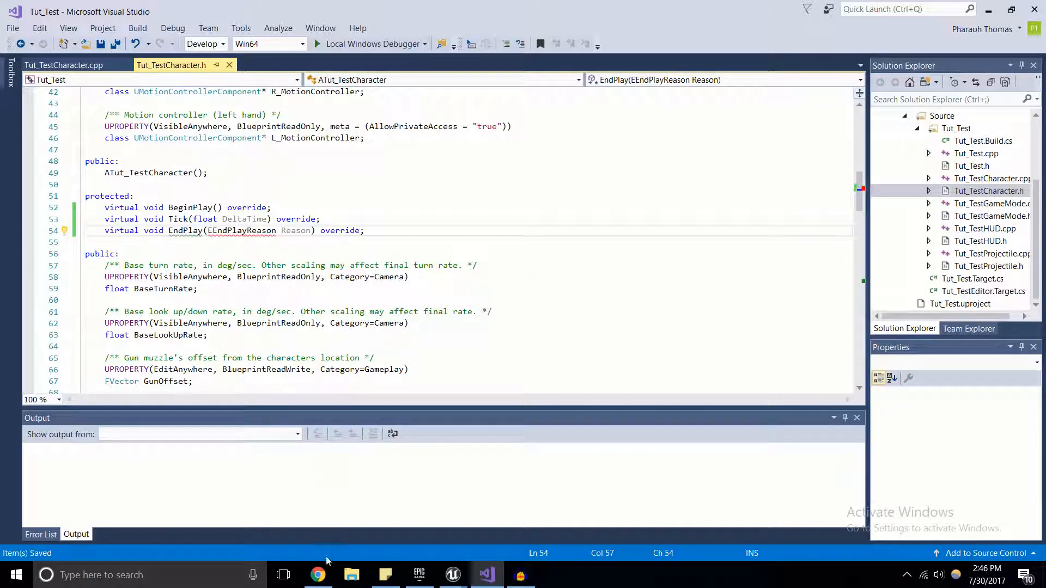
left_click(318, 575)
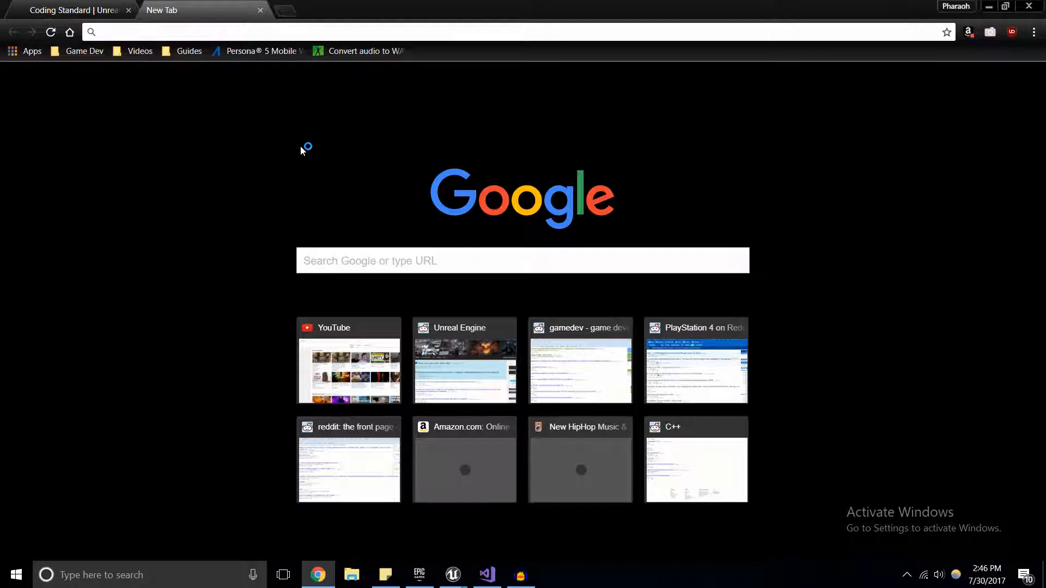
Read the Syntax section of the AActor::EndPlay API reference page
type("unreal engine skybox")
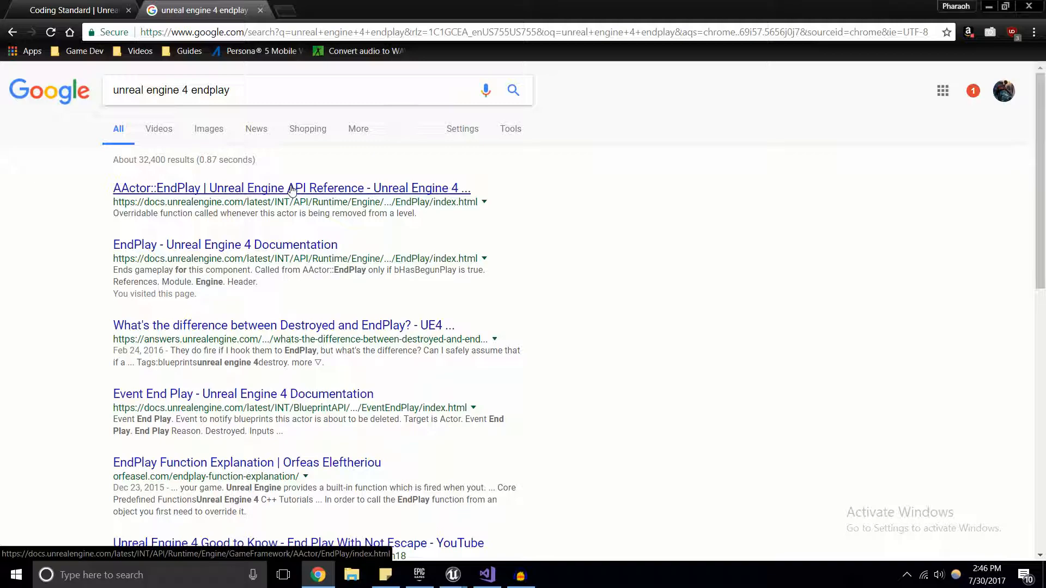
left_click(291, 188)
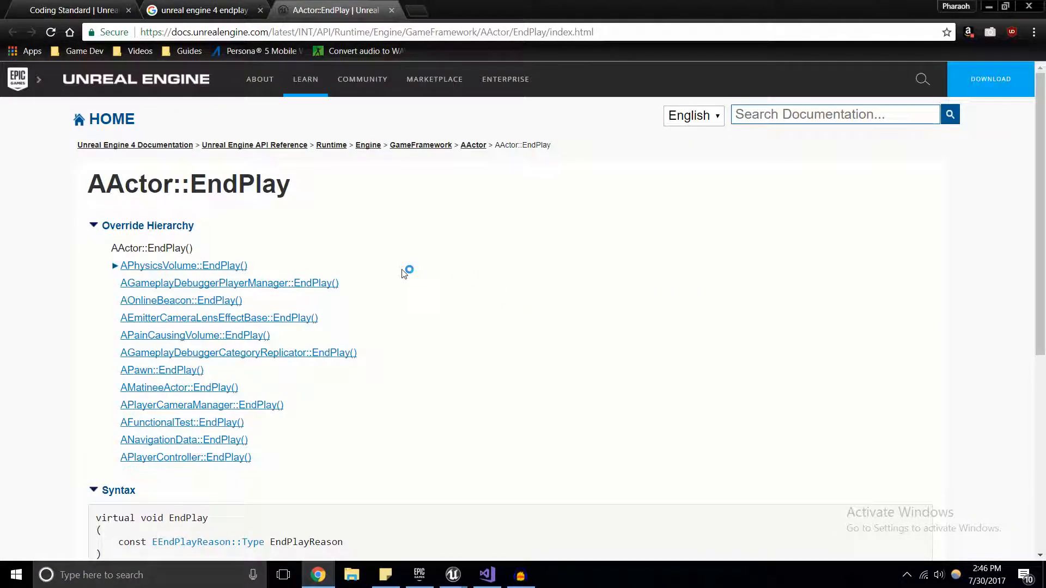
scroll("down", 3)
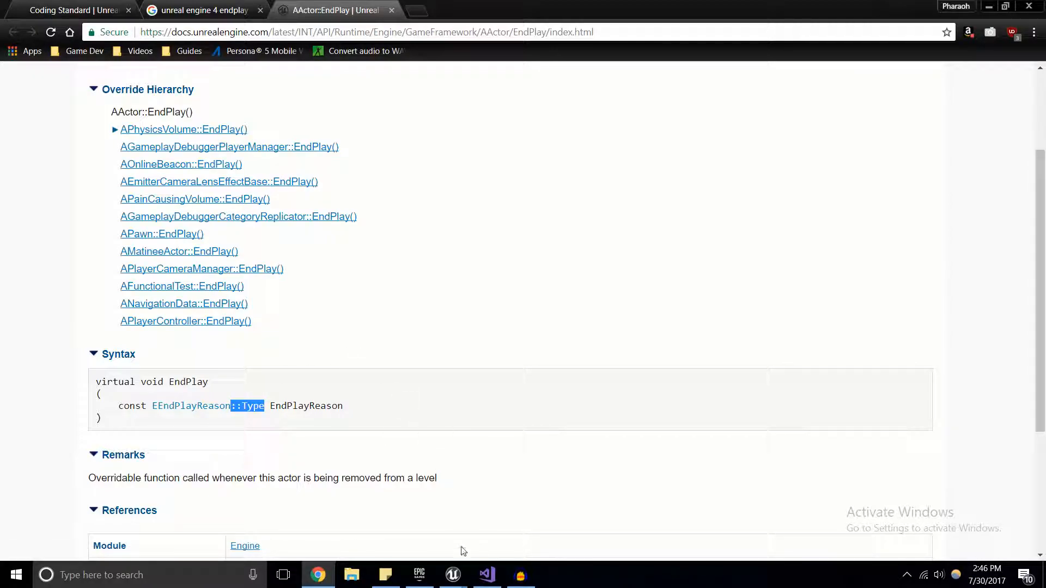
left_click(487, 575)
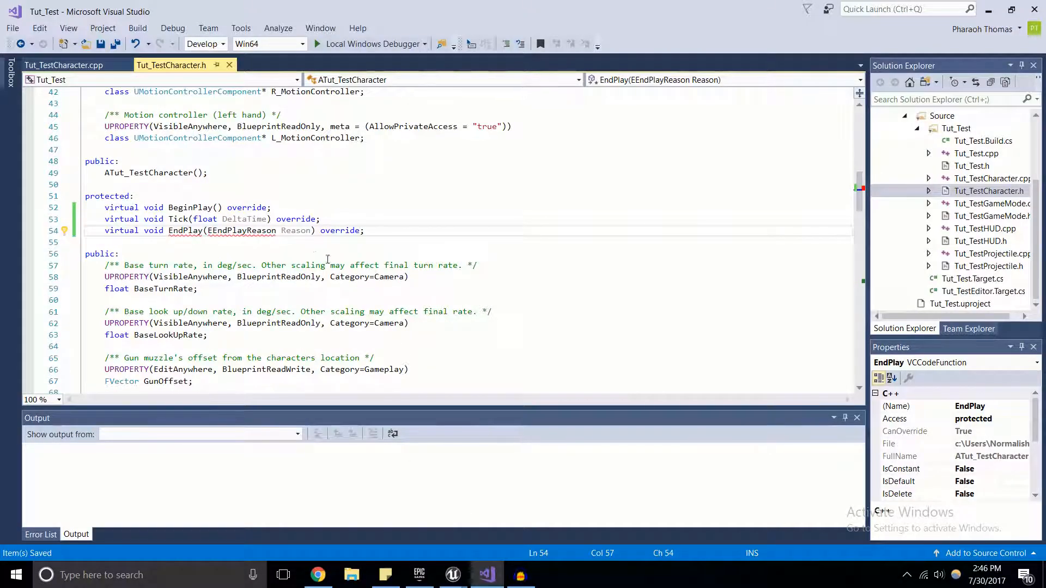
Change the parameter to EEndPlayReason::Type and generate the EndPlay definition in the .cpp
type("::Type")
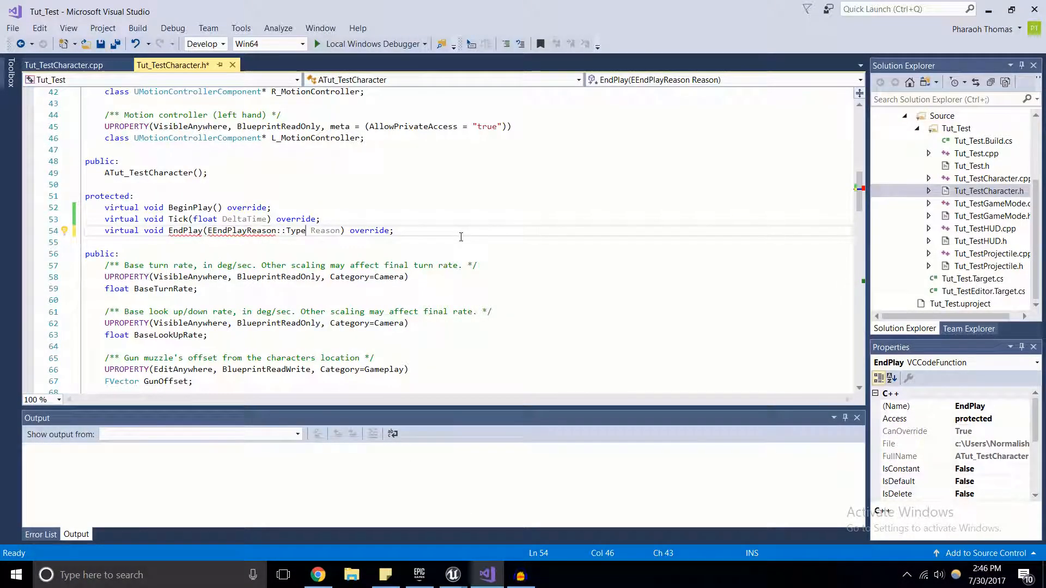
right_click(304, 230)
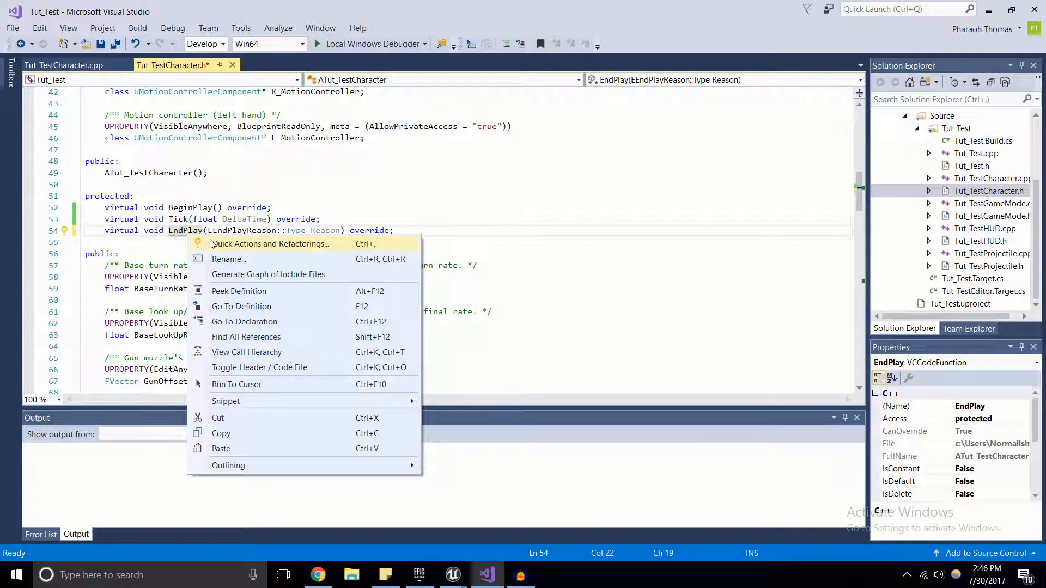
left_click(205, 246)
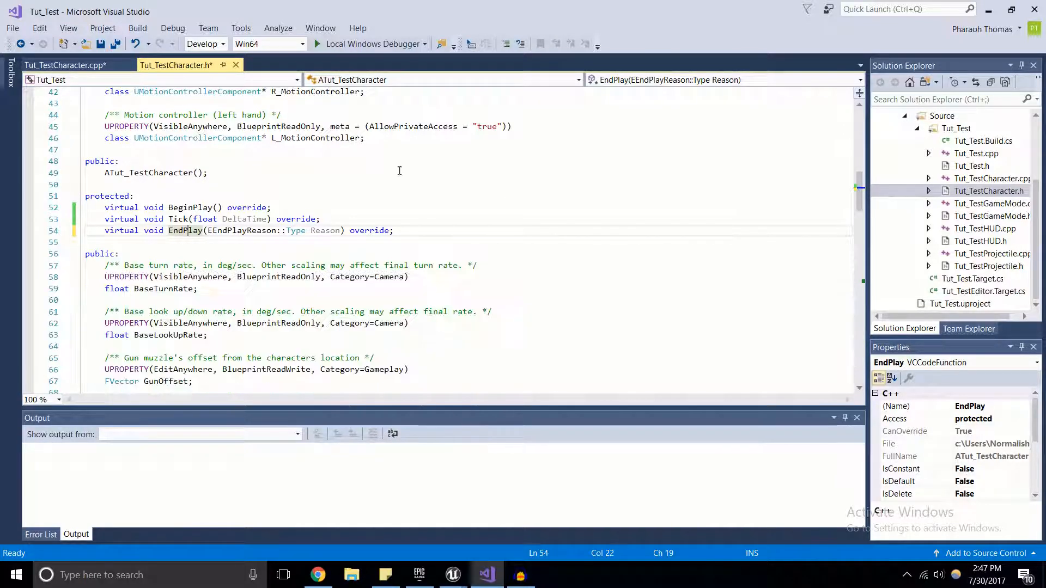
left_click(70, 65)
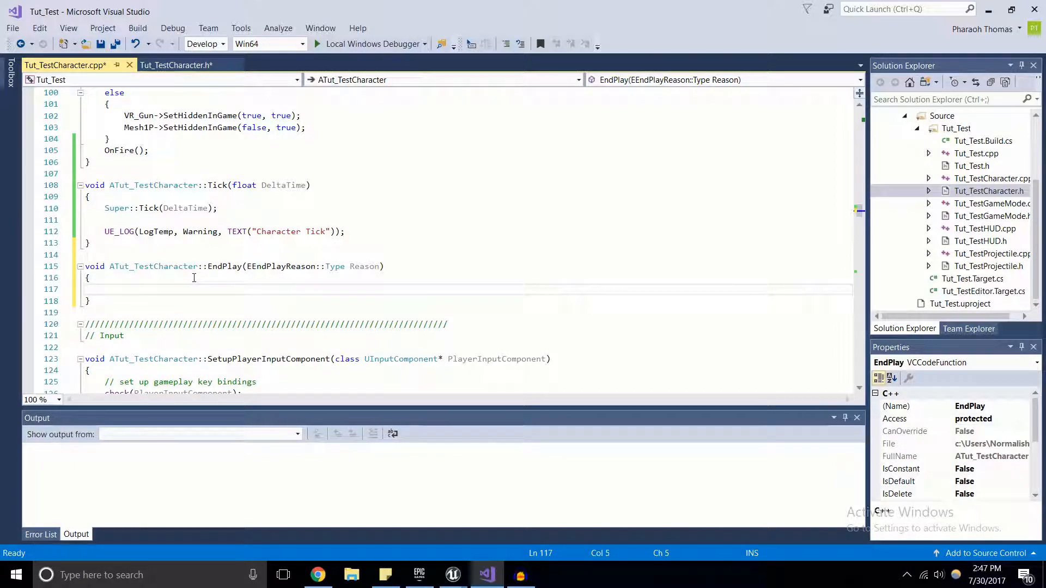
Make EndPlay log a UE_LOG warning saying "I'm done", reusing the Tick log line
double_click(289, 232)
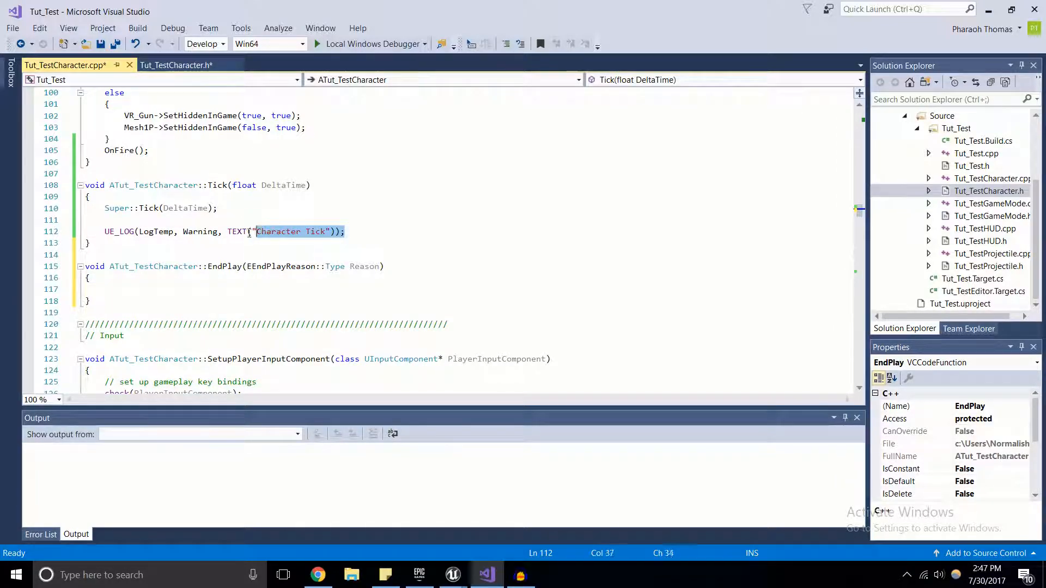
type("UE_LOG(LogTemp, Warning, TEXT(\"Character Tick\"));")
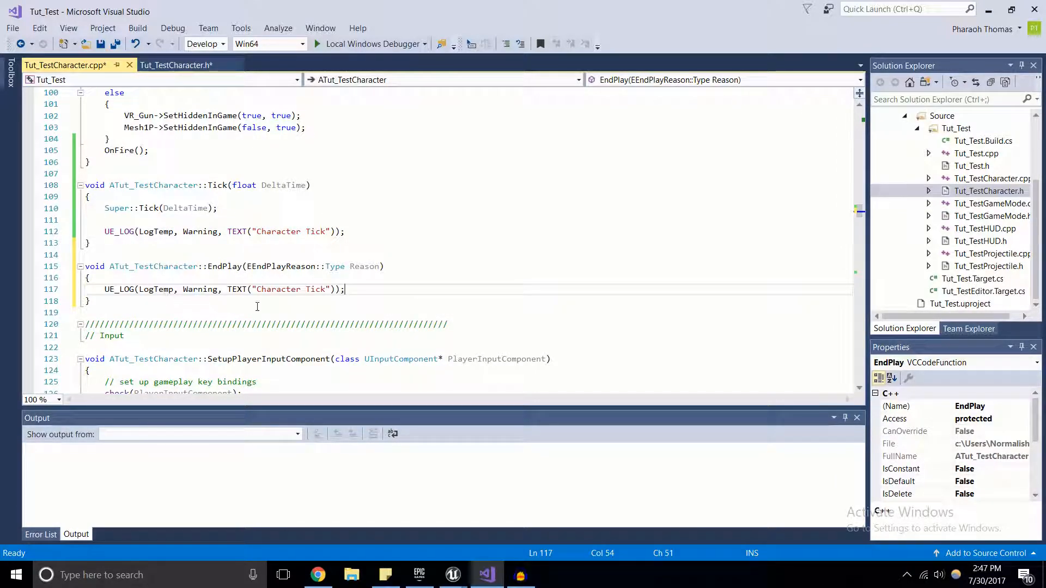
double_click(287, 290)
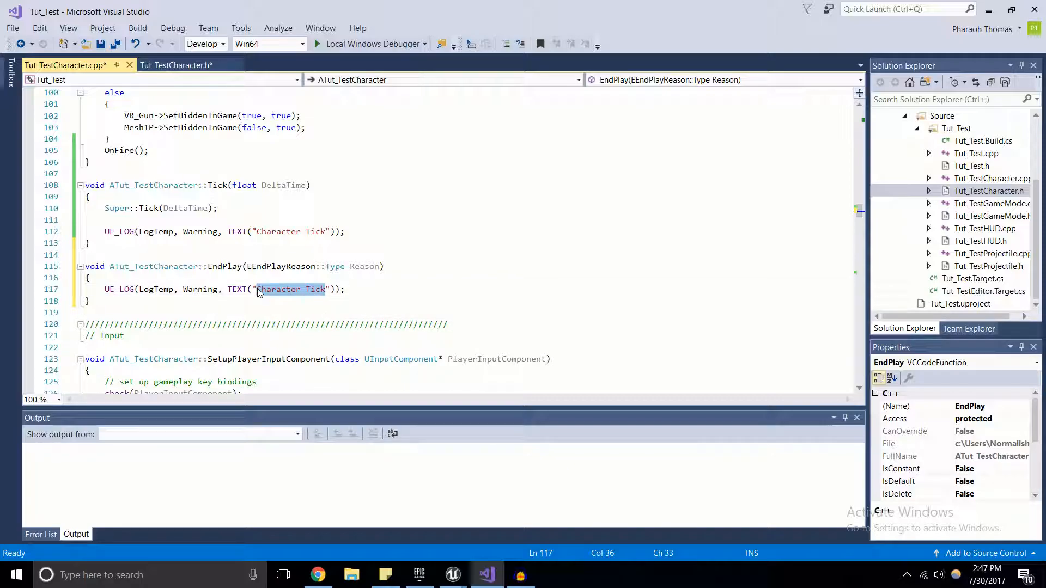
type("I")
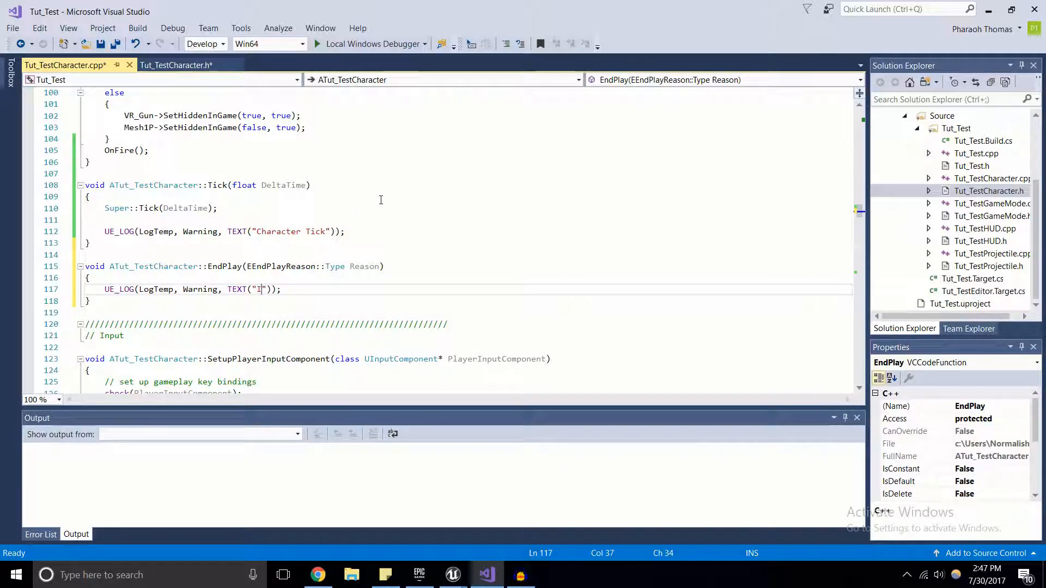
type("'m do")
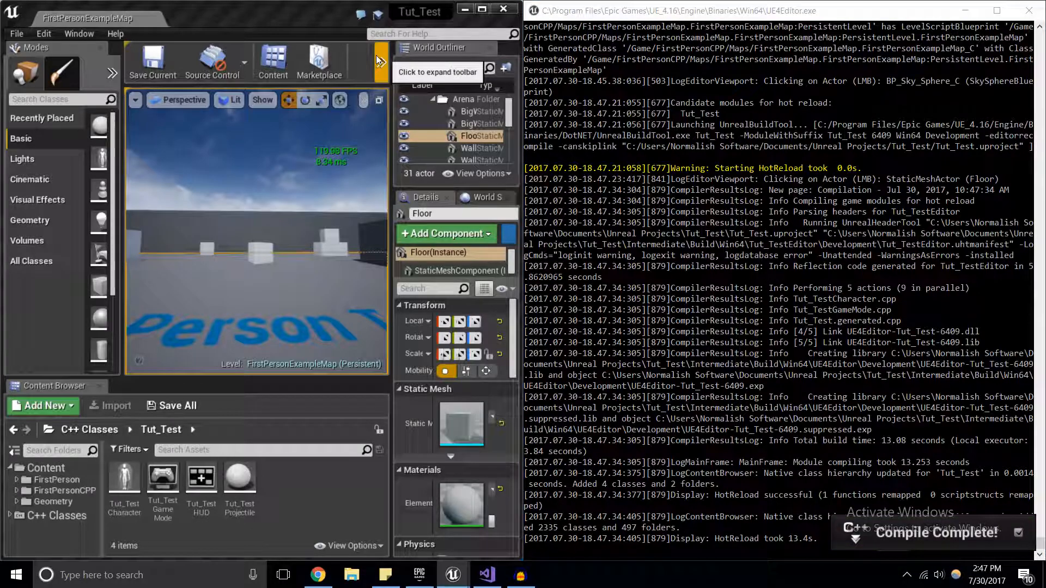
Play the level, then pause the output log showing Character Tick warnings and "I'm done"
left_click(369, 55)
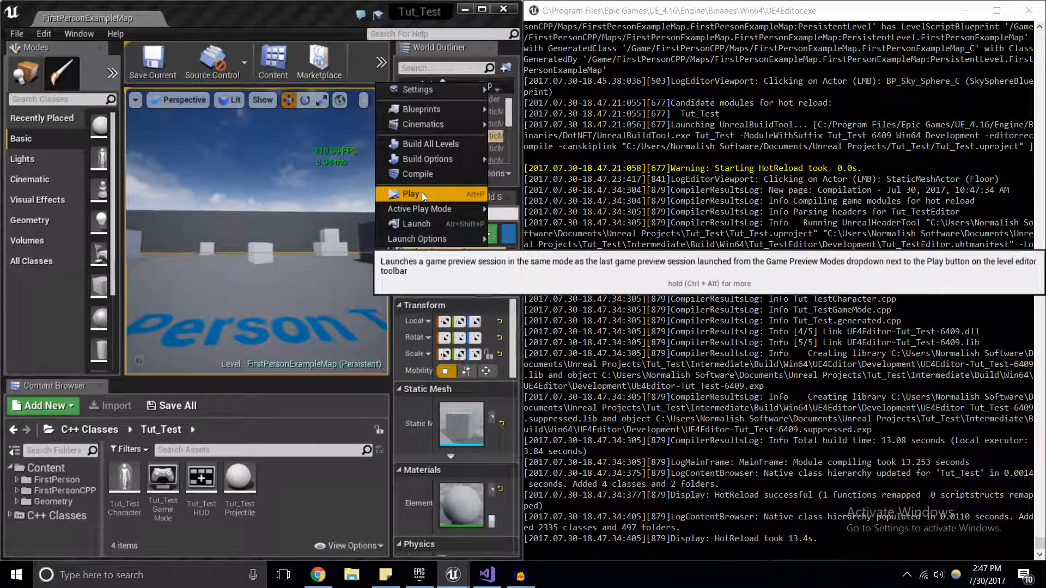
left_click(403, 193)
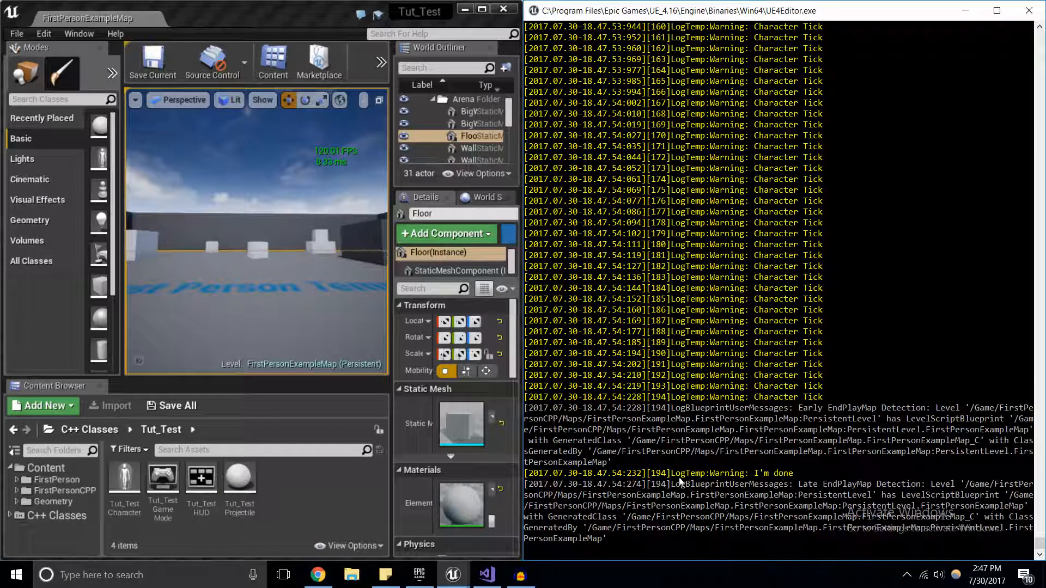
left_click(881, 472)
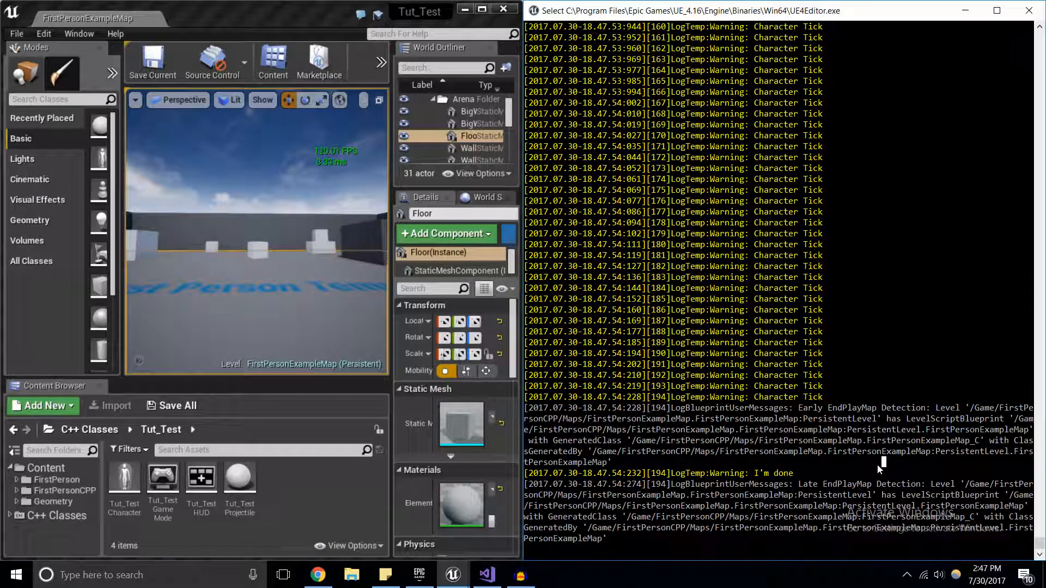